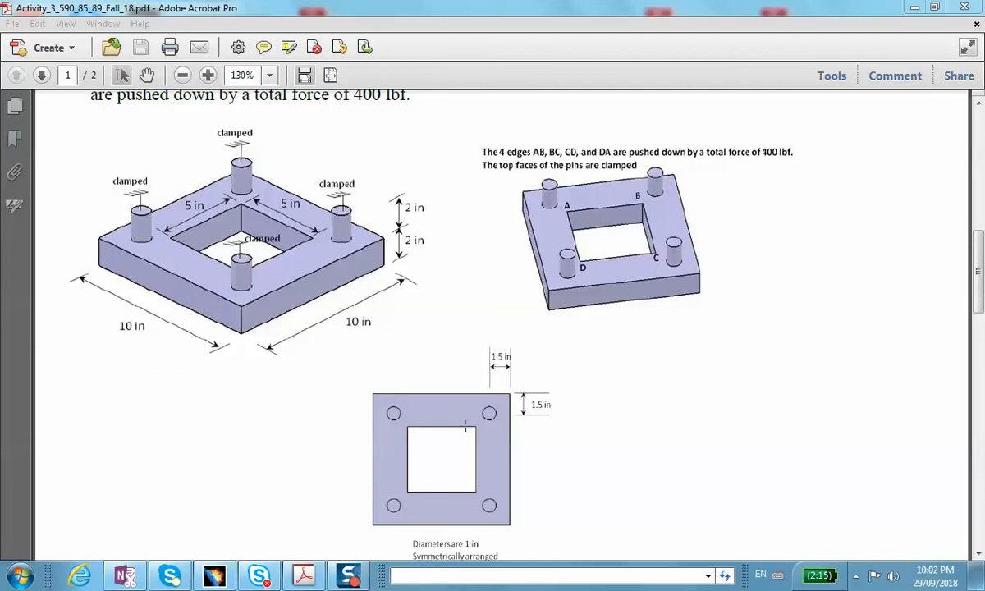
pyautogui.moveTo(347, 509)
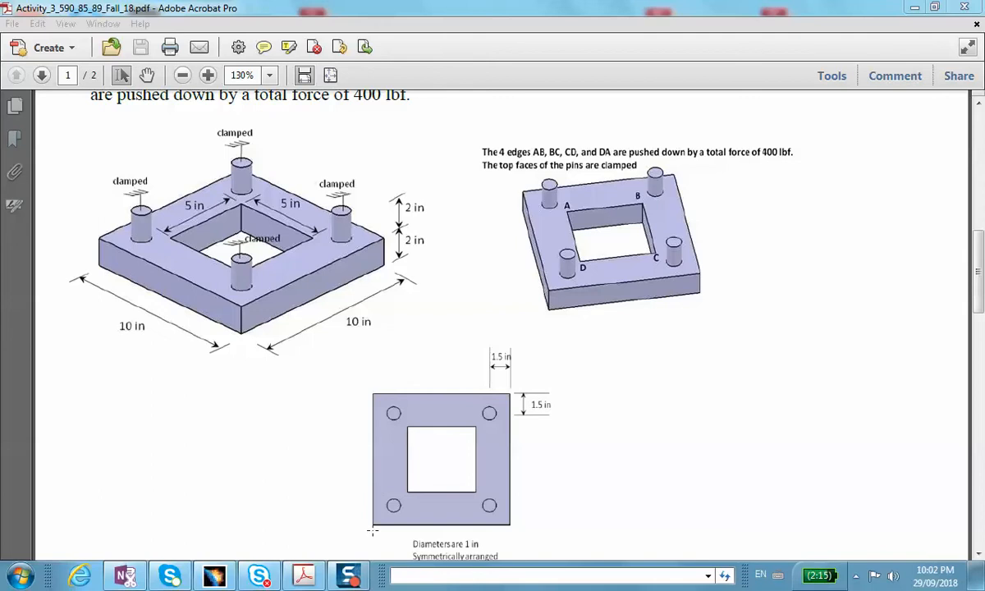
pyautogui.moveTo(683, 459)
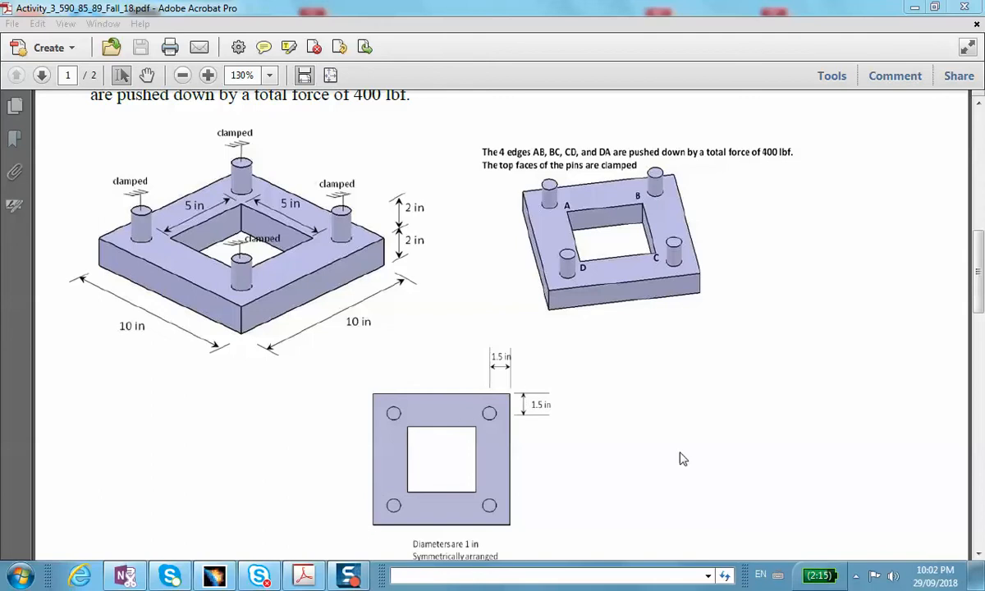
pyautogui.moveTo(686, 460)
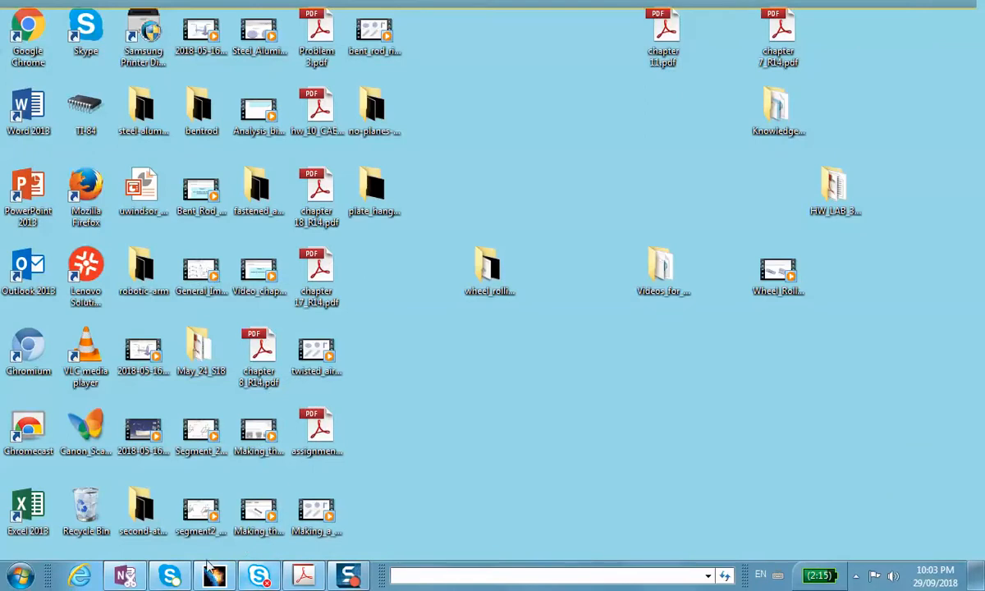
# Step: Start CATIA, draw a centred rectangle at the origin and dimension its sides to 10
pyautogui.click(214, 574)
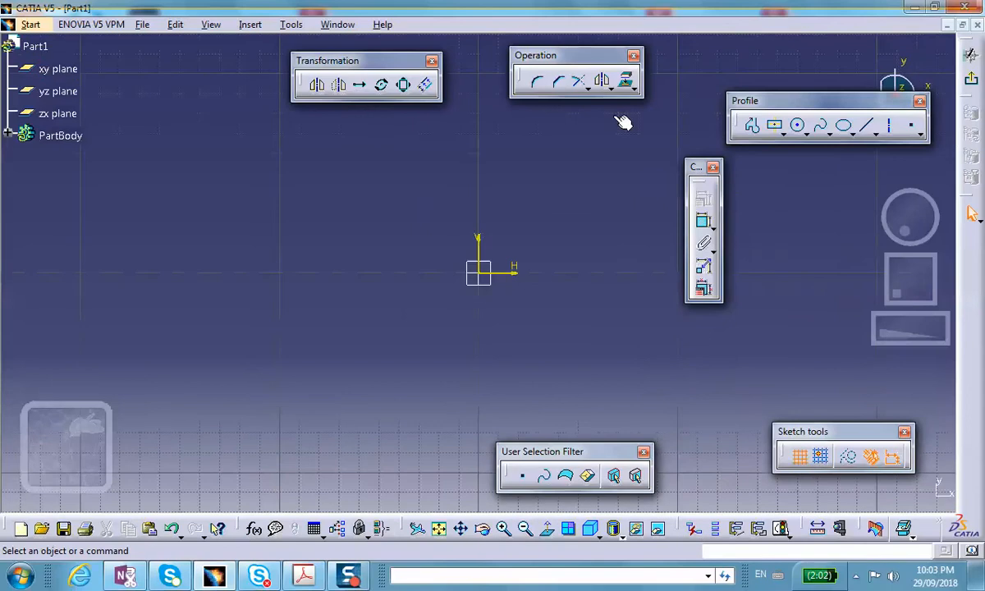
pyautogui.click(772, 125)
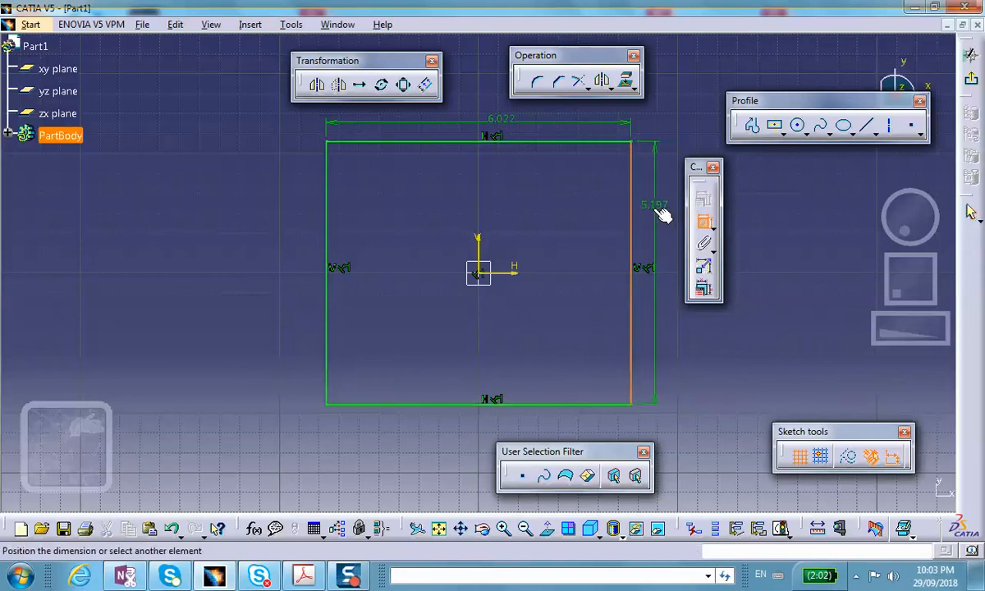
pyautogui.doubleClick(654, 204)
pyautogui.write('10')
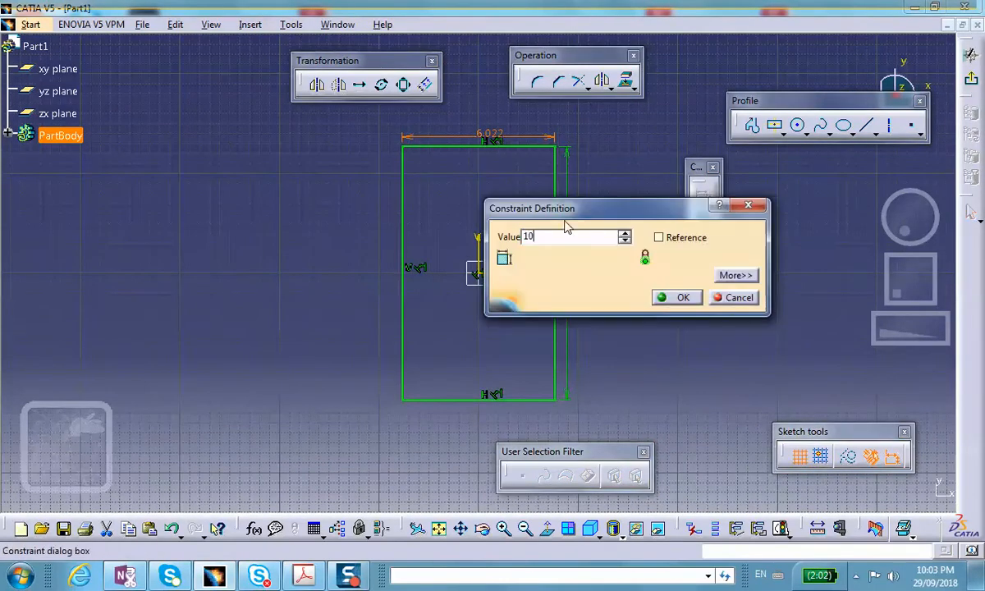
pyautogui.click(677, 297)
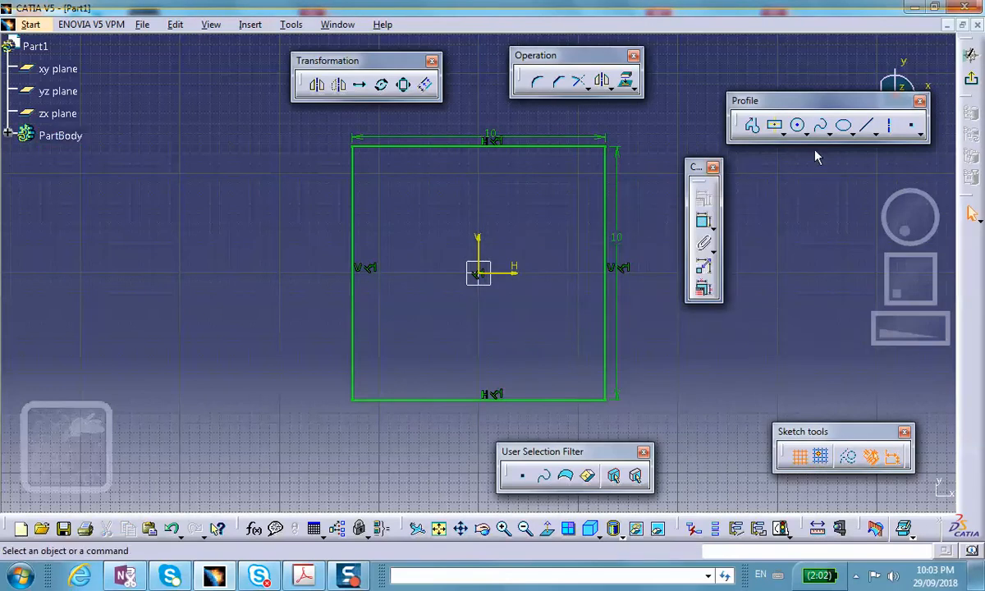
pyautogui.moveTo(798, 125)
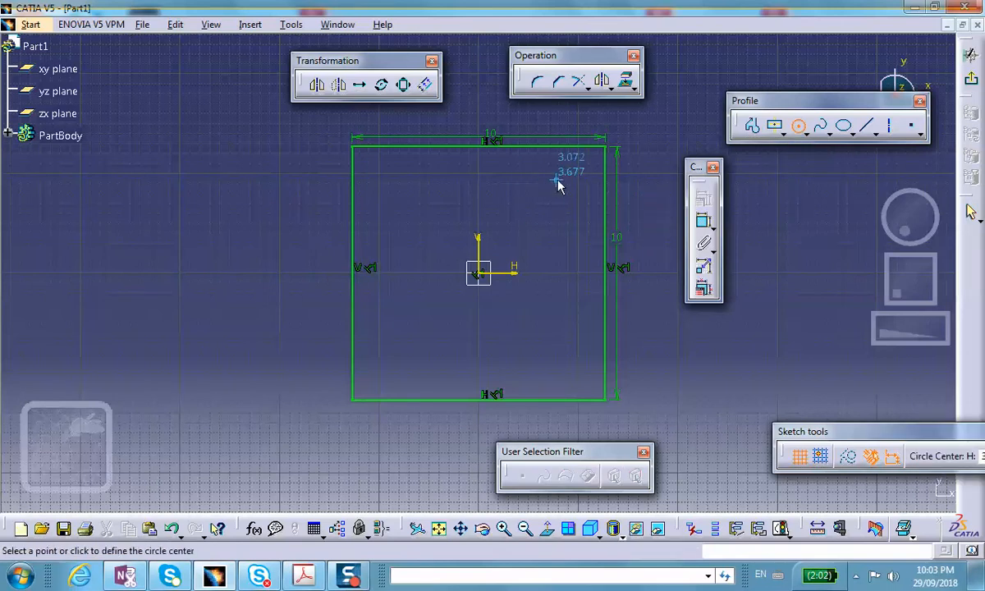
# Step: Place a circle near the top-right corner, constrained 1.5 from each adjacent edge
pyautogui.click(555, 179)
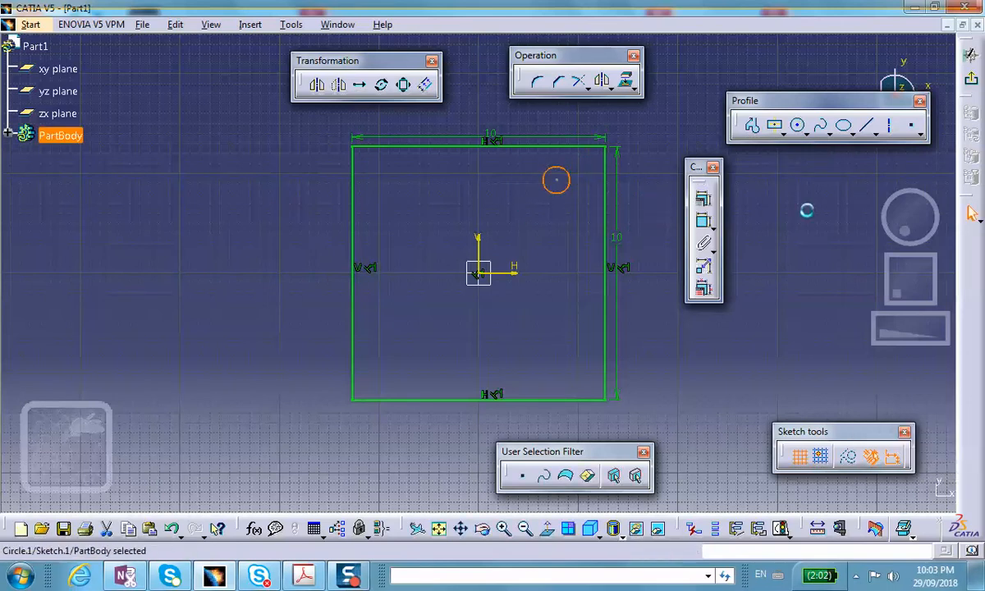
pyautogui.moveTo(587, 188)
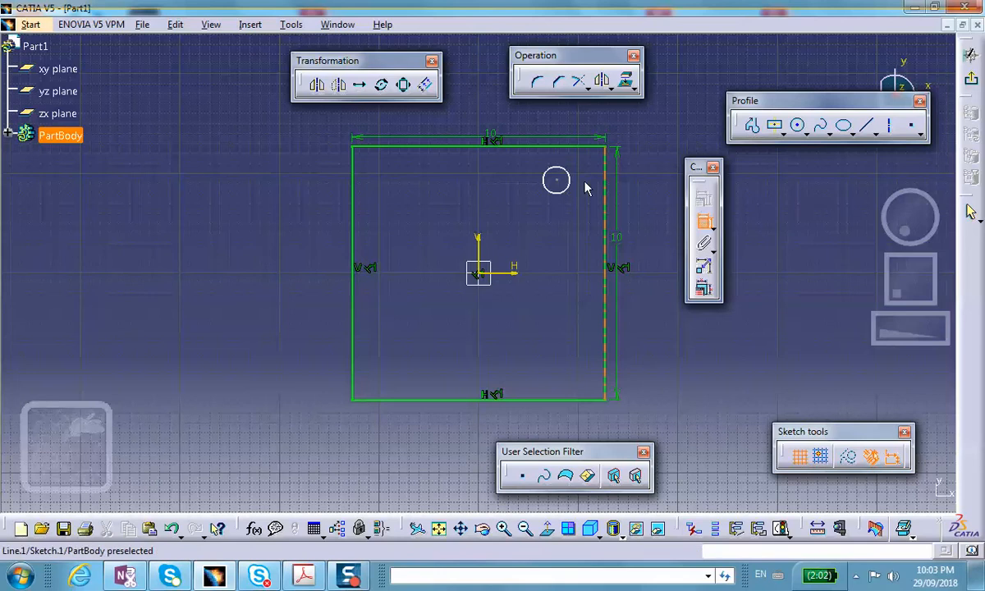
pyautogui.moveTo(611, 187)
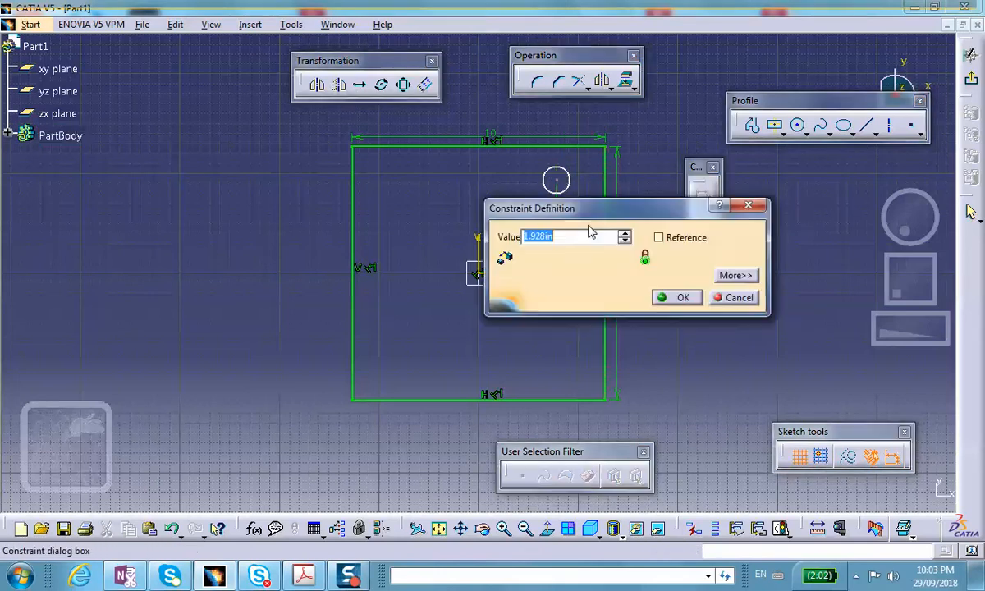
pyautogui.write('1.')
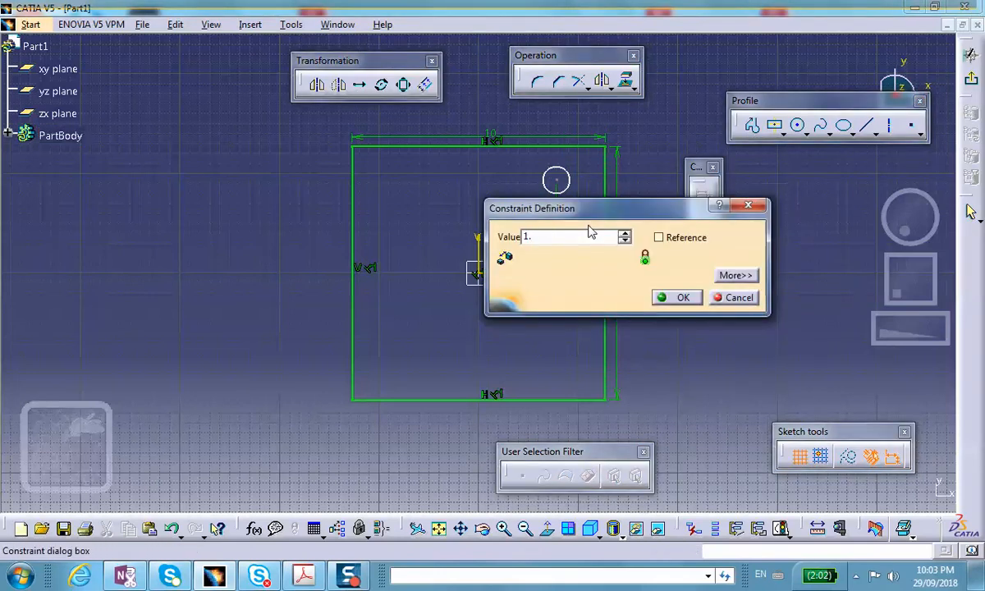
pyautogui.write('1.5')
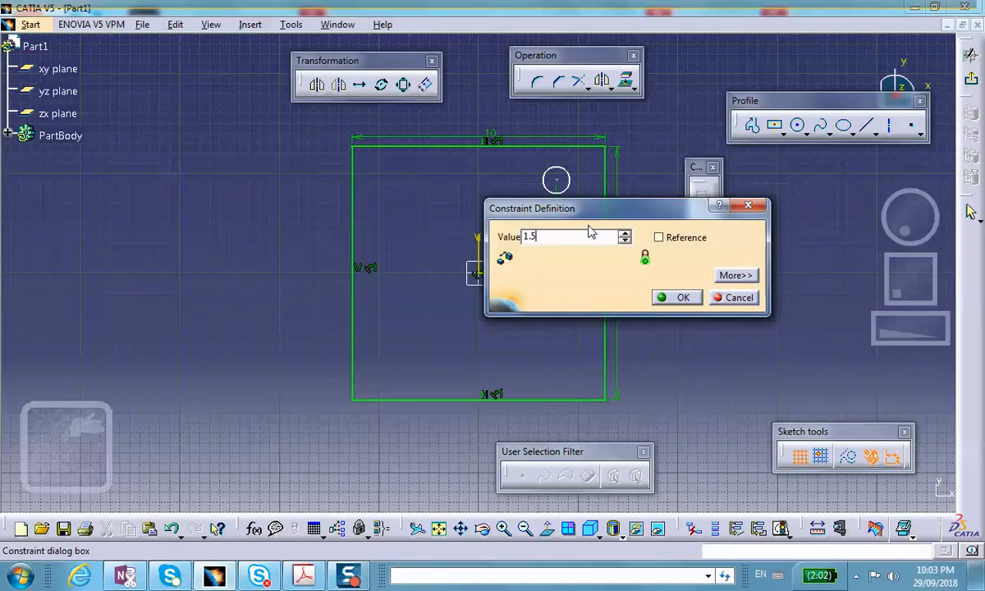
pyautogui.click(678, 297)
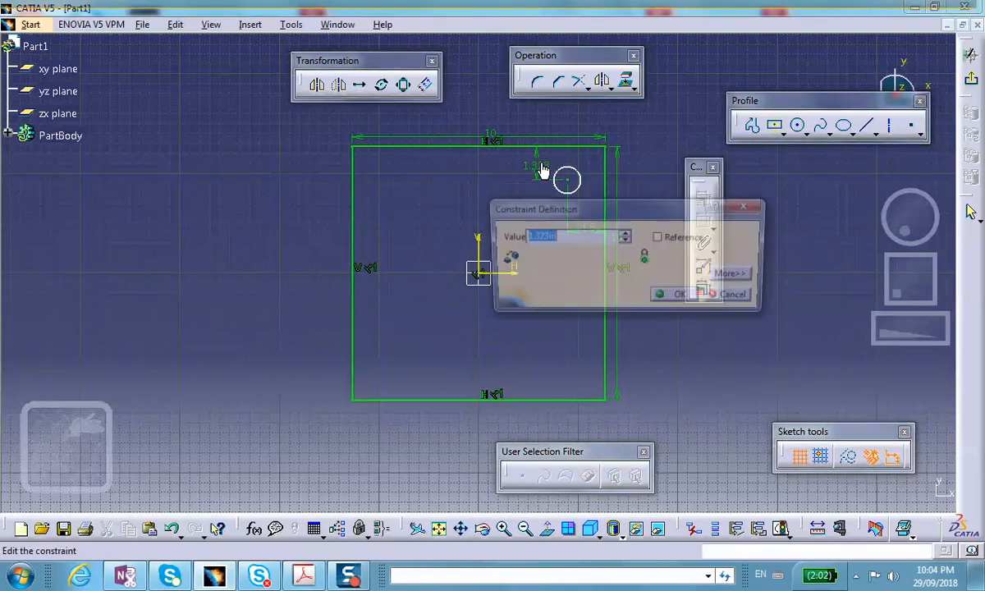
pyautogui.write('1.5')
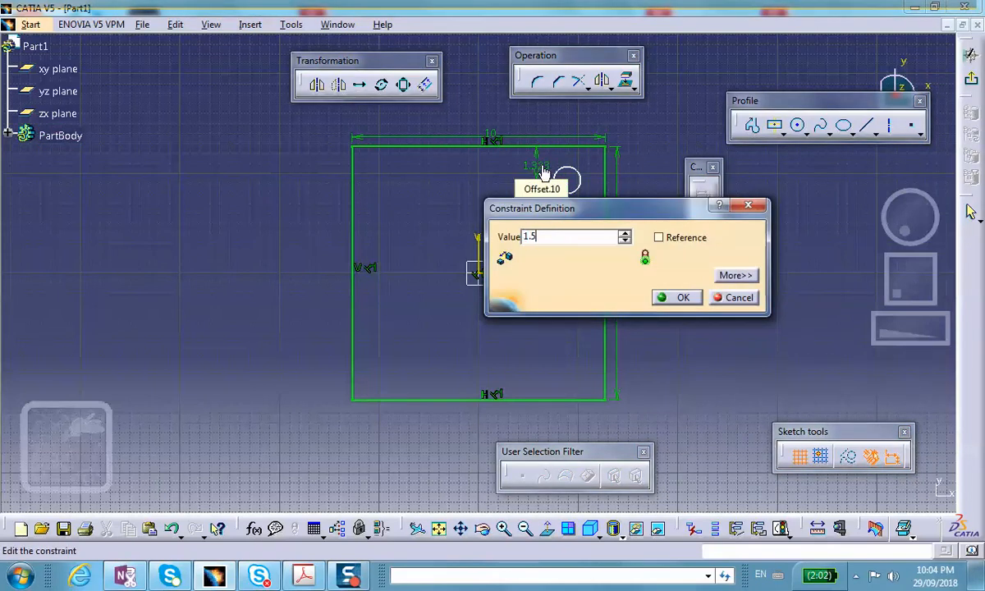
pyautogui.click(676, 297)
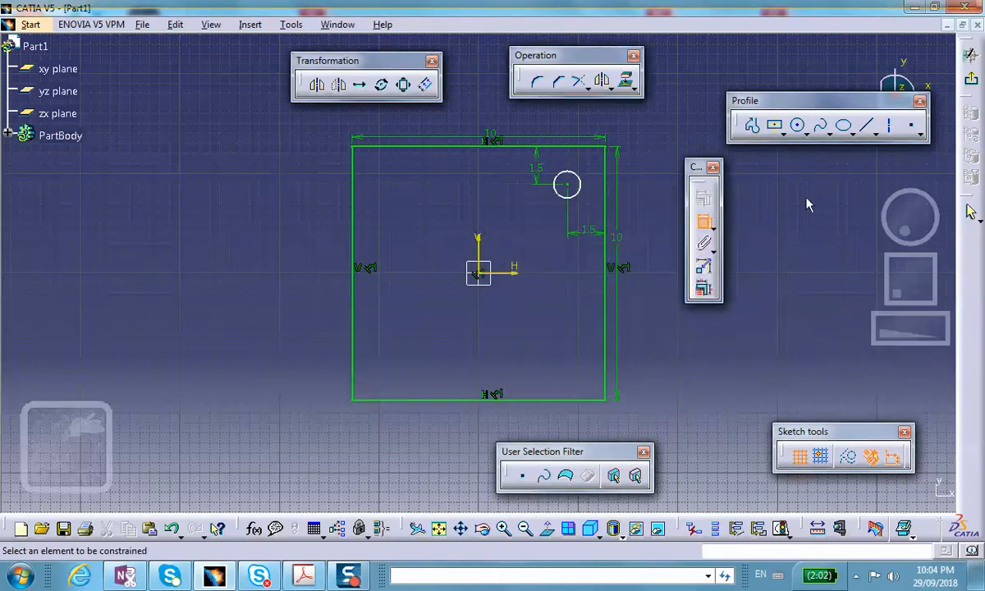
pyautogui.moveTo(578, 203)
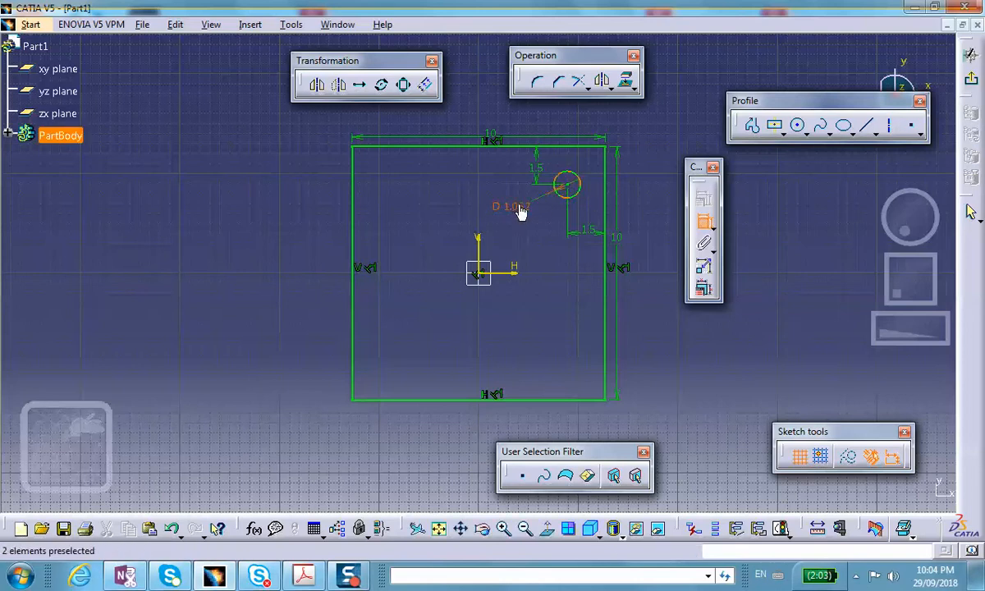
# Step: Dimension the hole circle's diameter to 1
pyautogui.doubleClick(512, 207)
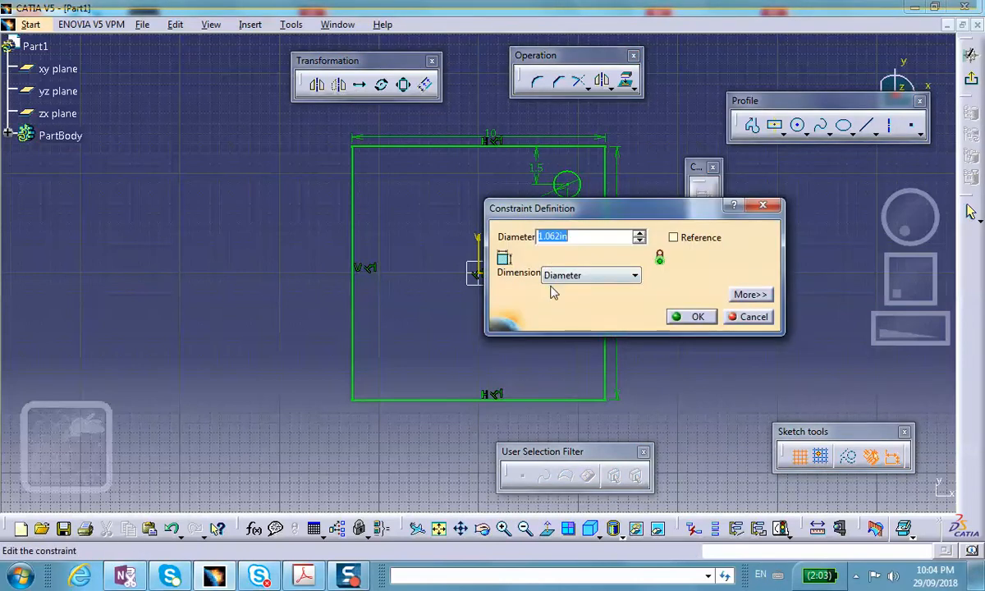
pyautogui.click(696, 317)
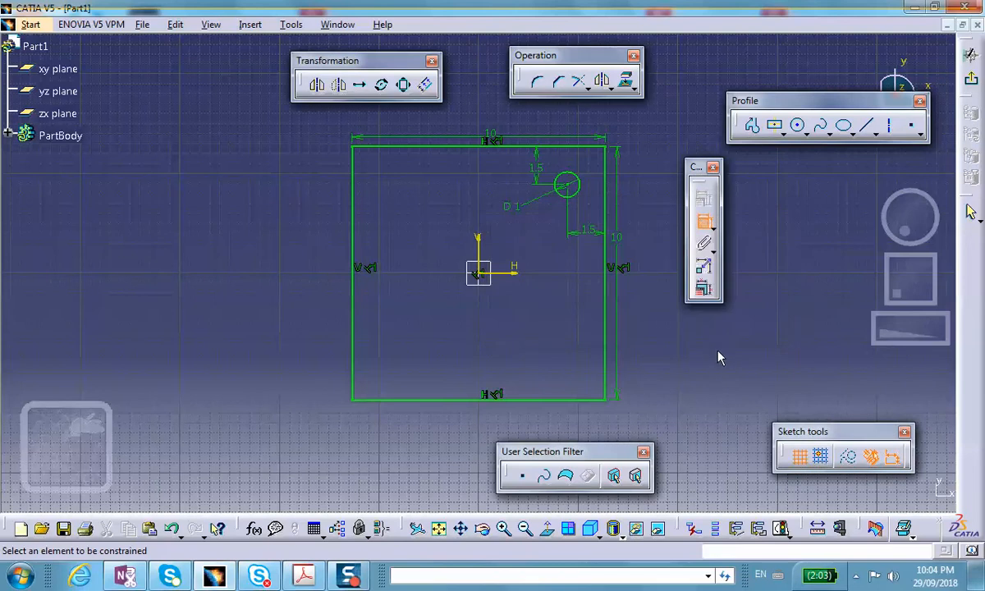
pyautogui.moveTo(781, 191)
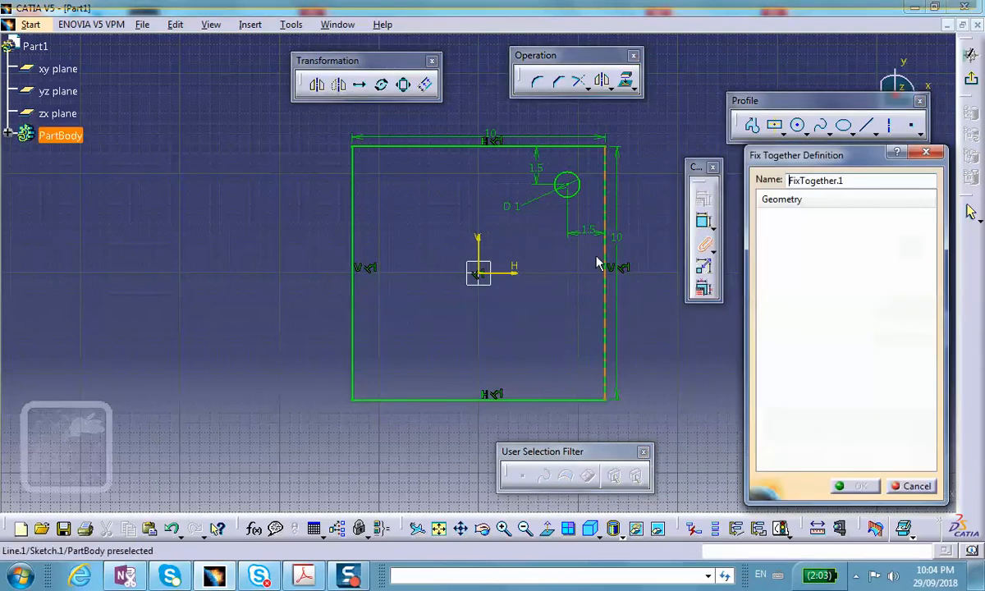
# Step: Dismiss the Fix Together prompt and mirror the hole circle about the sketch axes
pyautogui.click(913, 486)
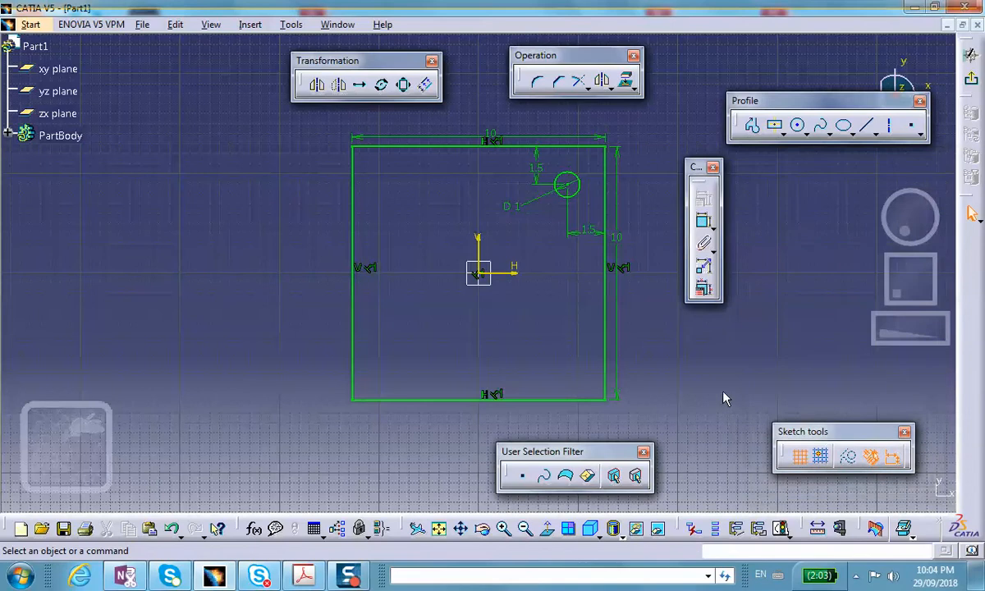
pyautogui.moveTo(604, 84)
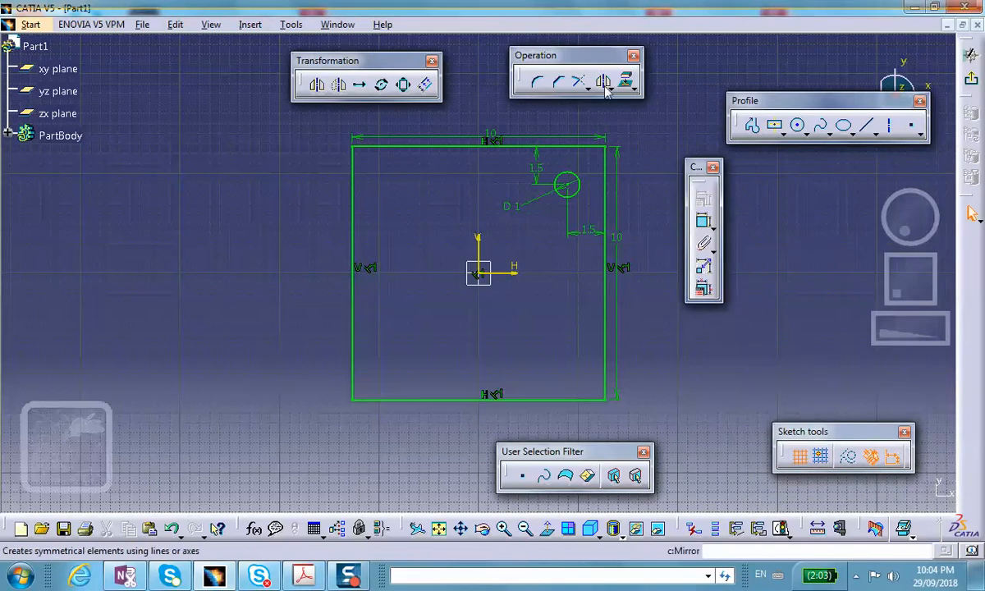
pyautogui.click(604, 82)
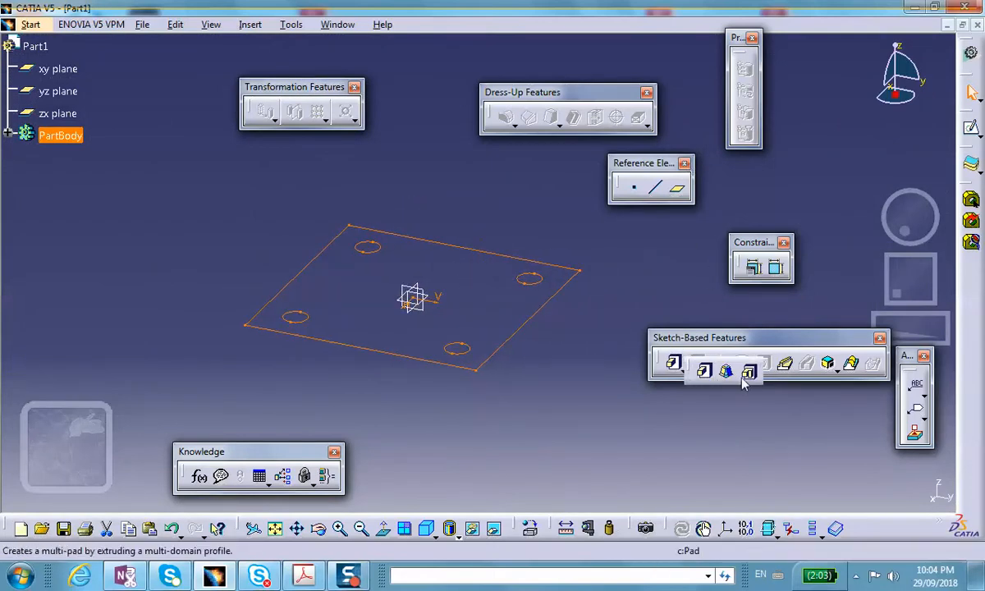
# Step: Start a Multi-Pad, giving the plate domain thickness 2 and the next two pin domains 4
pyautogui.click(749, 370)
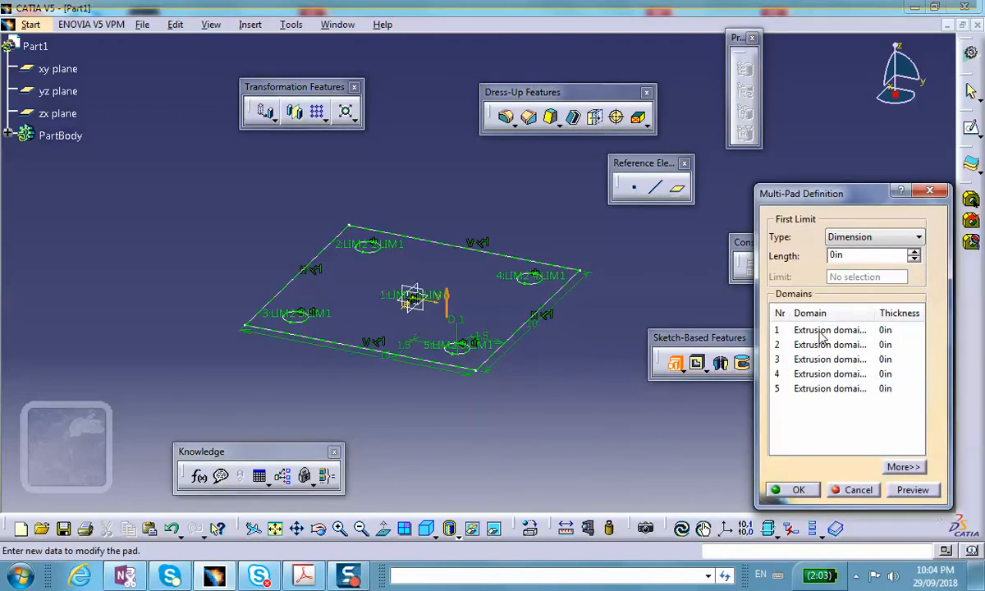
pyautogui.click(830, 328)
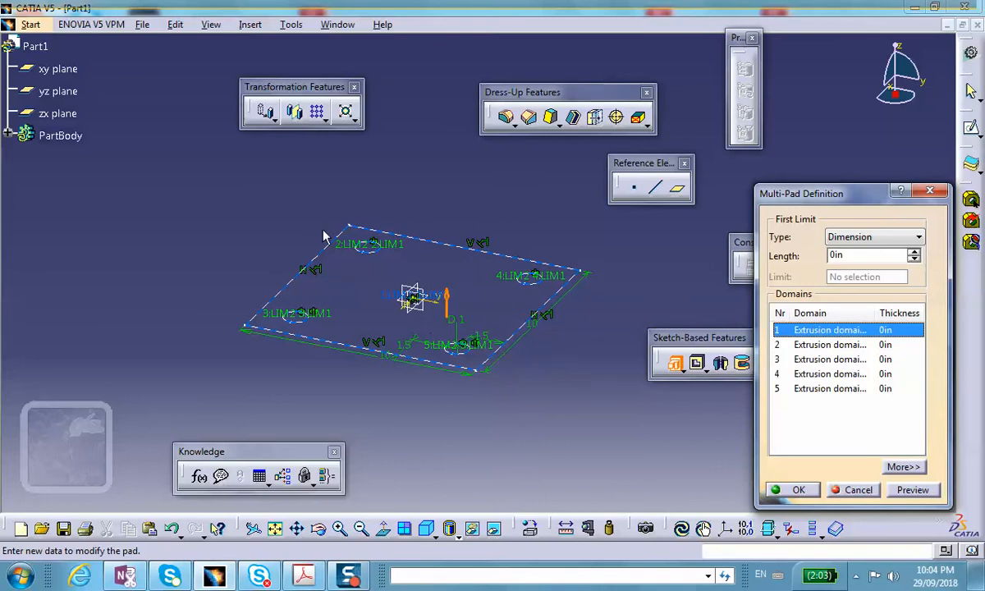
pyautogui.click(862, 256)
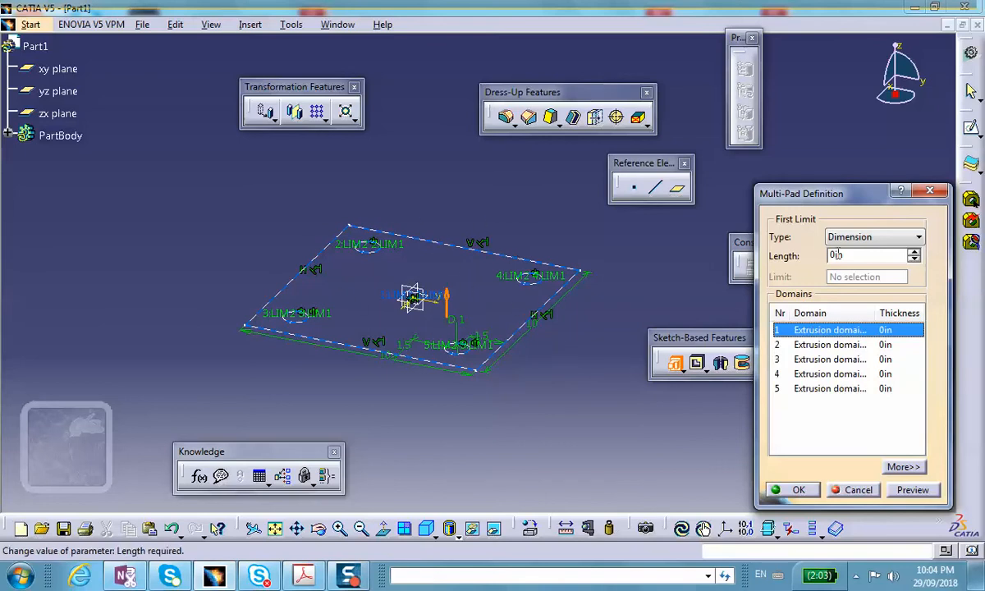
pyautogui.write('2')
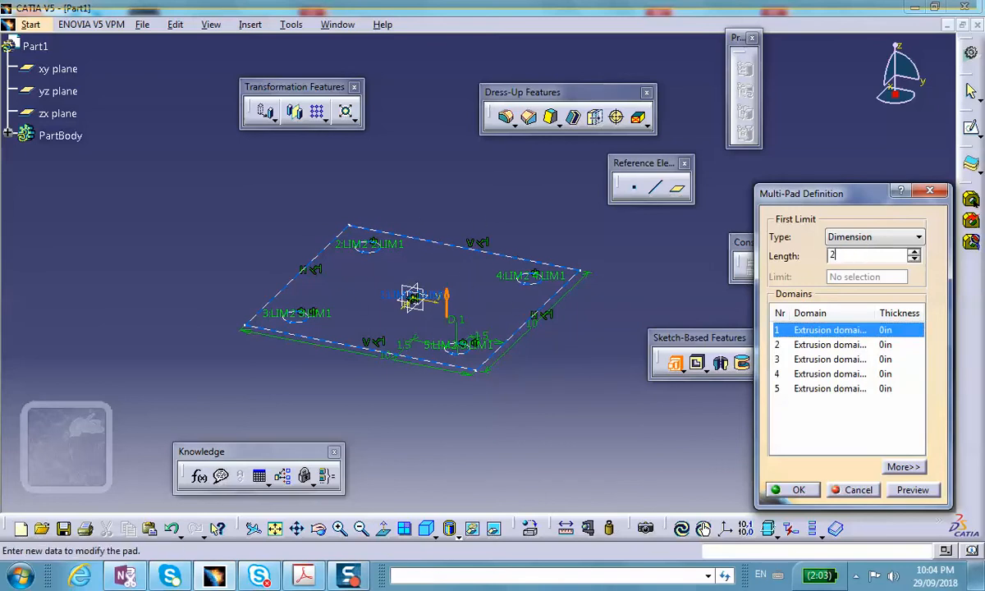
pyautogui.click(829, 345)
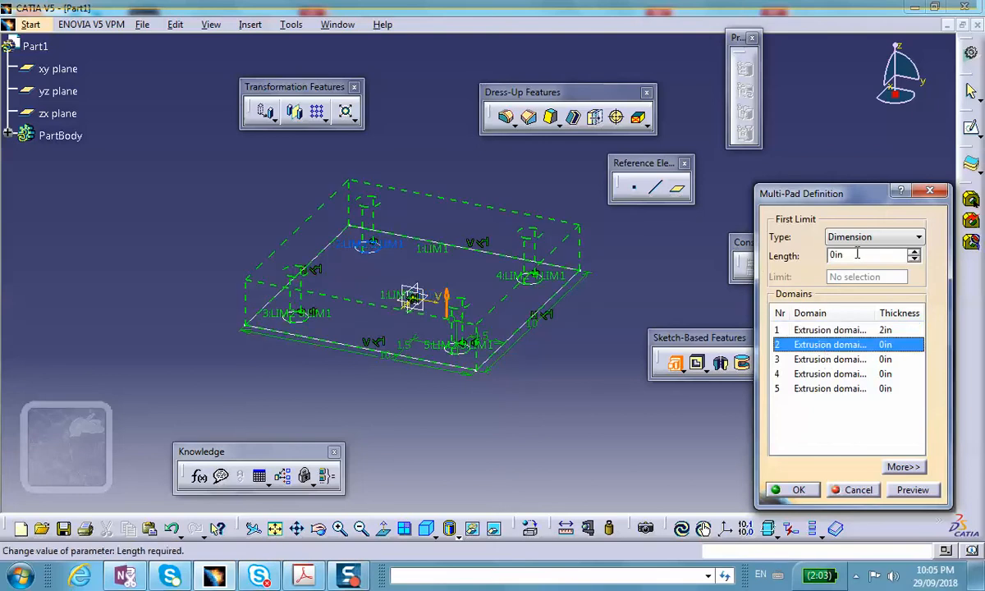
pyautogui.write('4')
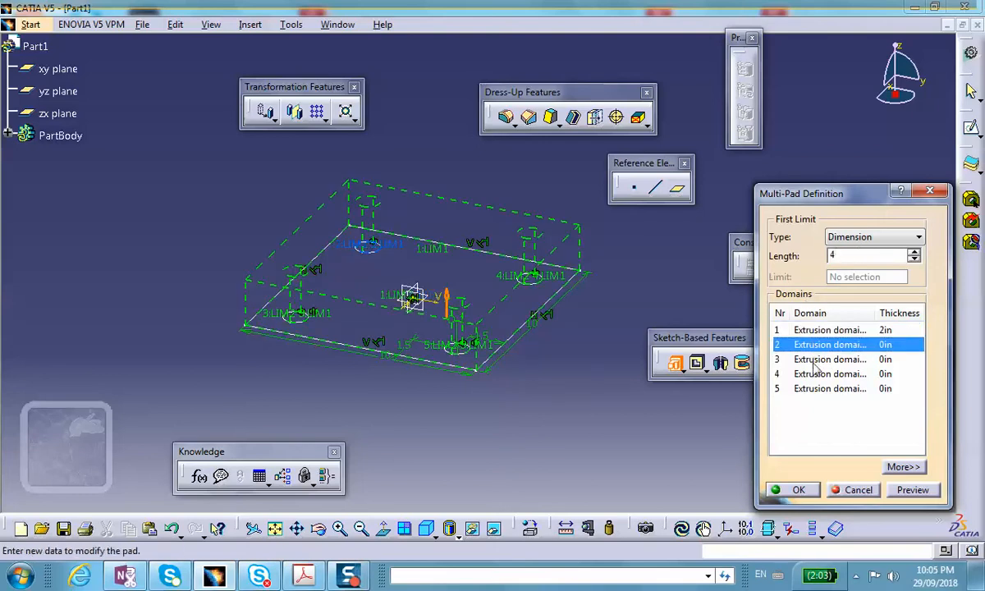
pyautogui.click(829, 358)
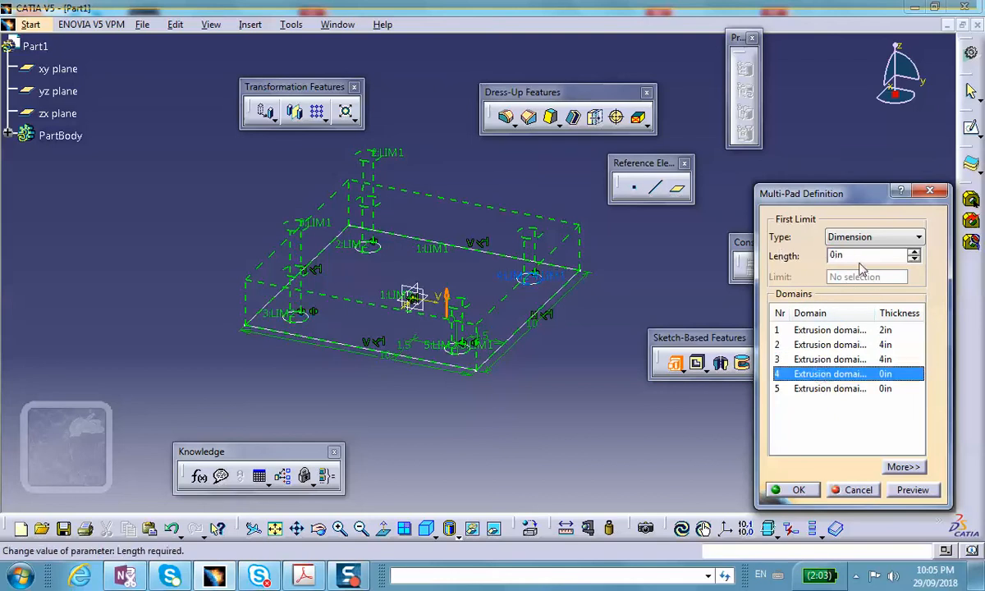
pyautogui.write('4')
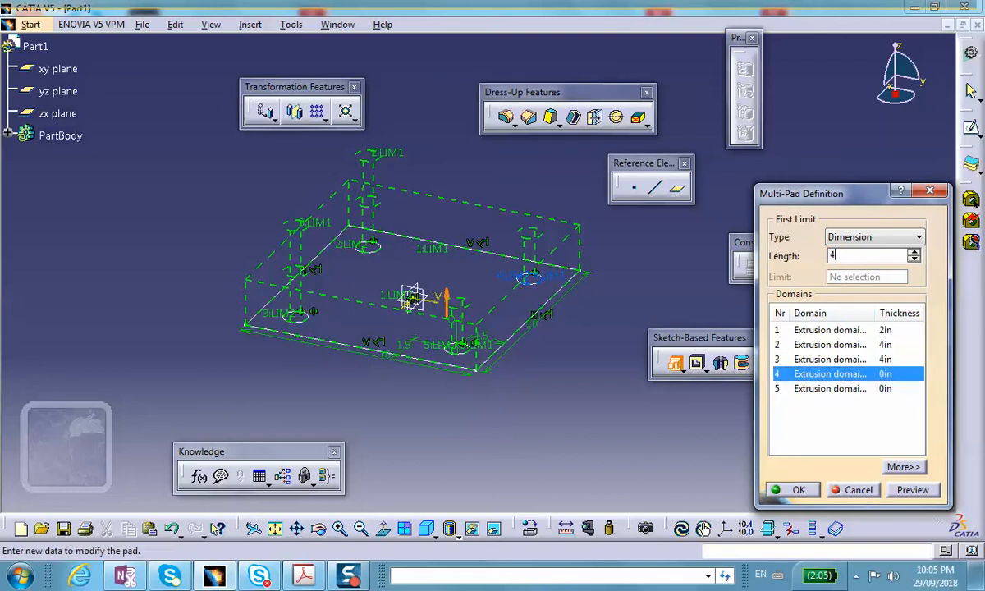
# Step: Set the remaining pin domains to thickness 4 and confirm the multi-pad extrusion
pyautogui.click(830, 387)
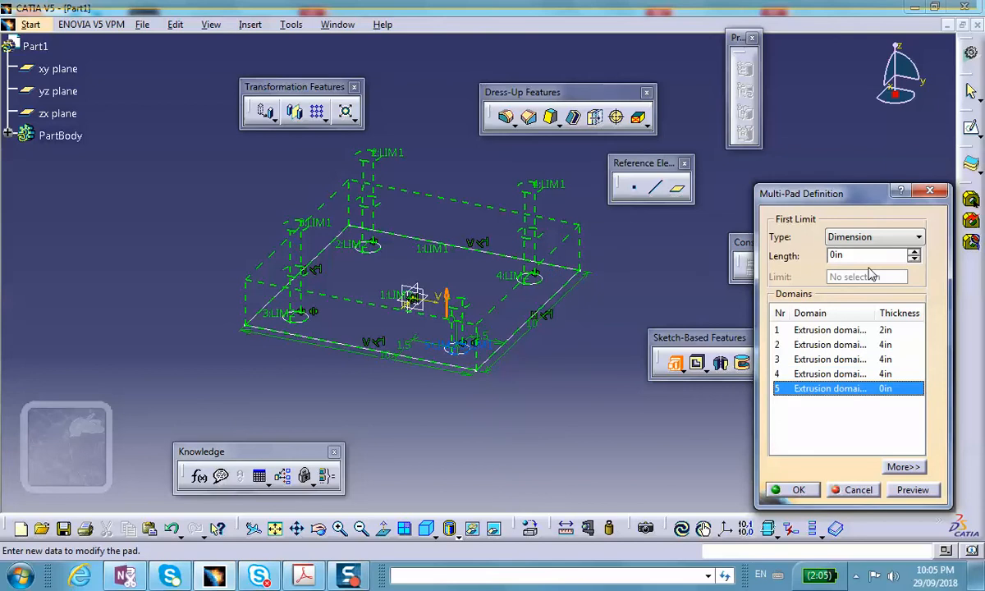
pyautogui.click(848, 374)
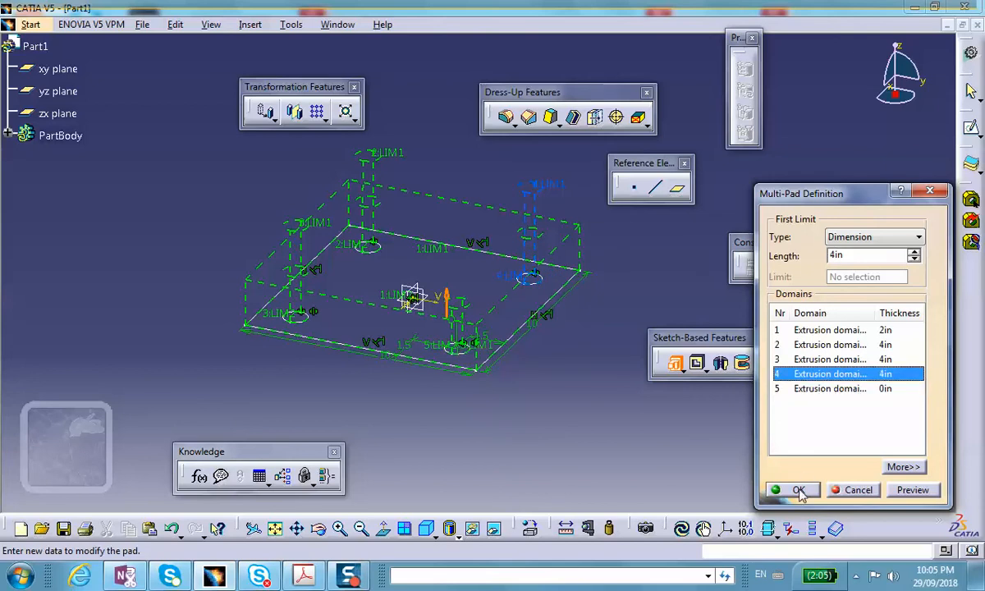
pyautogui.click(829, 388)
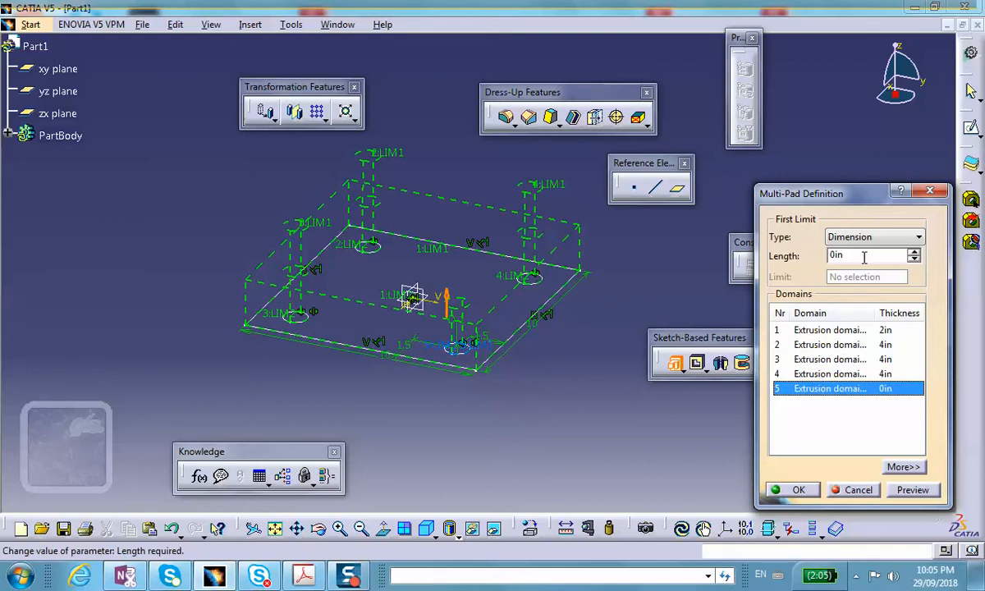
pyautogui.write('4')
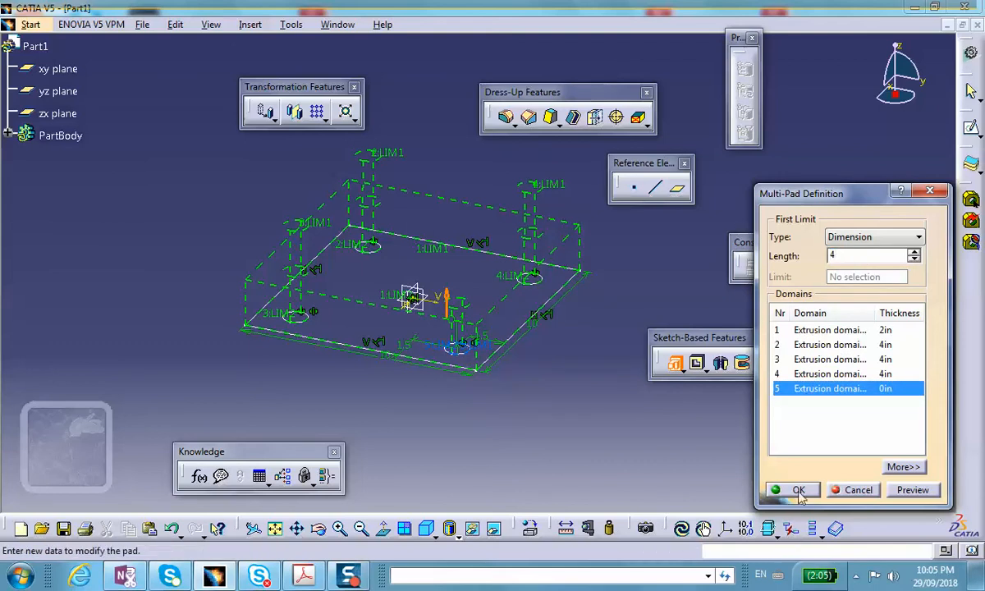
pyautogui.click(798, 489)
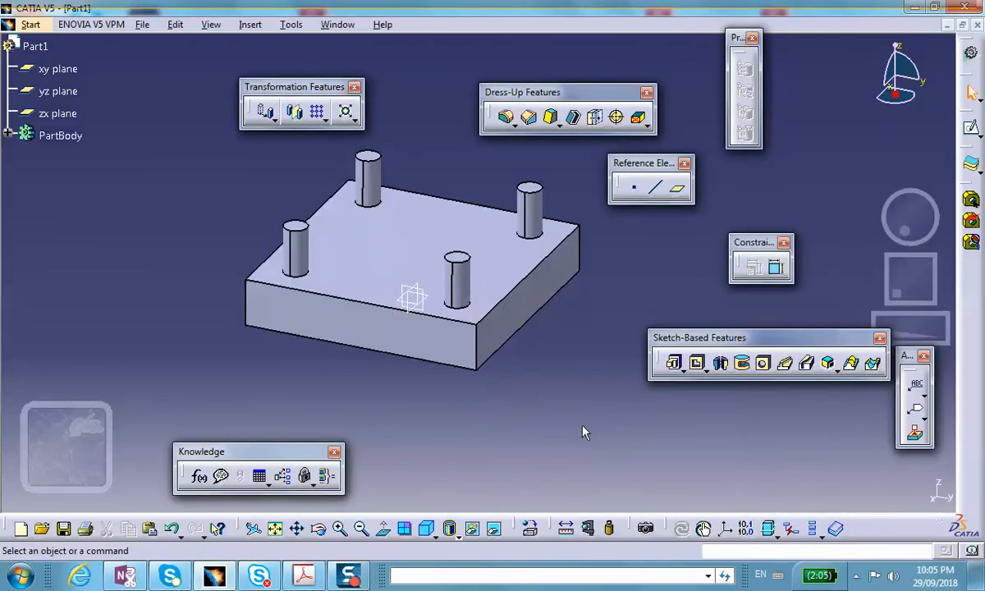
pyautogui.moveTo(414, 253)
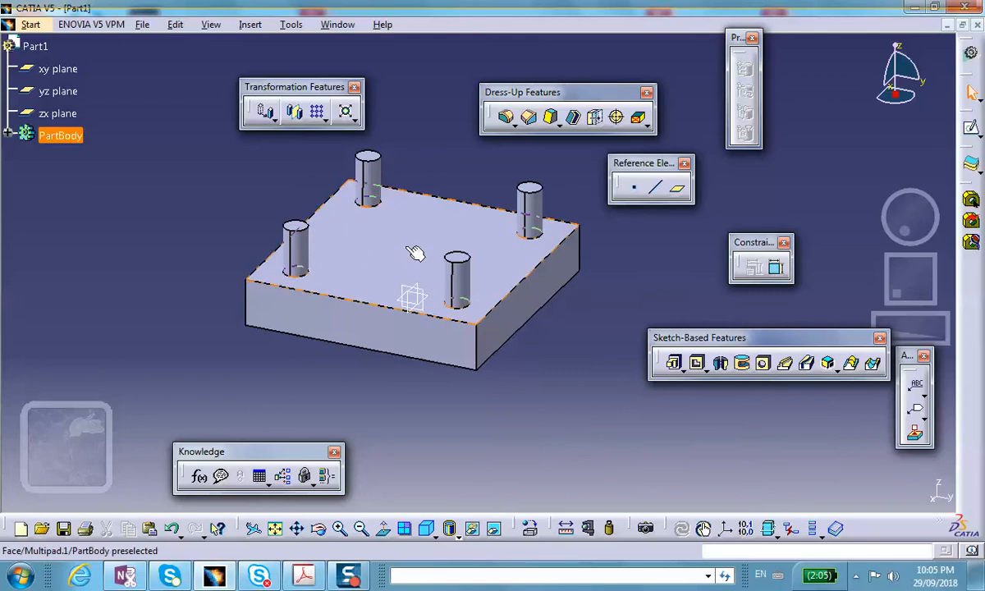
pyautogui.moveTo(426, 238)
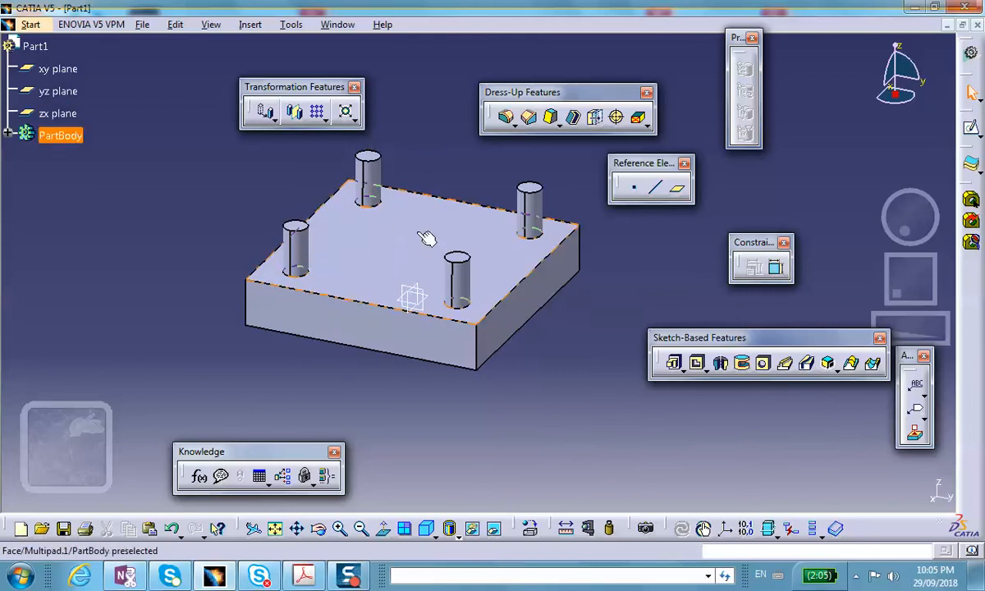
pyautogui.moveTo(430, 282)
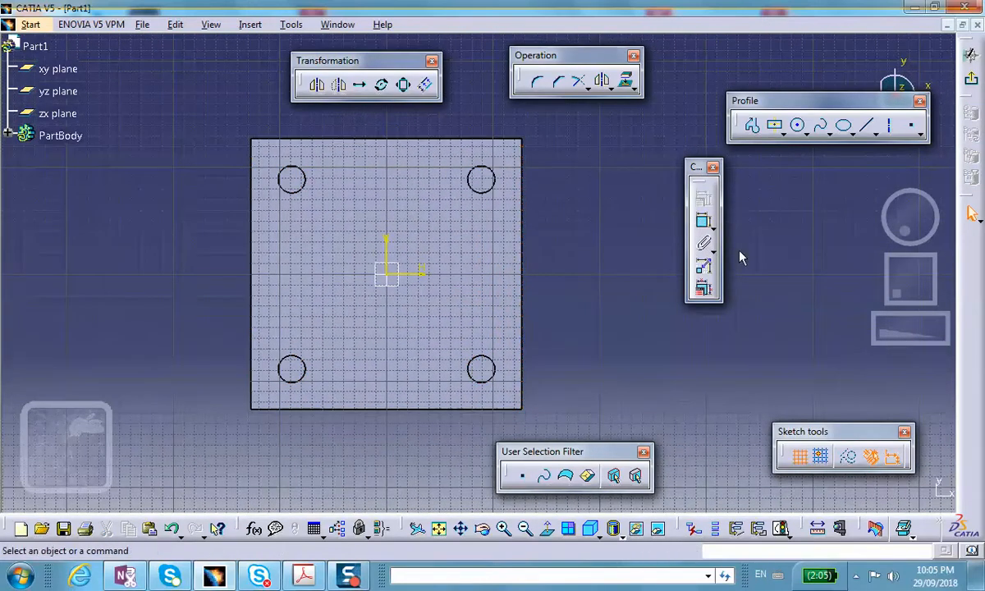
# Step: Draw a centred rectangle at the origin of the top face with both sides dimensioned to 5 in
pyautogui.click(775, 125)
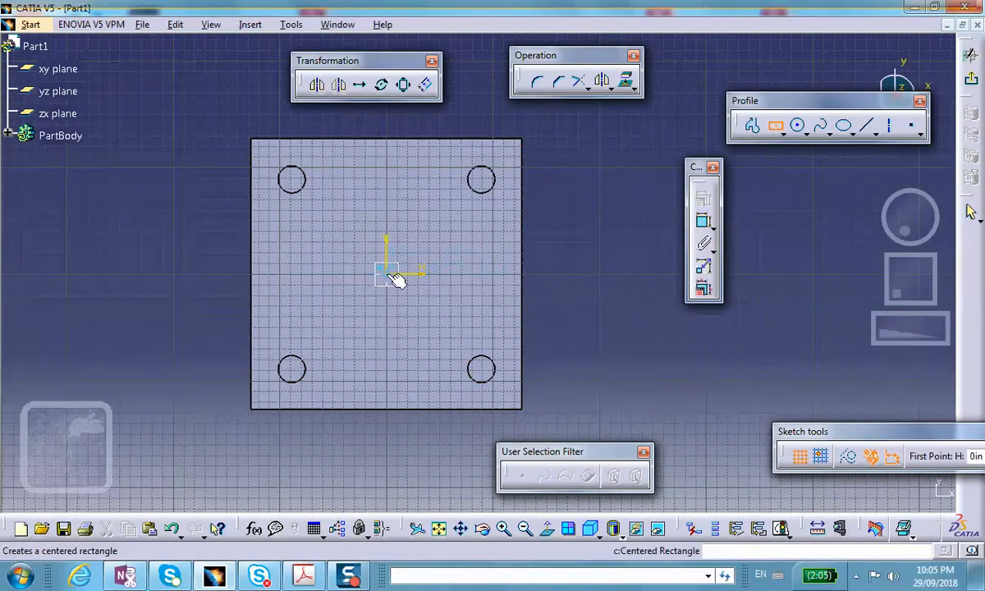
pyautogui.click(384, 269)
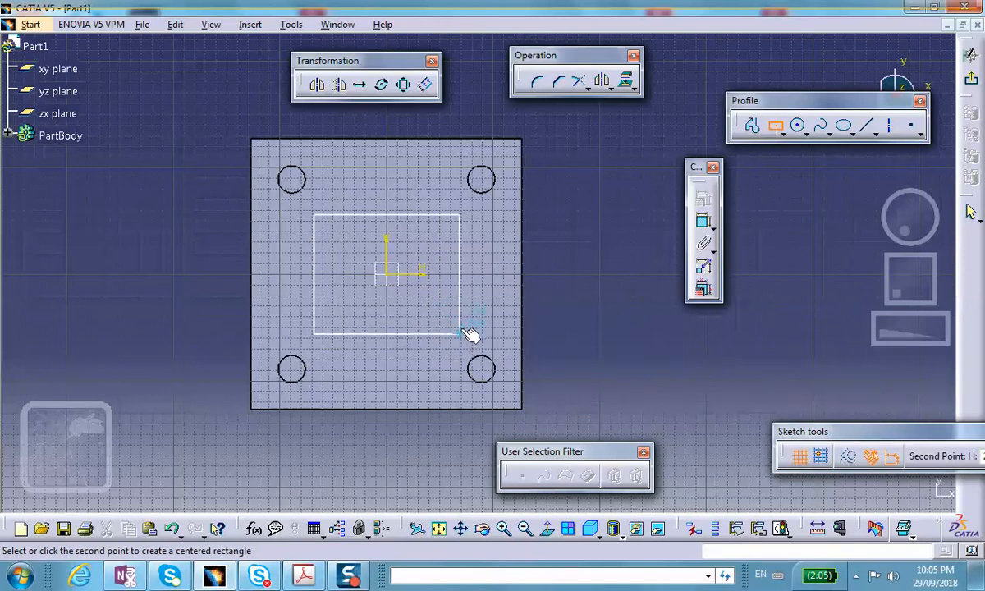
pyautogui.click(466, 331)
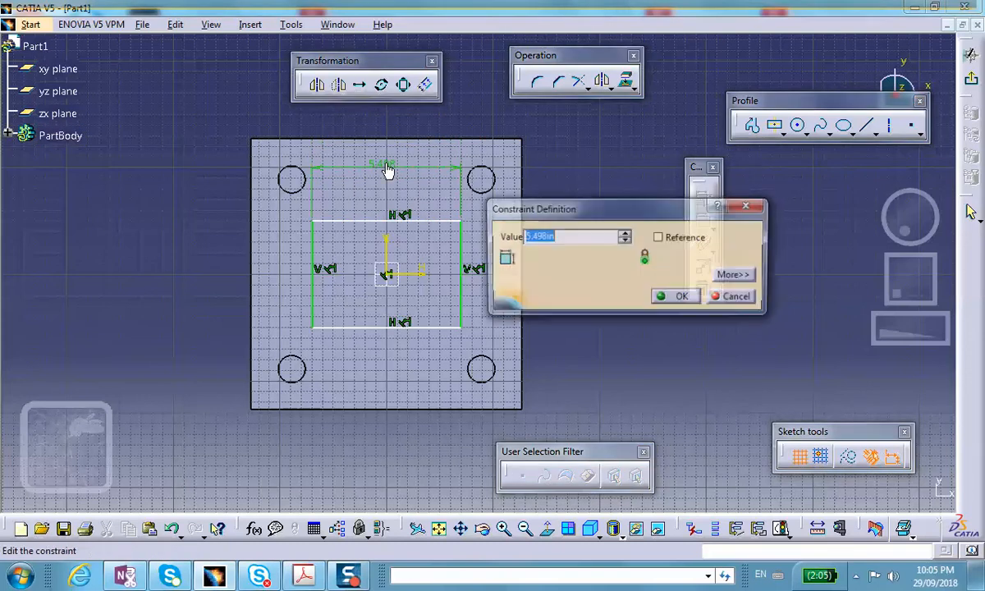
pyautogui.write('5')
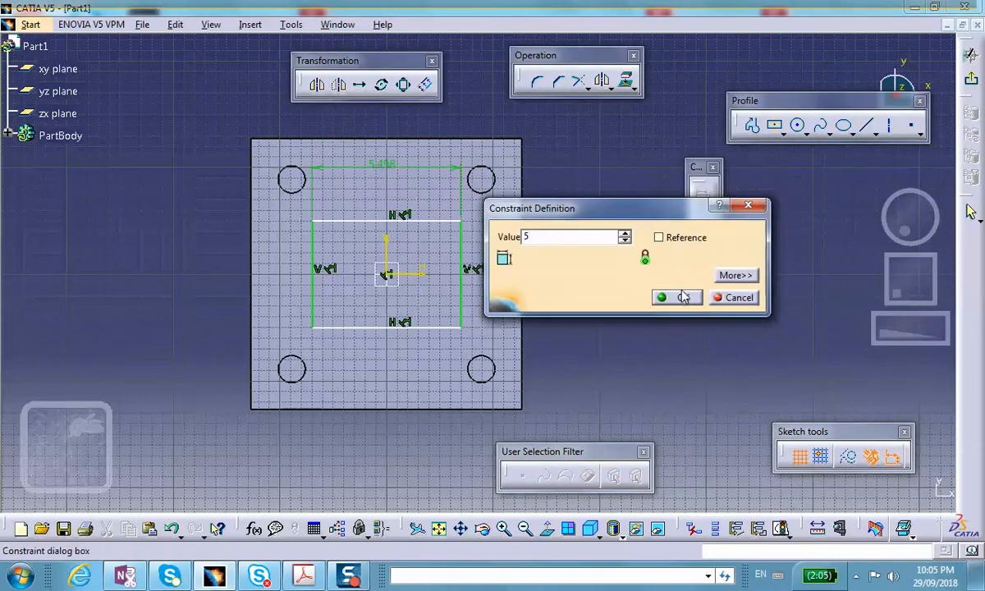
pyautogui.click(660, 297)
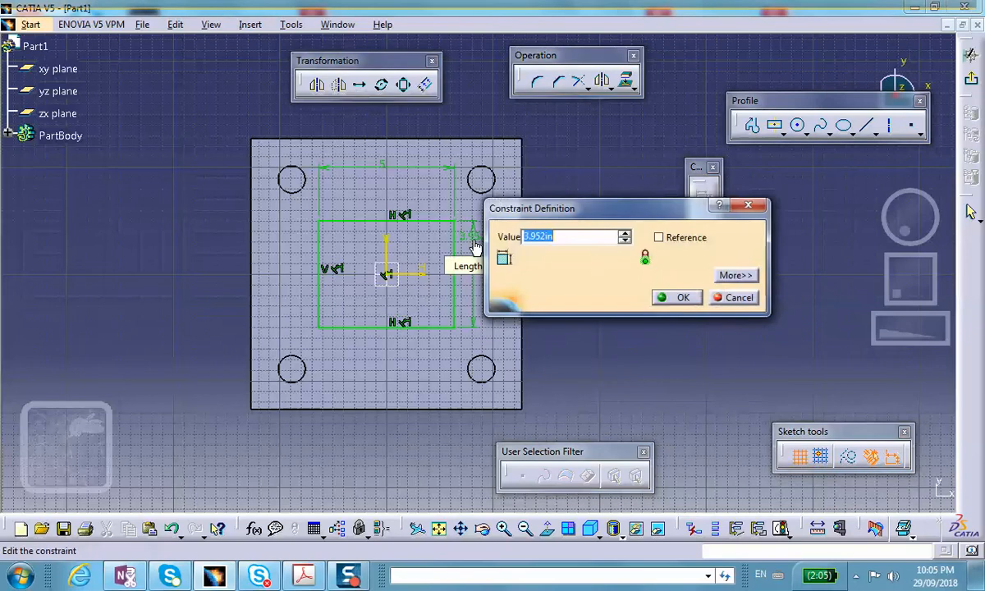
pyautogui.click(683, 297)
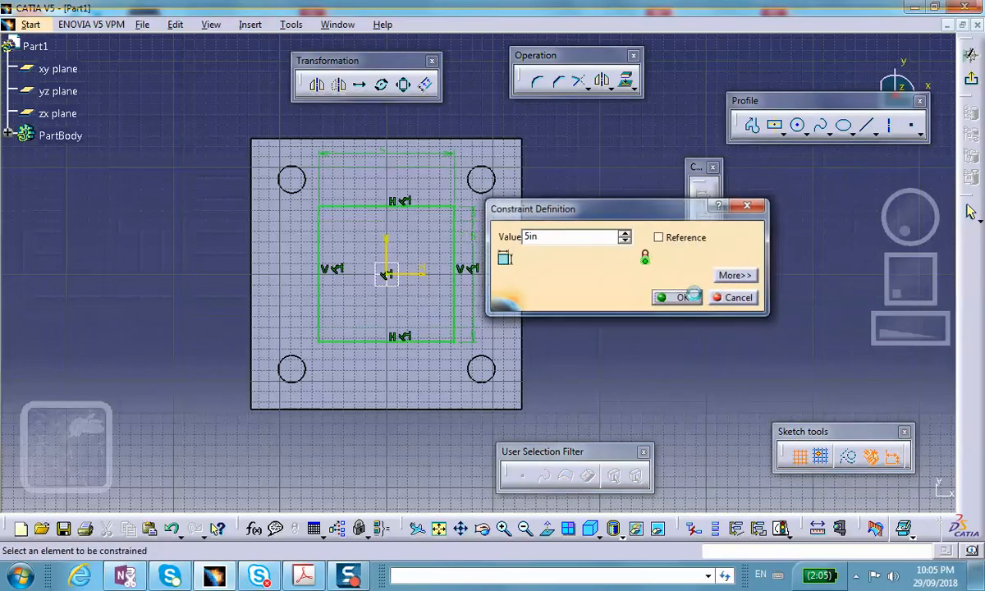
pyautogui.click(675, 297)
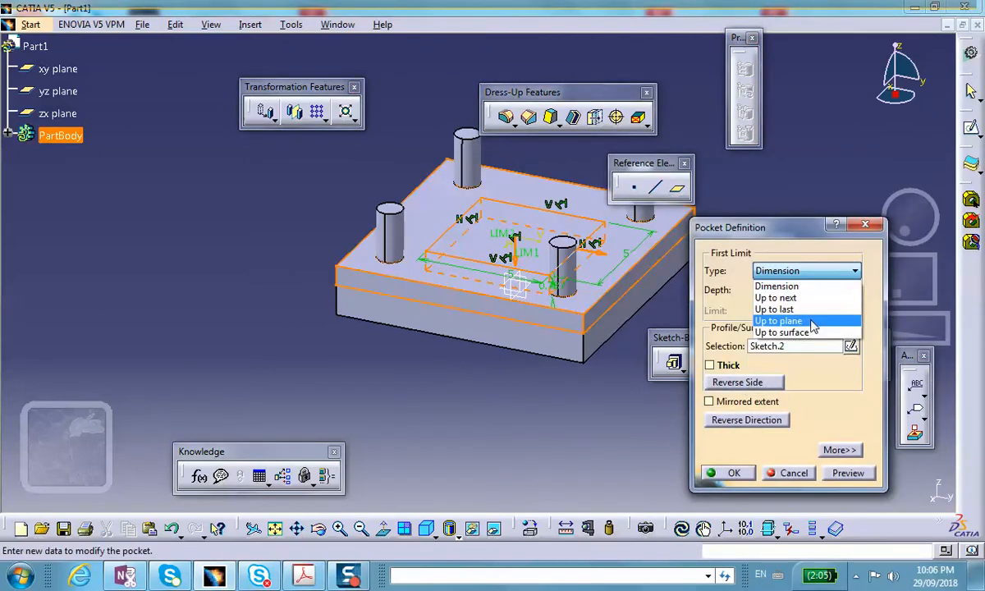
# Step: Cut a Pocket from the square sketch with its depth set to Up to last
pyautogui.click(775, 298)
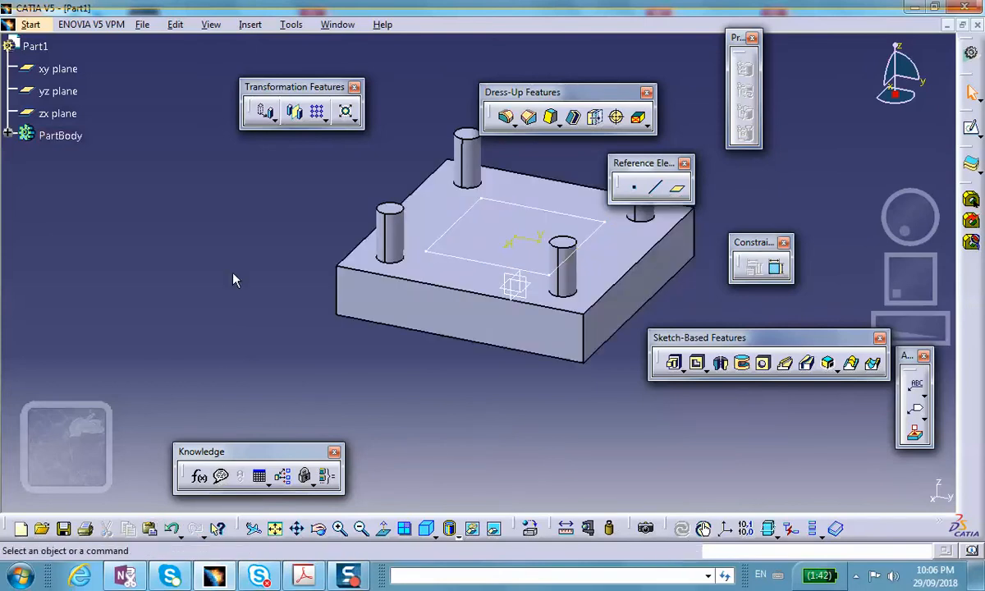
pyautogui.moveTo(492, 270)
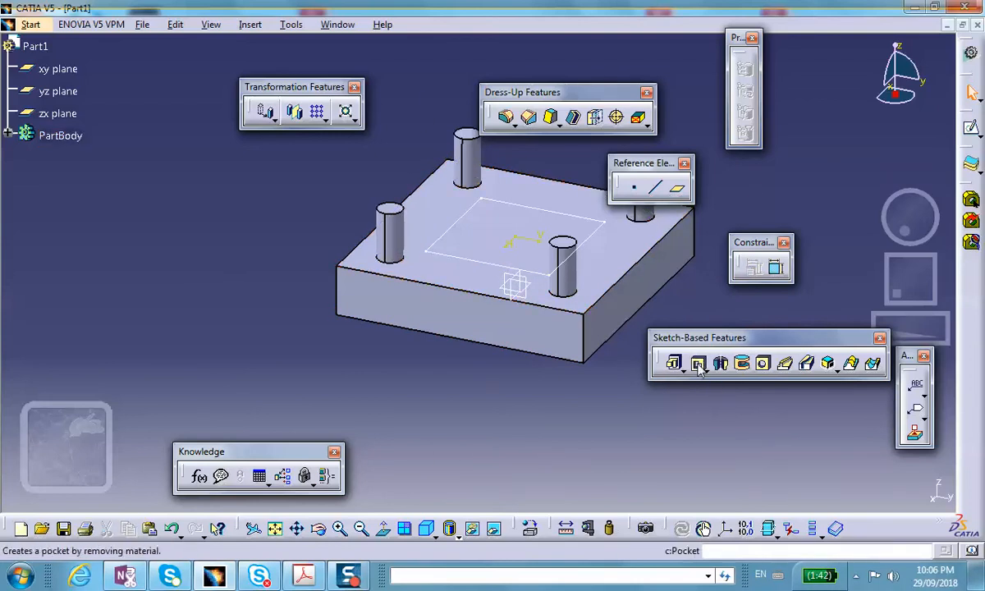
pyautogui.click(698, 363)
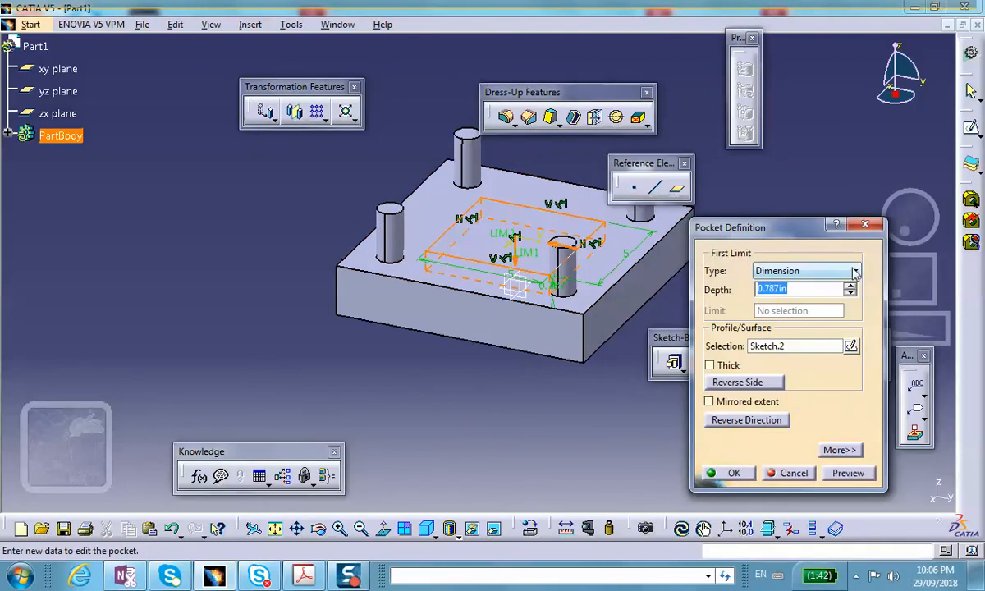
pyautogui.click(850, 270)
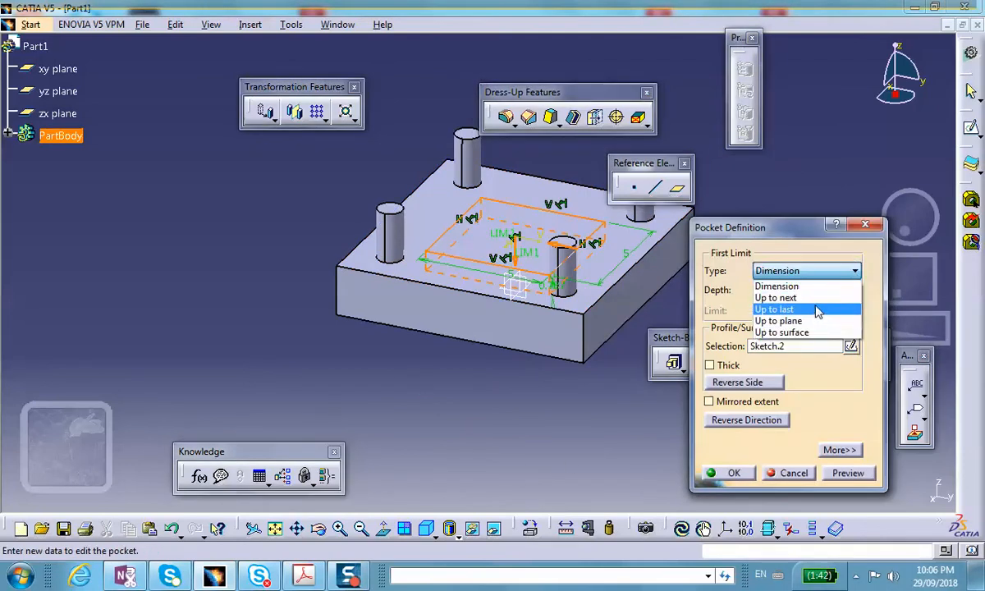
pyautogui.click(775, 309)
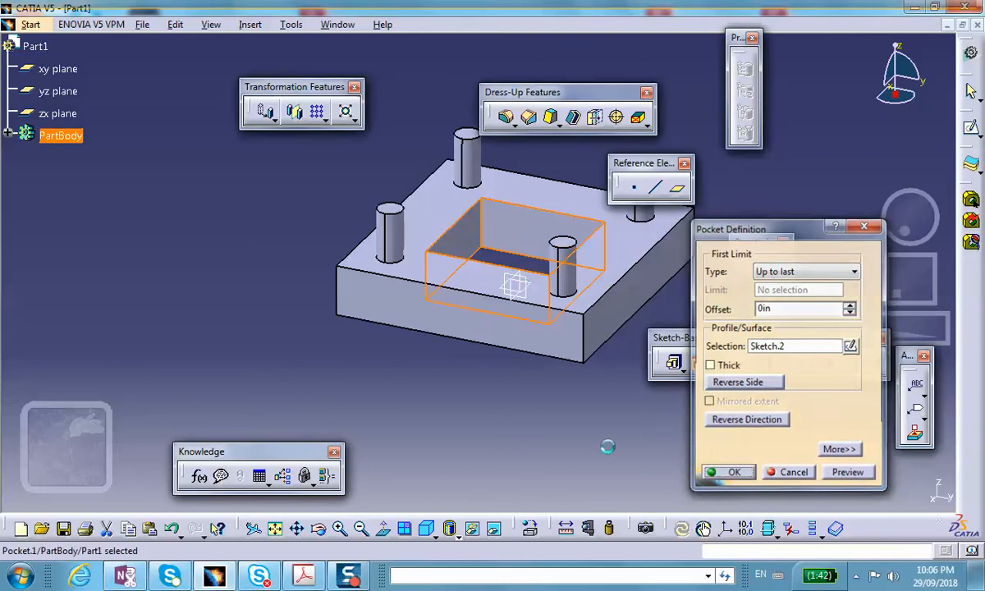
pyautogui.click(728, 473)
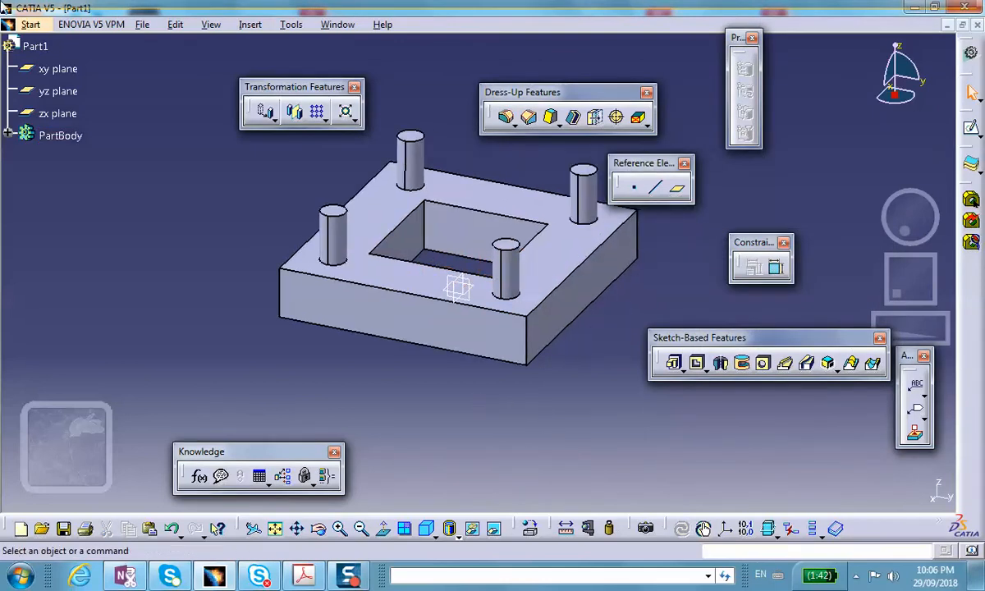
# Step: Use Save Management to save the part as Part1.CATPart, overwriting the existing file
pyautogui.click(144, 25)
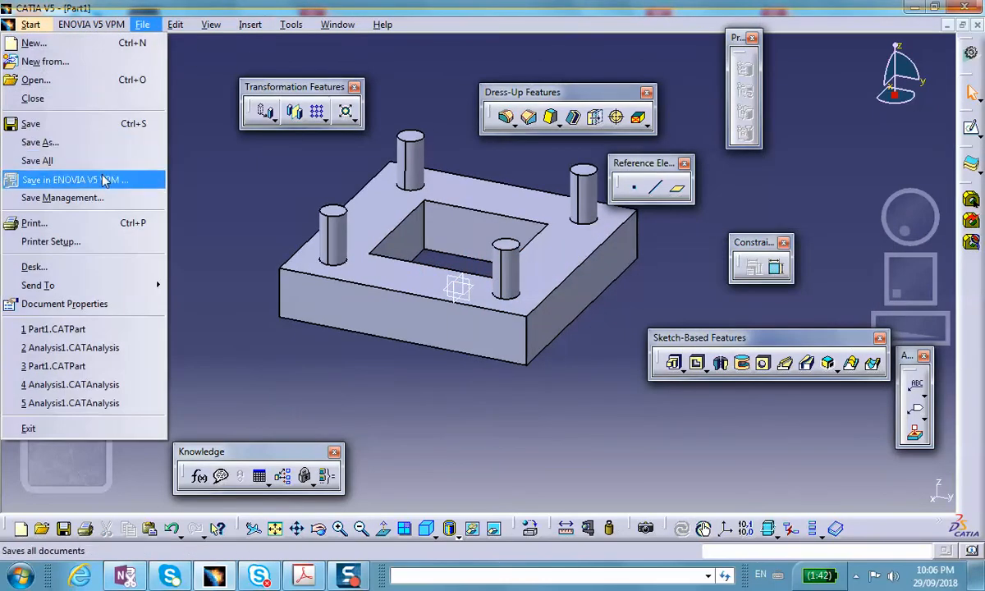
pyautogui.click(62, 197)
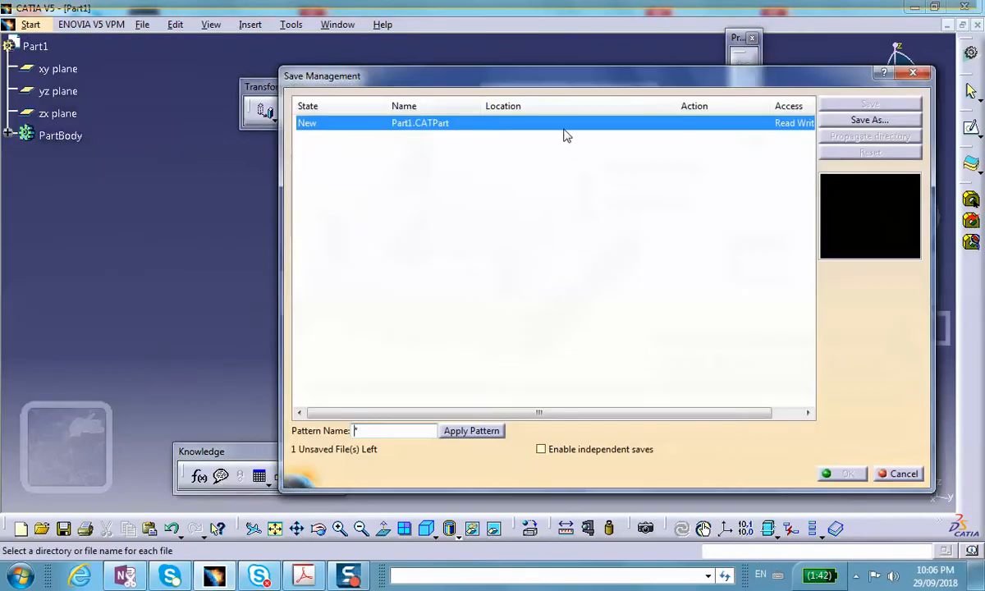
pyautogui.moveTo(869, 120)
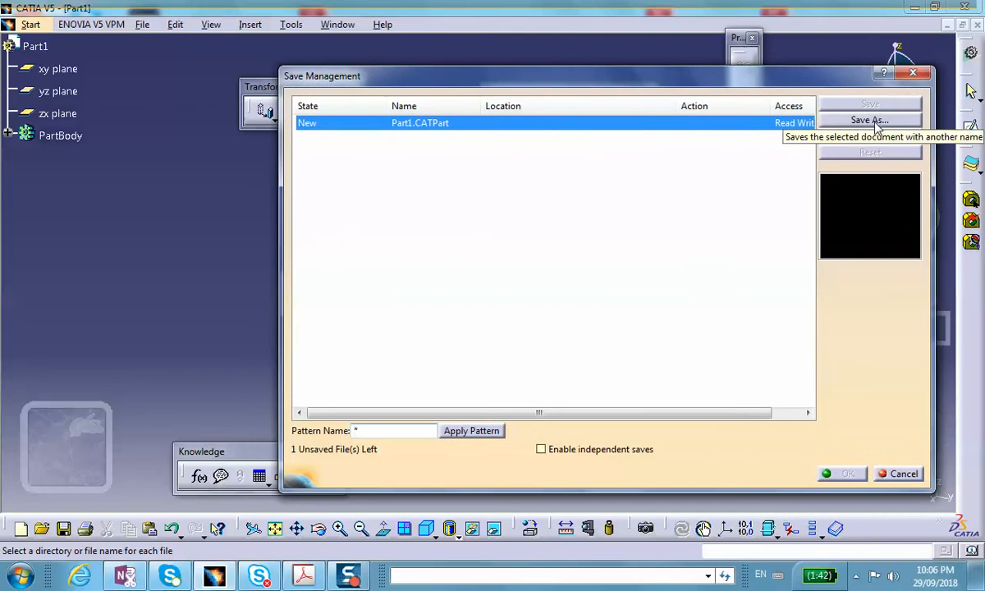
pyautogui.click(867, 119)
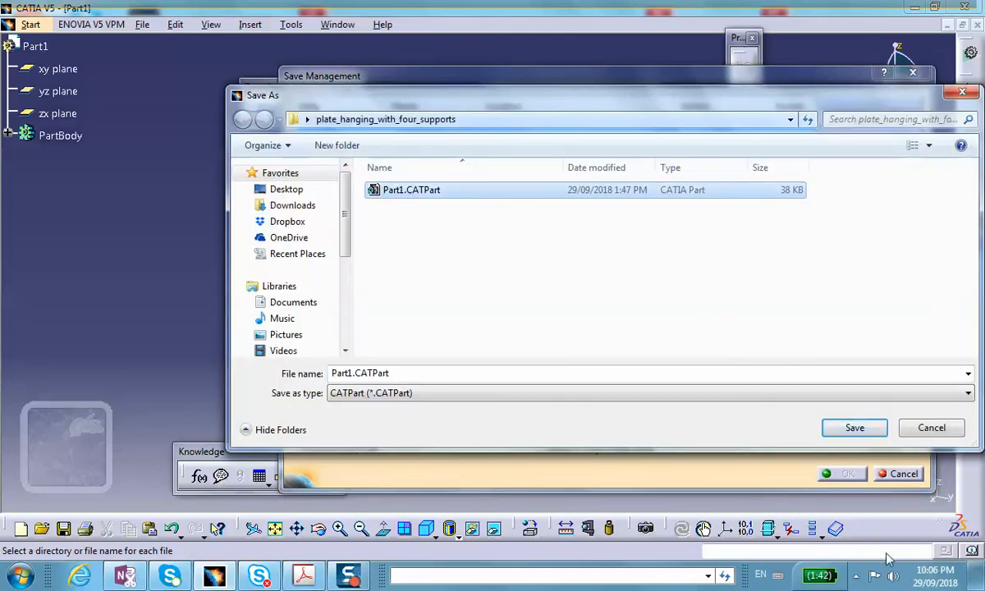
pyautogui.click(854, 427)
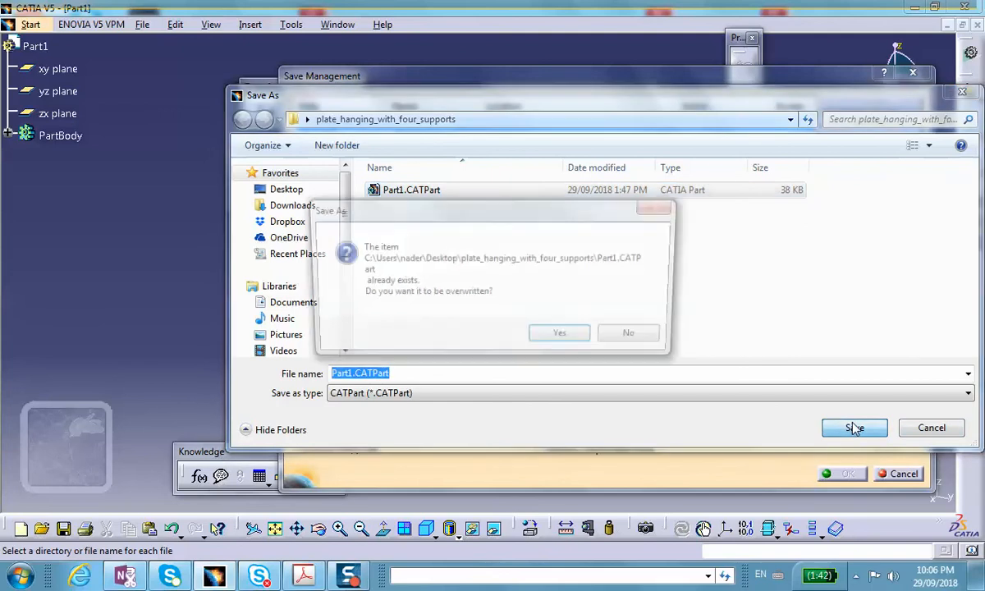
pyautogui.click(558, 332)
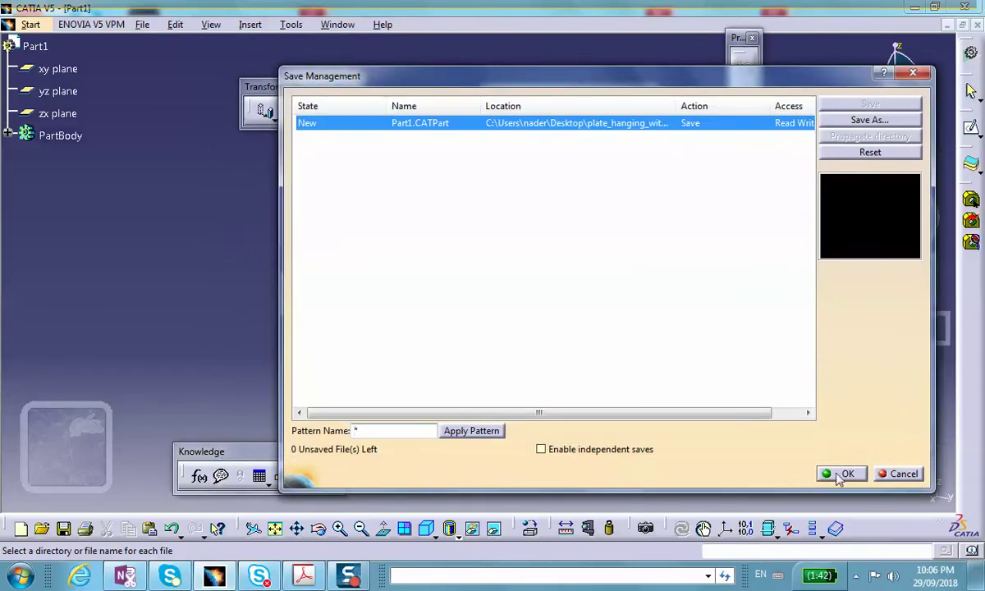
pyautogui.click(846, 473)
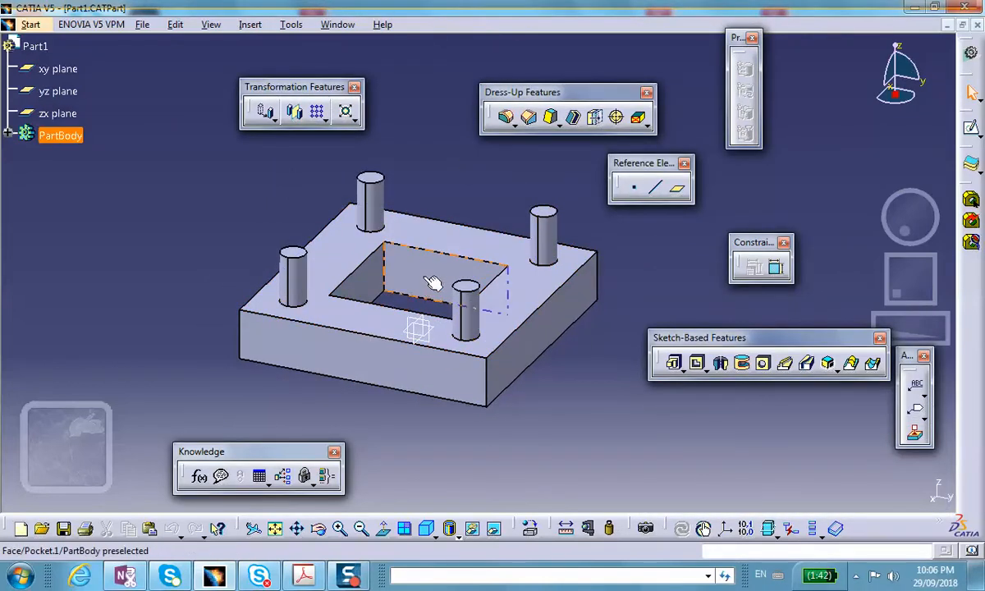
pyautogui.moveTo(413, 286)
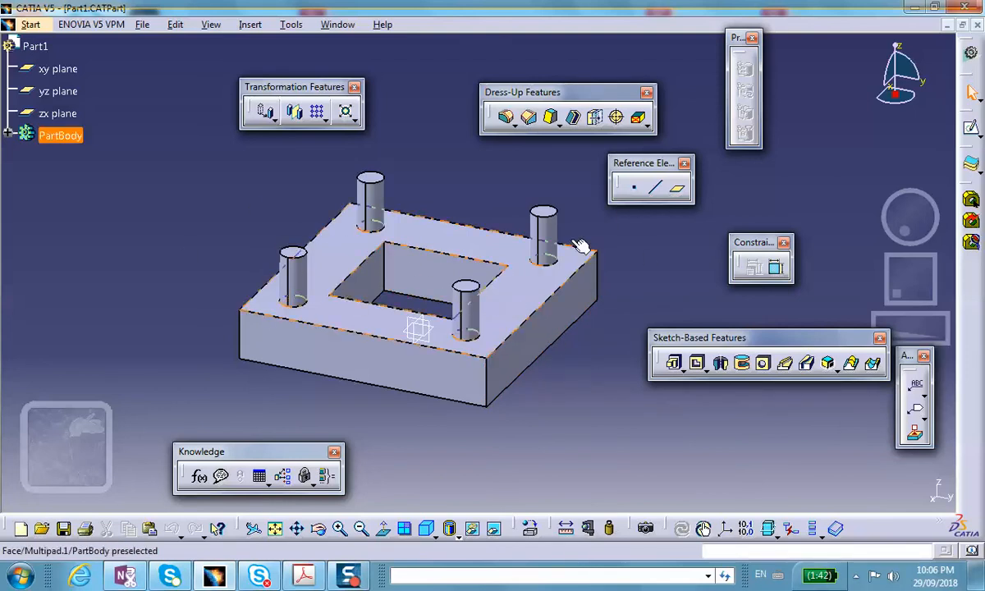
# Step: Rotate the view around the plate and bring it back upright
pyautogui.moveTo(581, 246); pyautogui.dragTo(426, 466)
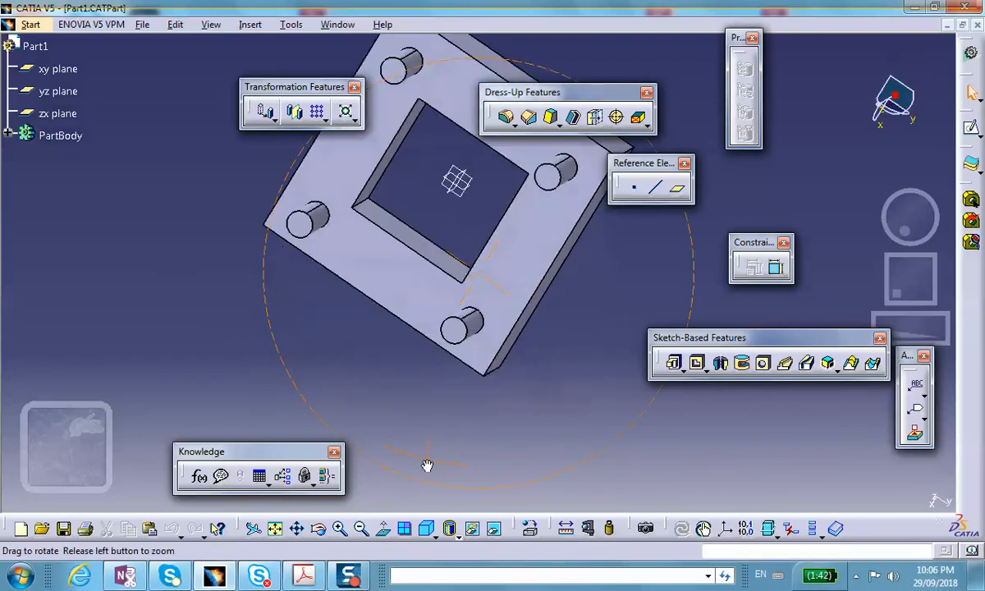
pyautogui.moveTo(427, 466); pyautogui.dragTo(607, 246)
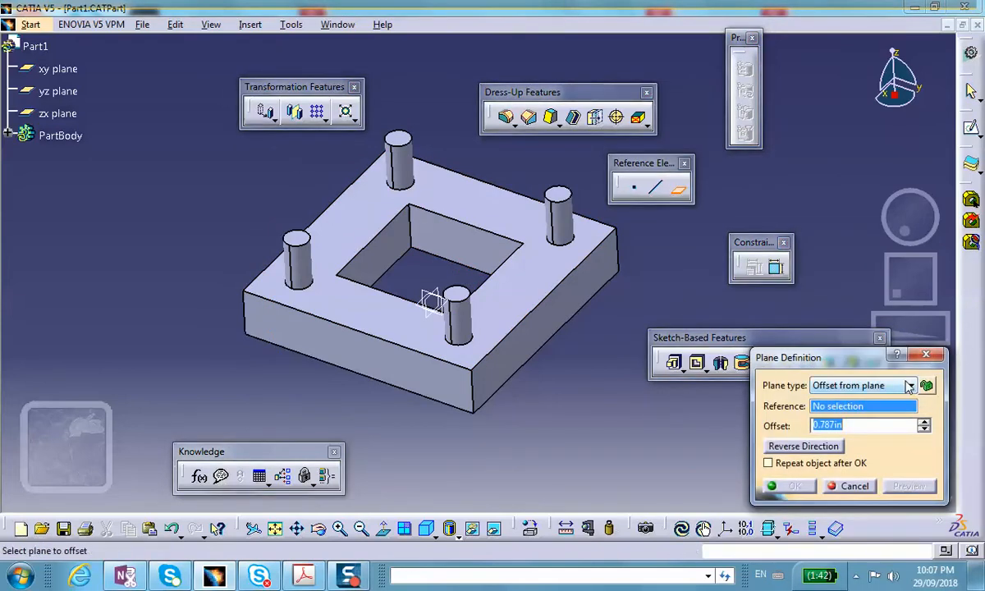
# Step: Create a plane of type Through three points using three corner vertices of the plate
pyautogui.click(906, 384)
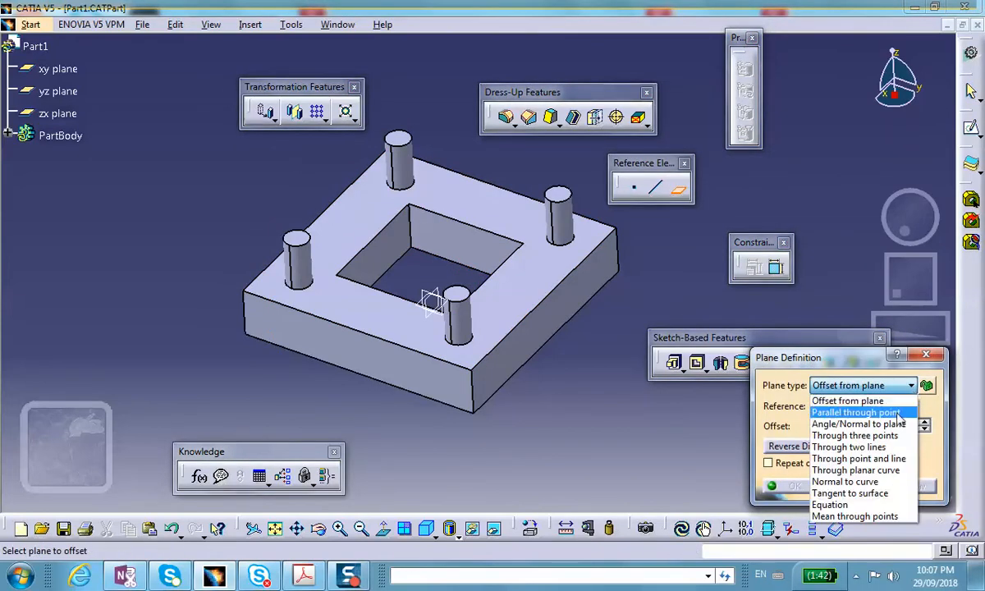
pyautogui.moveTo(854, 435)
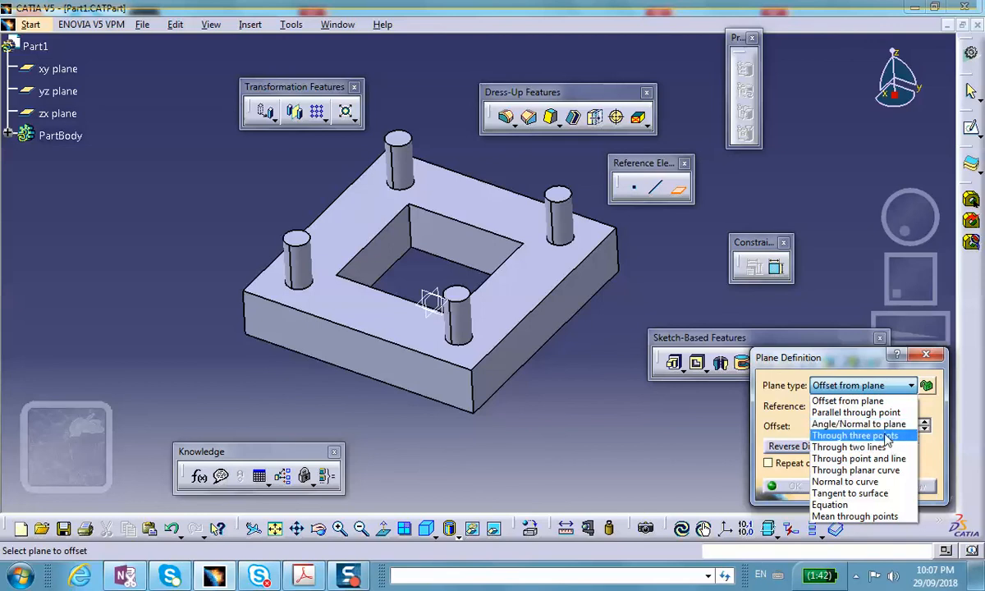
pyautogui.click(858, 435)
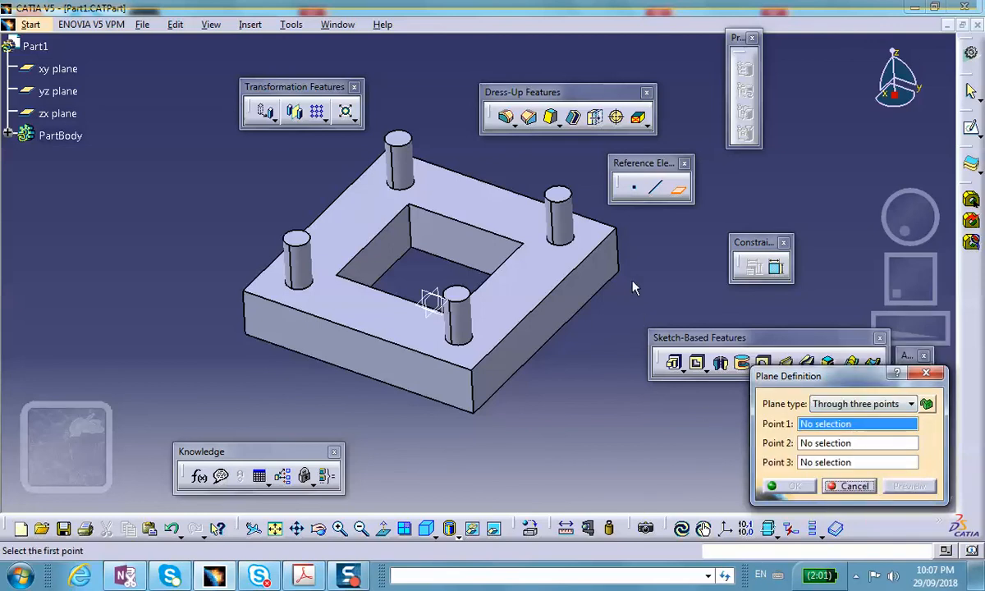
pyautogui.moveTo(624, 278)
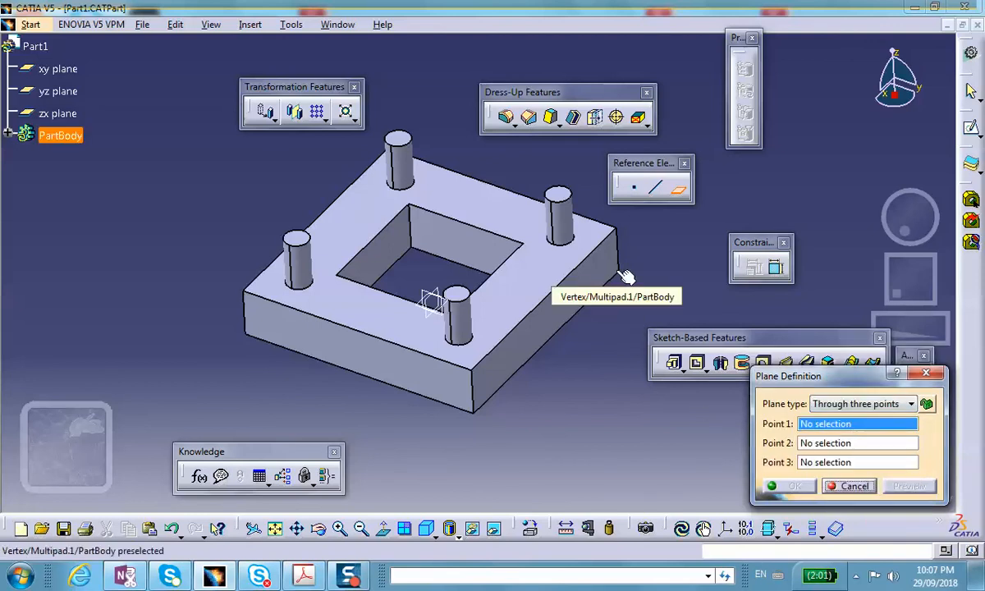
pyautogui.click(617, 238)
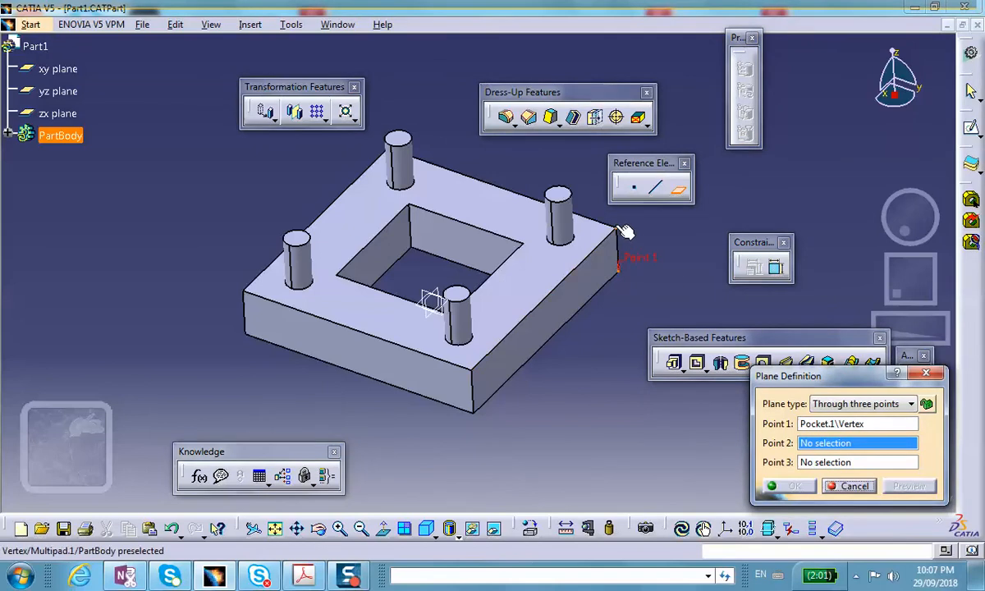
pyautogui.click(621, 233)
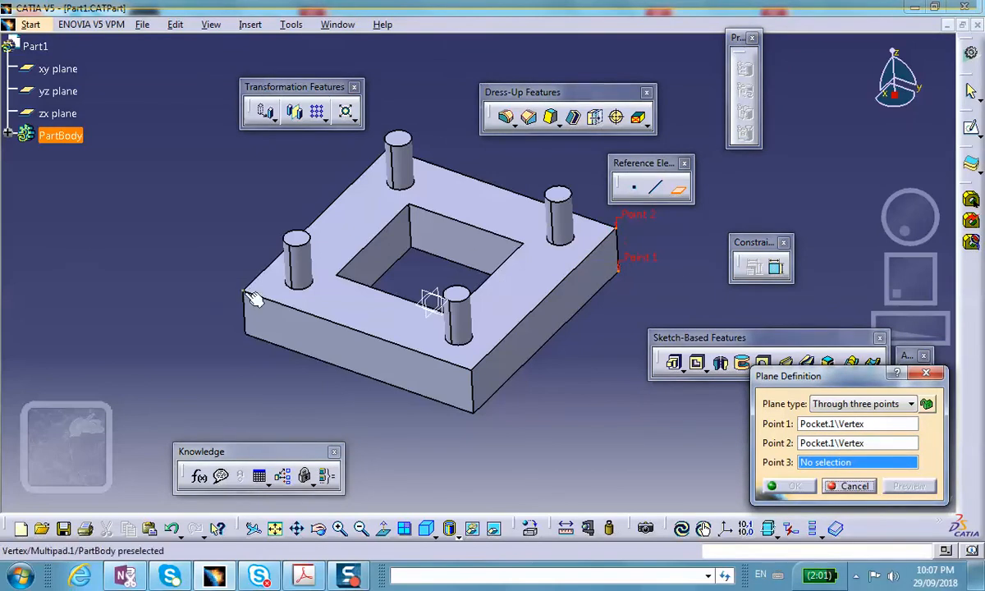
pyautogui.click(253, 298)
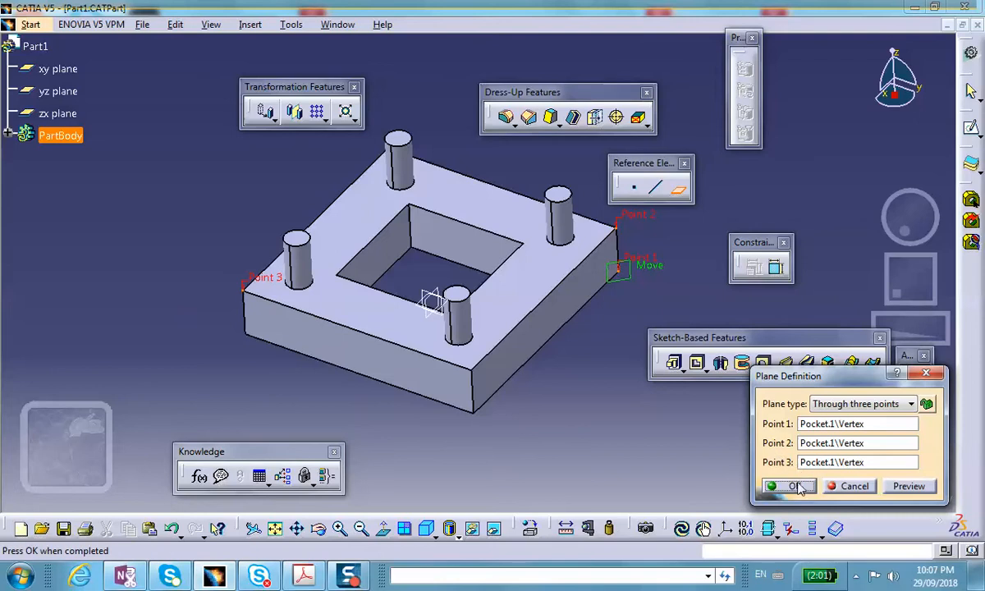
pyautogui.click(789, 486)
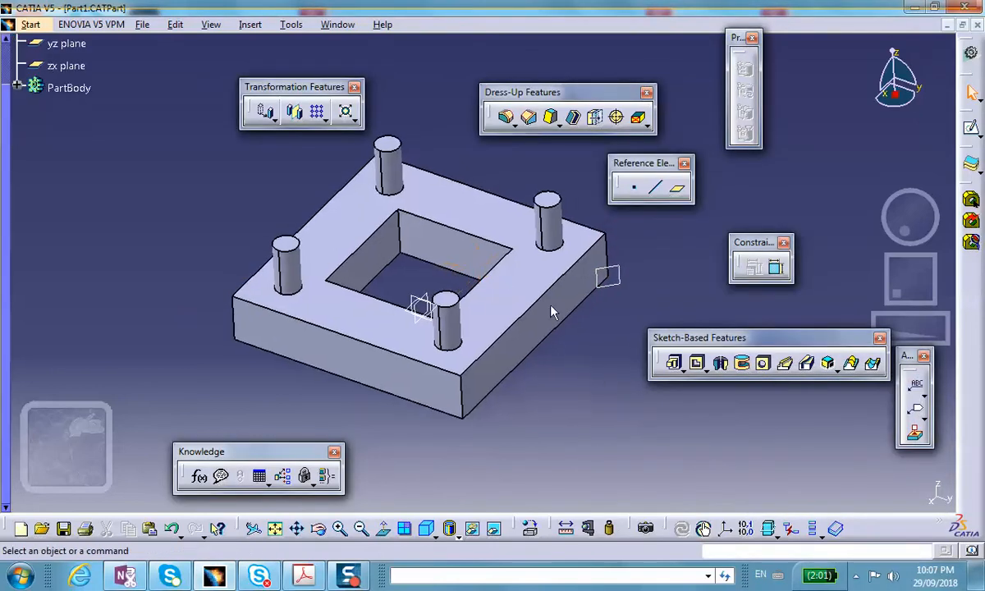
pyautogui.moveTo(785, 365)
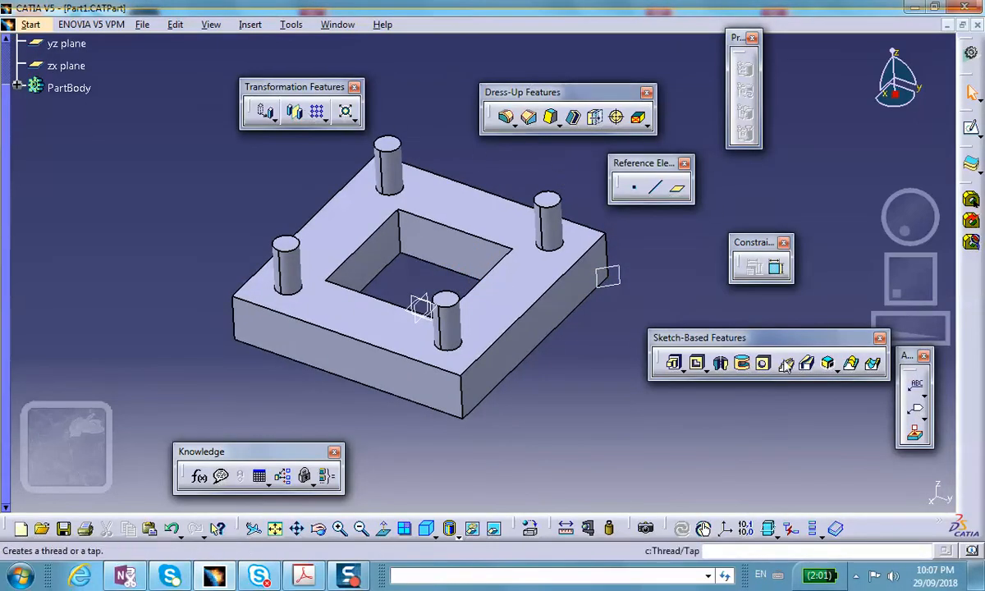
pyautogui.moveTo(783, 363)
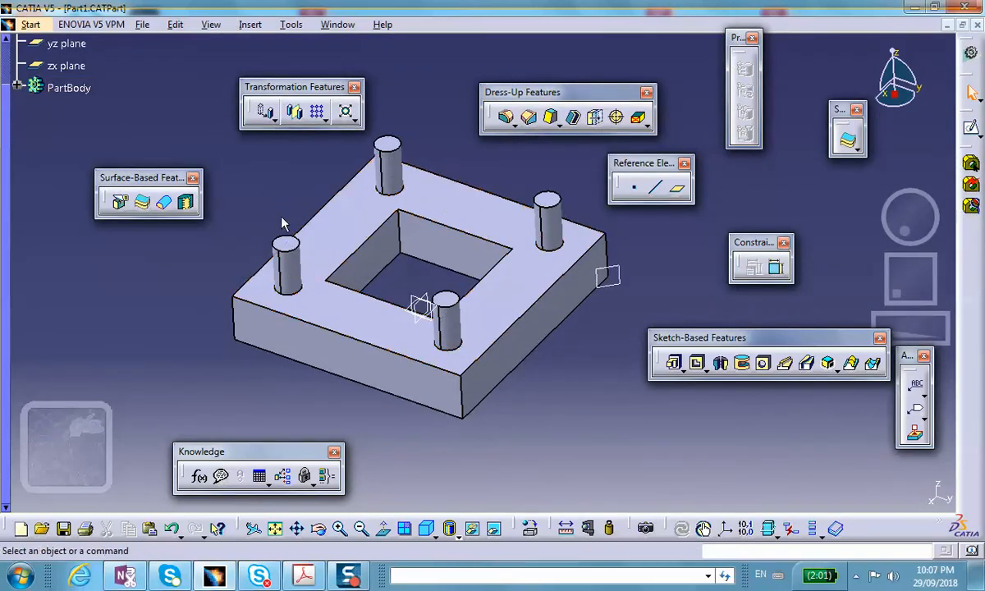
pyautogui.moveTo(118, 203)
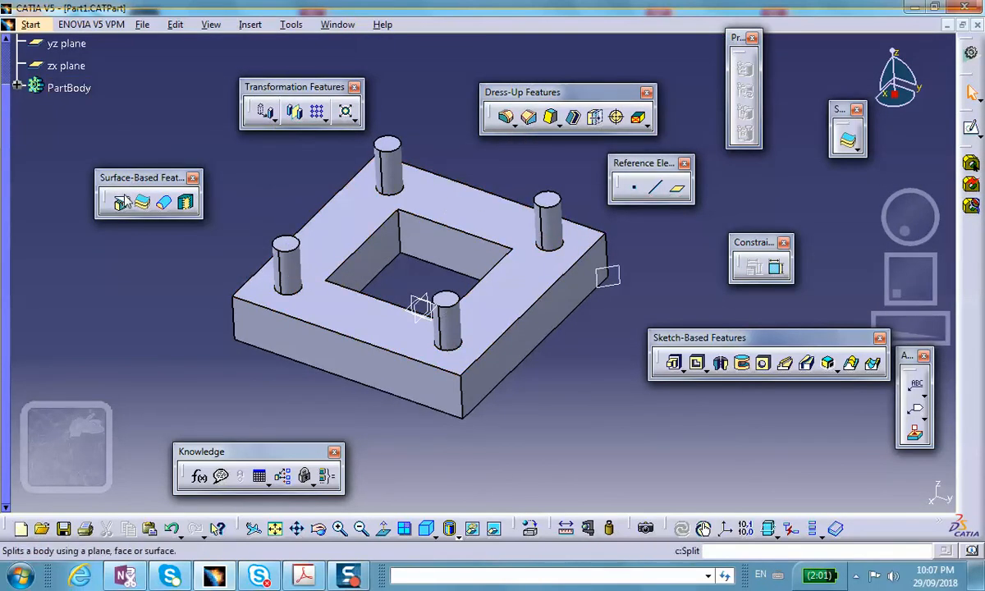
# Step: Split the body with the new plane and the yz plane, keeping one quarter with a single pin
pyautogui.click(120, 204)
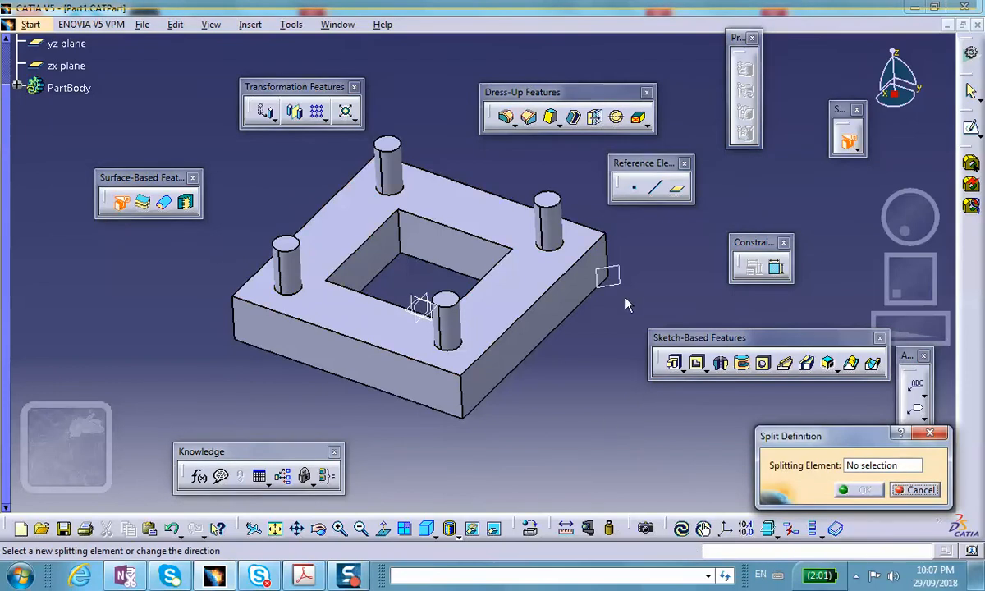
pyautogui.click(605, 276)
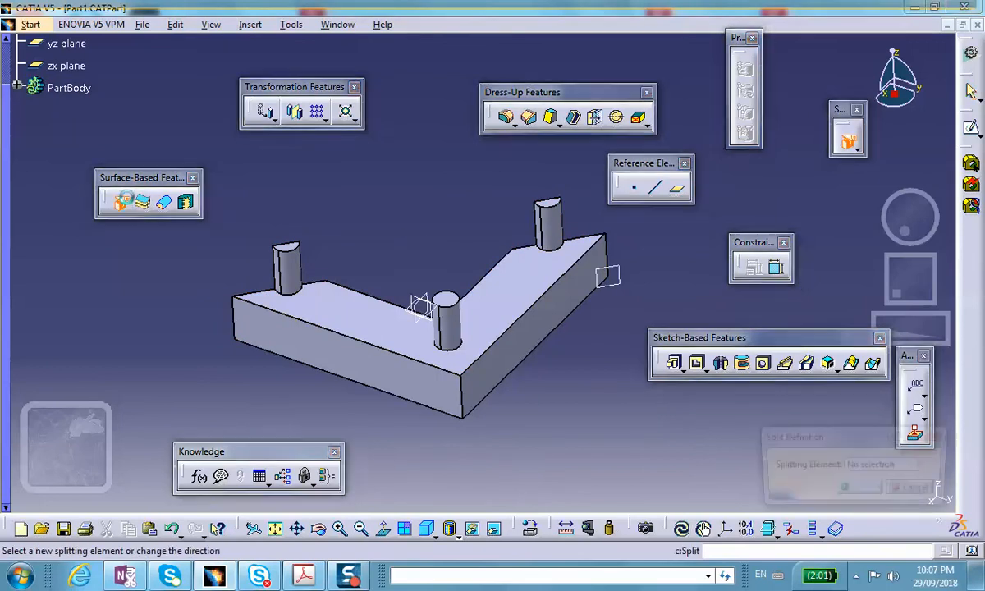
pyautogui.click(62, 43)
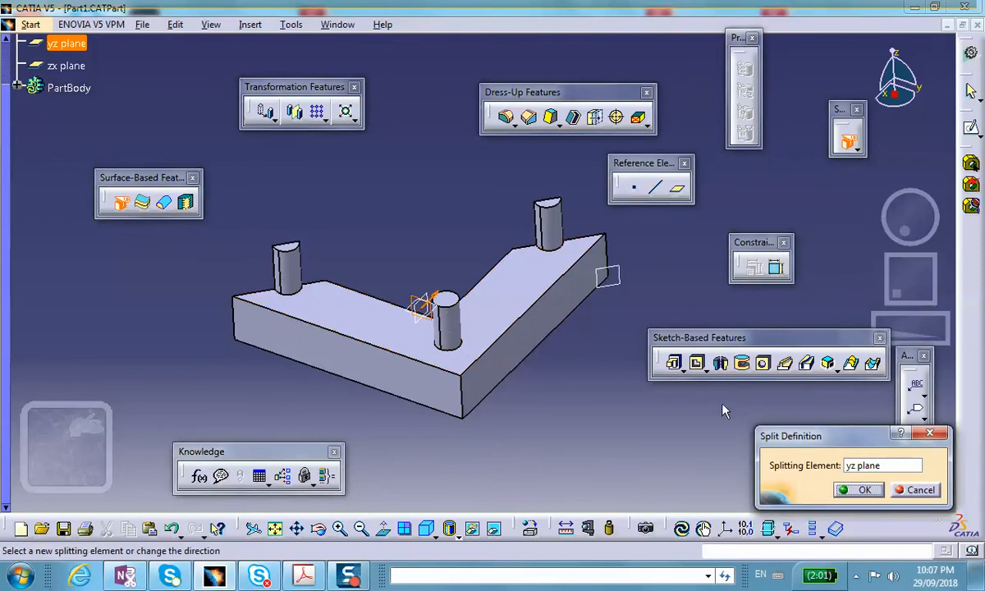
pyautogui.click(857, 490)
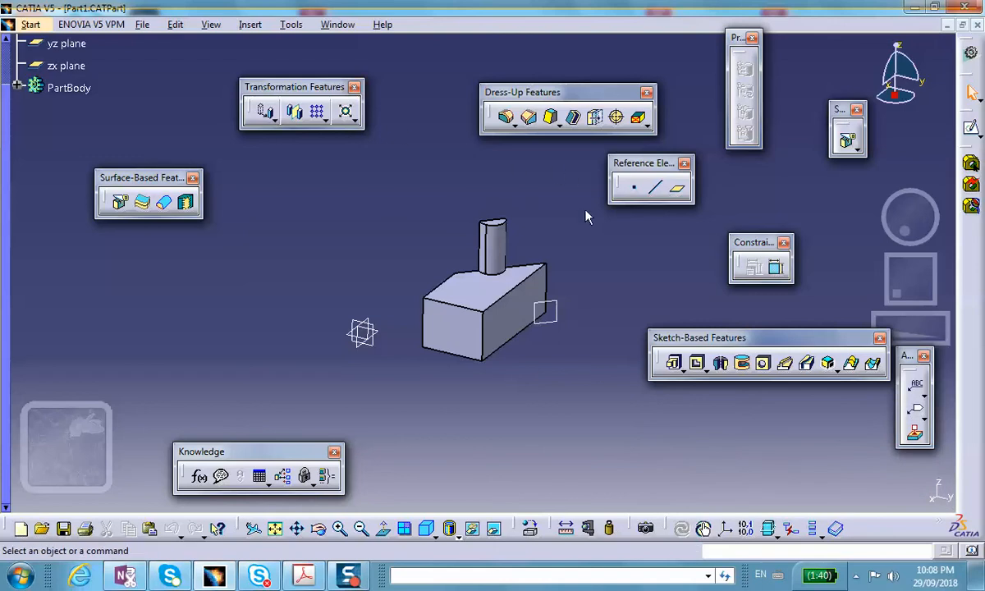
pyautogui.moveTo(529, 529)
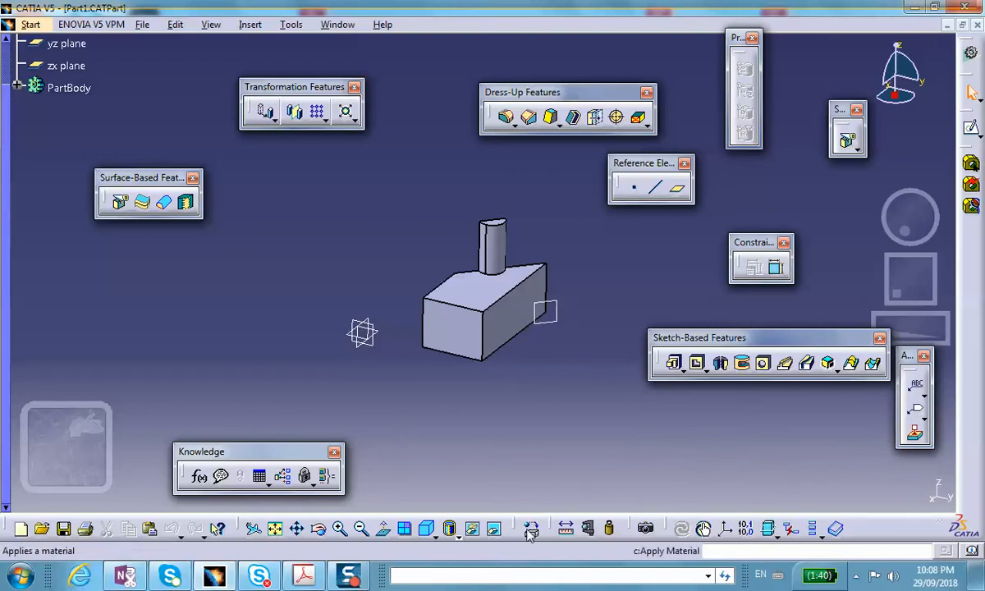
# Step: Apply Steel from the Metal catalog to the quarter-plate part and save it
pyautogui.click(532, 528)
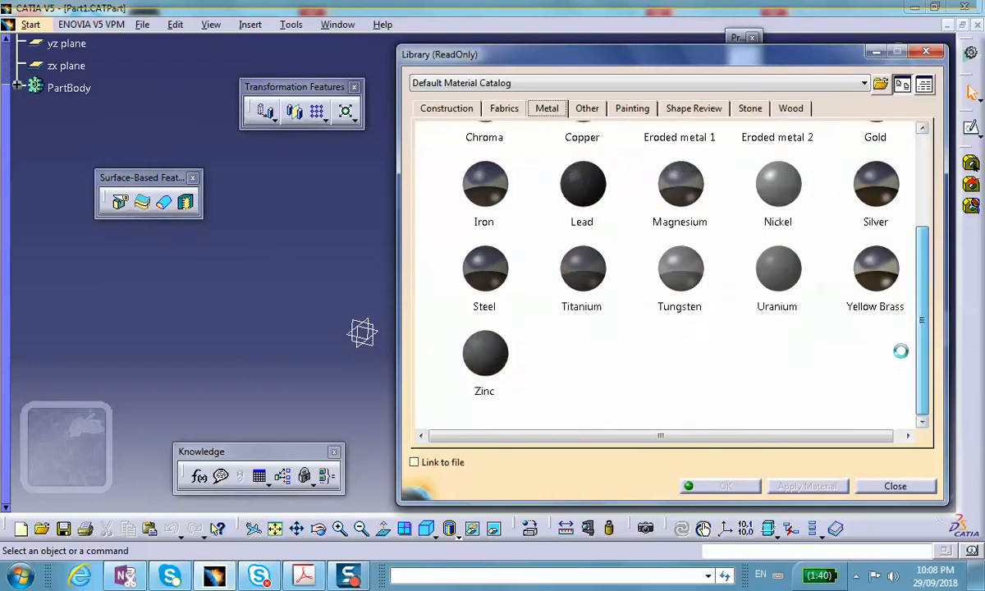
pyautogui.click(484, 269)
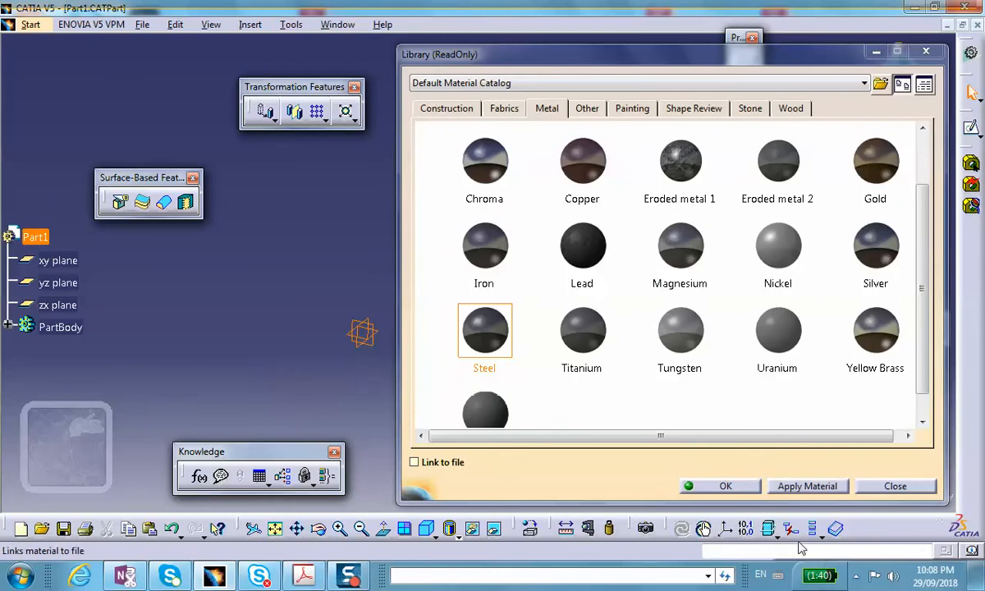
pyautogui.click(726, 486)
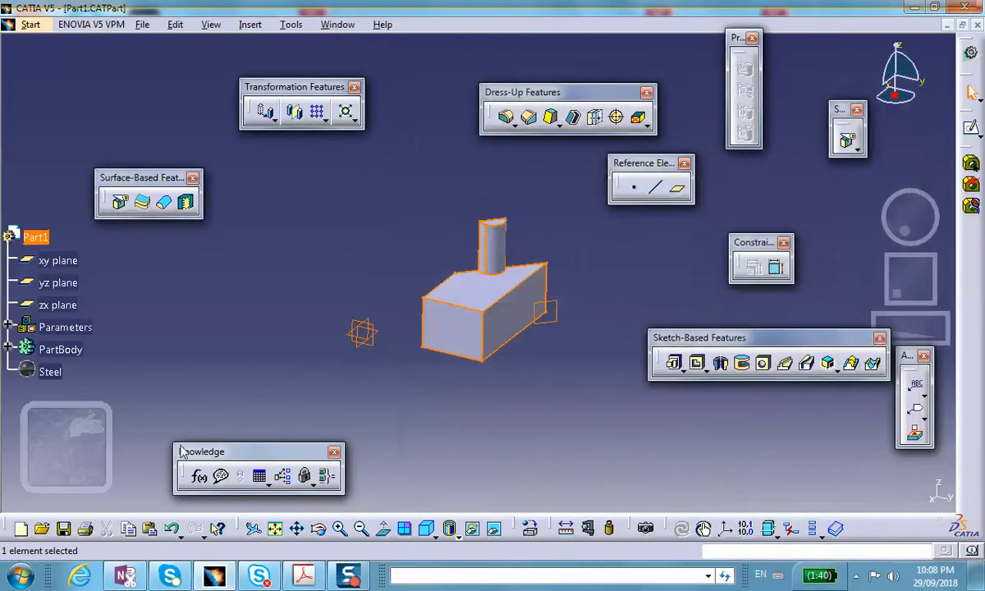
pyautogui.moveTo(64, 526)
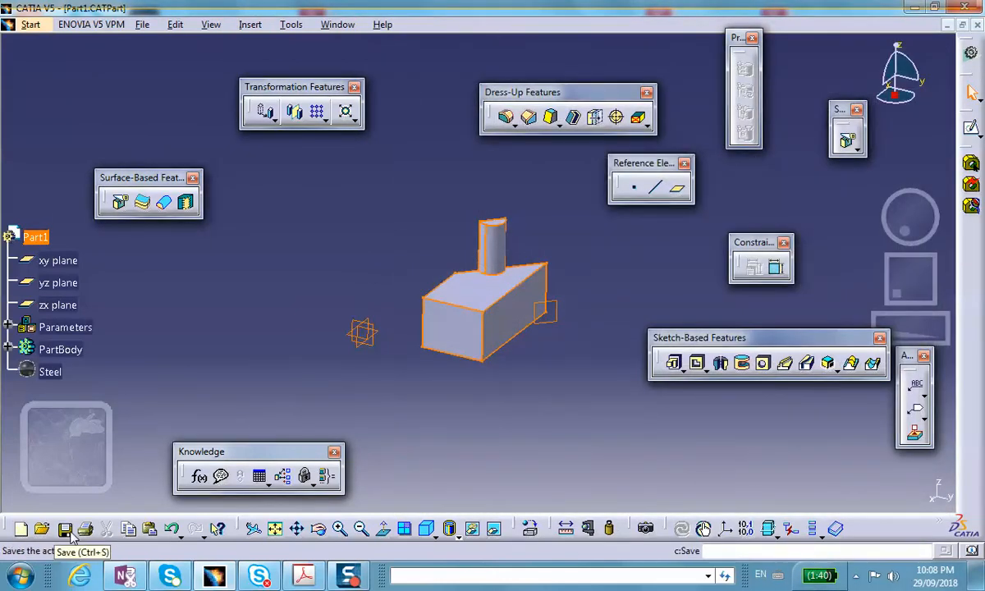
pyautogui.click(64, 529)
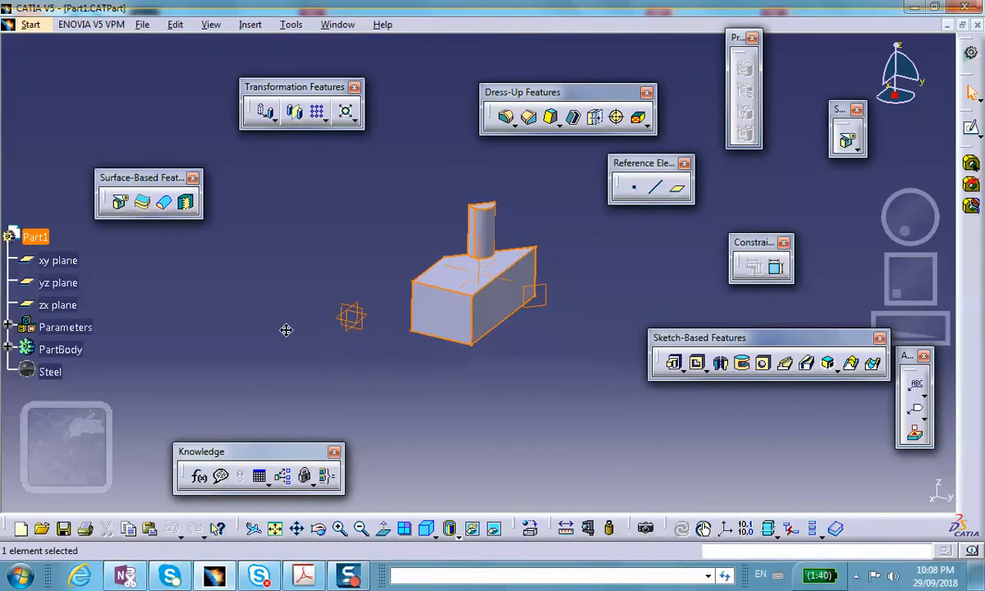
pyautogui.click(278, 328)
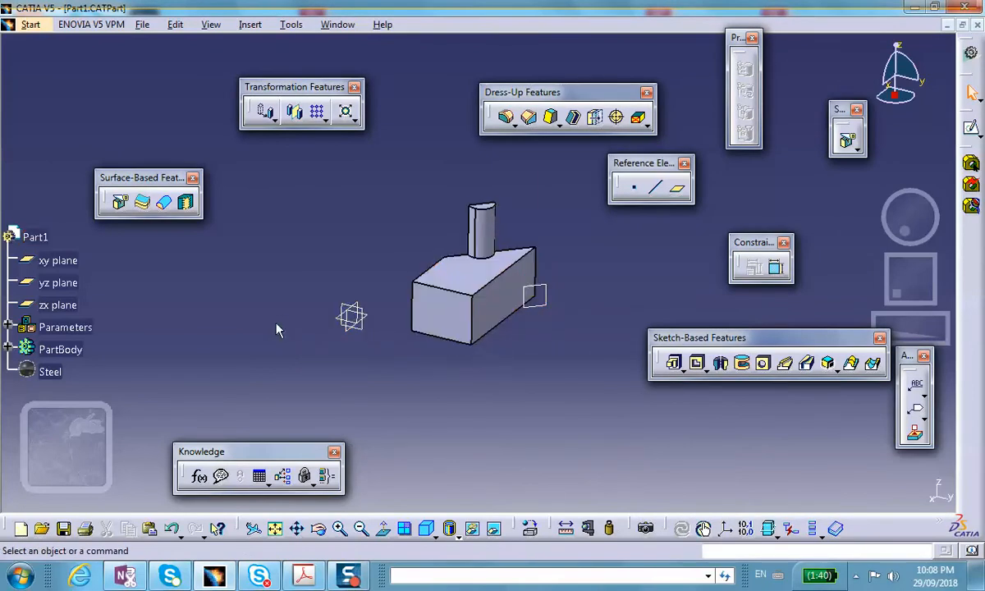
# Step: Switch to Generative Structural Analysis with a static case and display the tetrahedron mesh, then reach Mesh.1's options
pyautogui.click(29, 27)
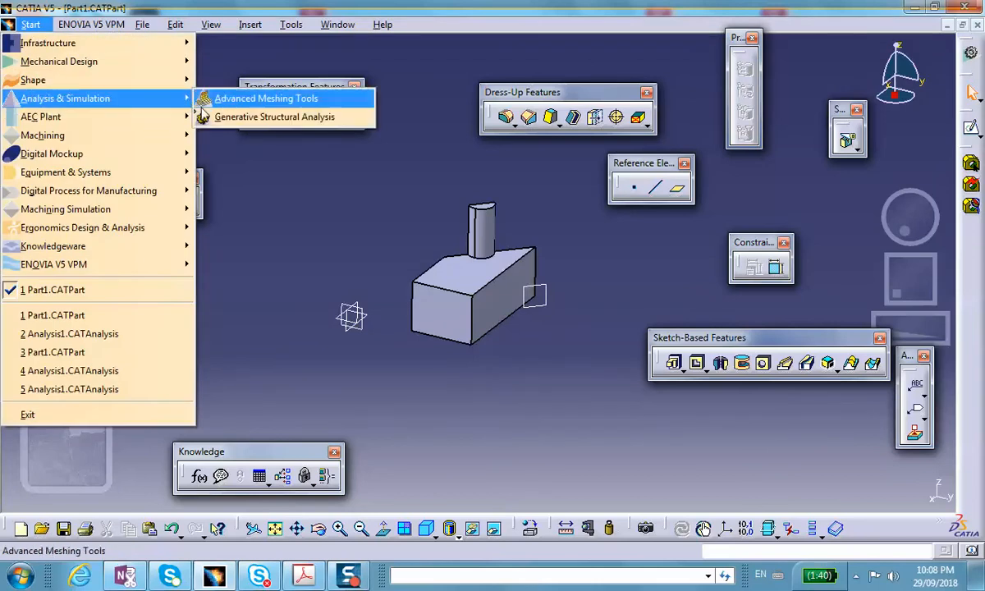
pyautogui.click(274, 116)
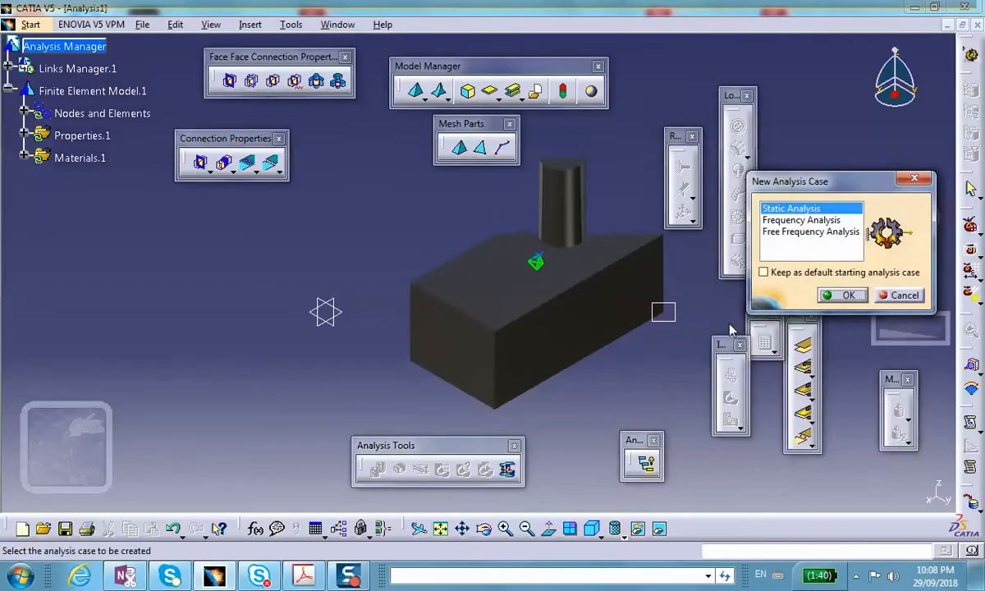
pyautogui.click(849, 295)
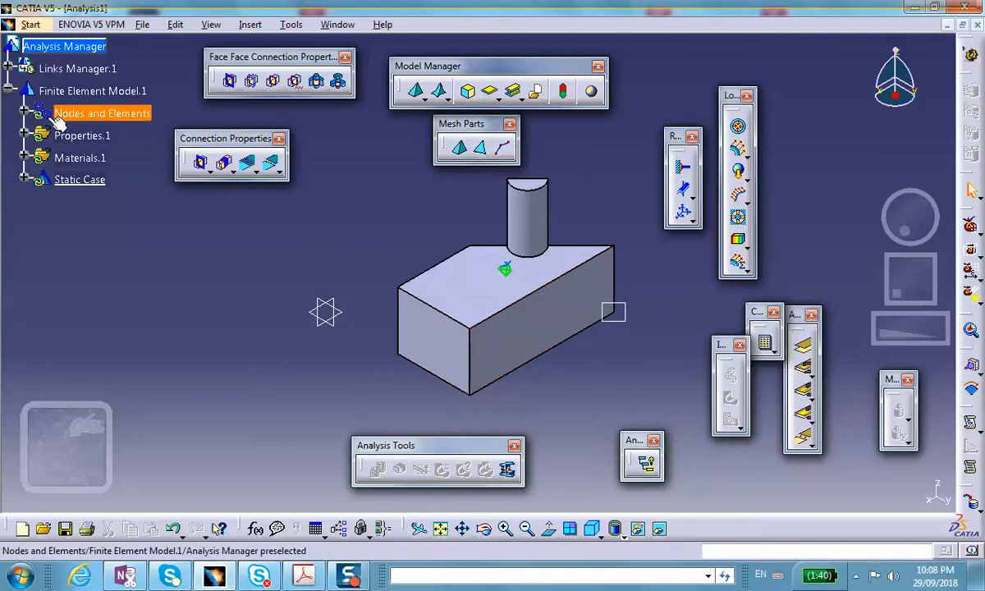
pyautogui.rightClick(102, 111)
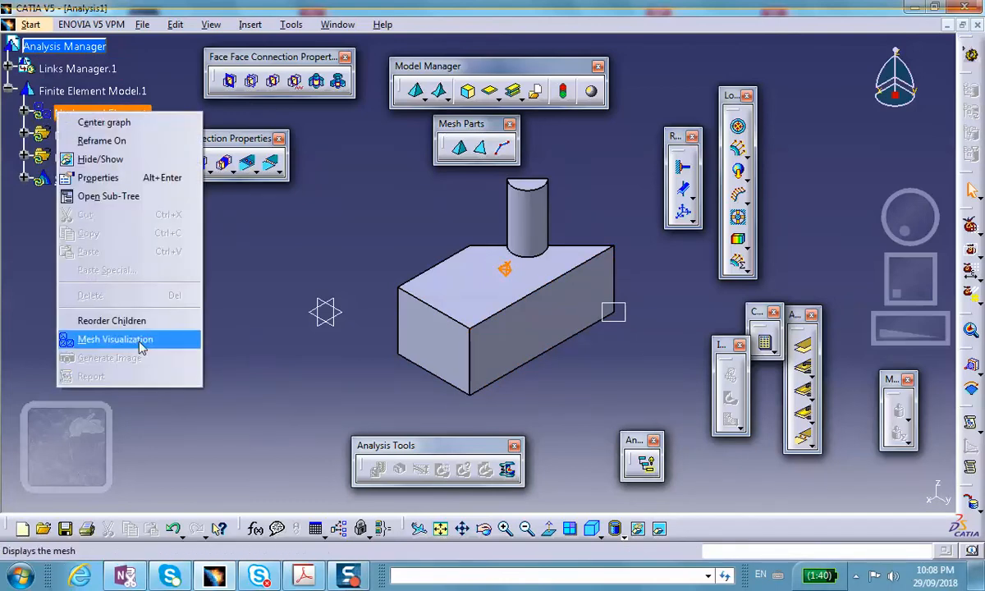
pyautogui.click(114, 338)
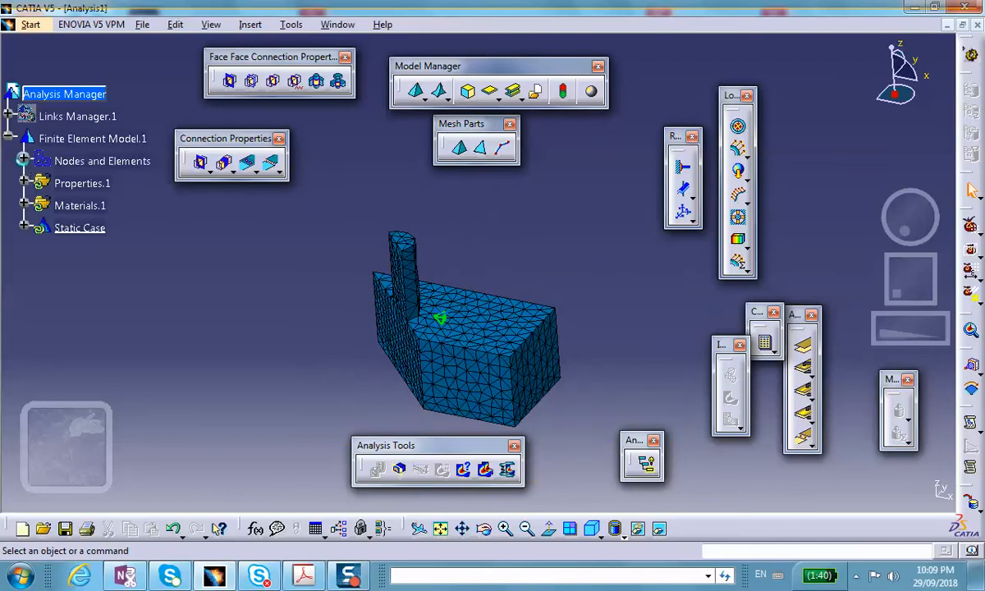
pyautogui.click(23, 161)
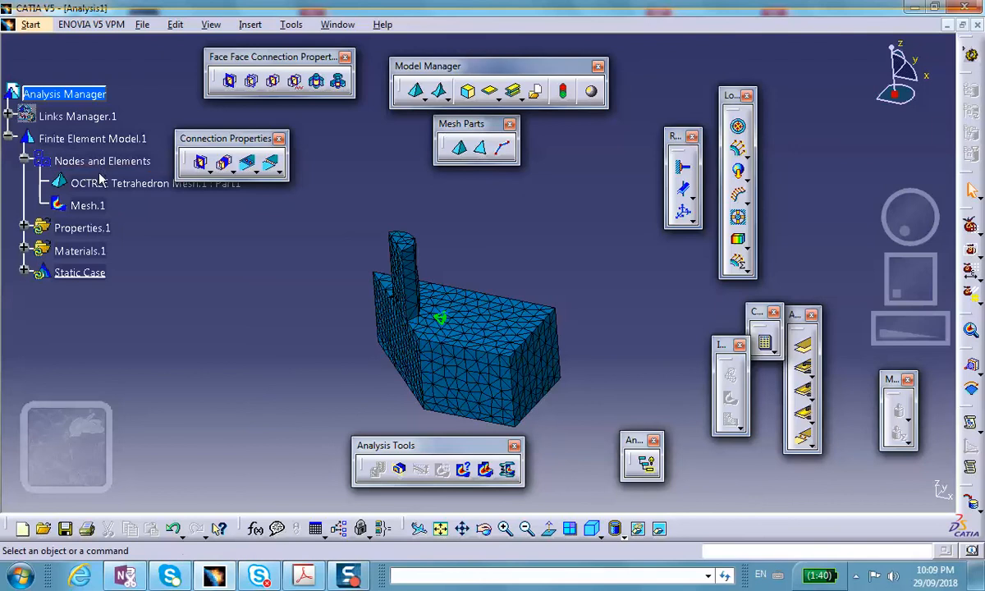
pyautogui.rightClick(89, 203)
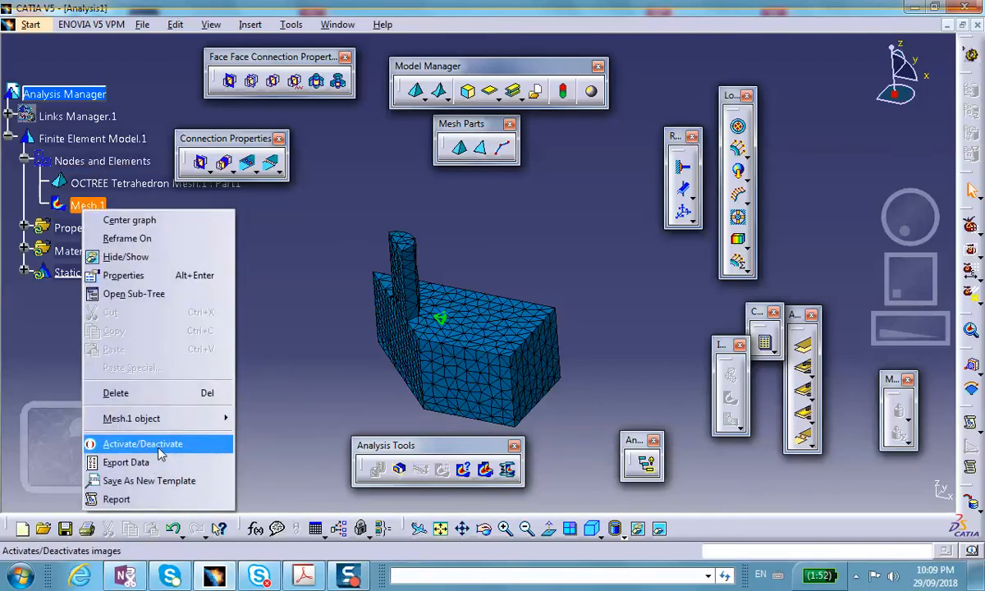
# Step: Deactivate the mesh, clamp the post's top face and add a Surface Slider on two side faces
pyautogui.click(141, 443)
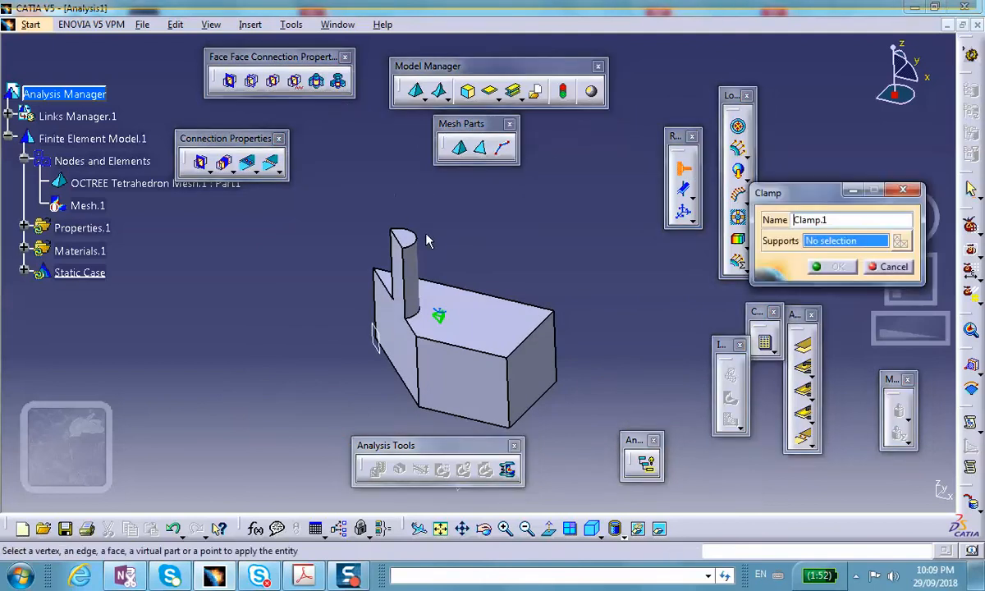
pyautogui.click(403, 236)
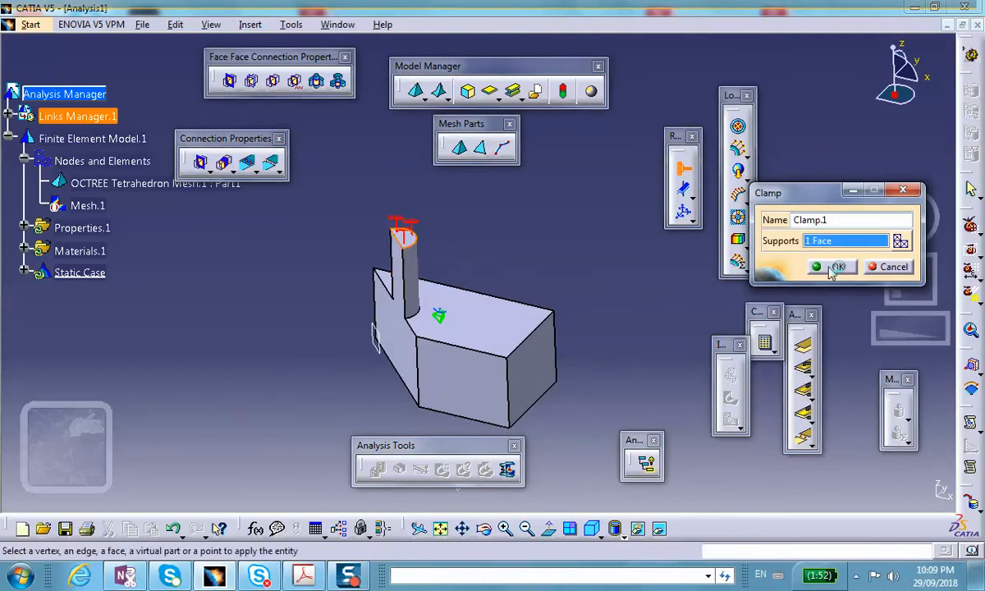
pyautogui.click(834, 266)
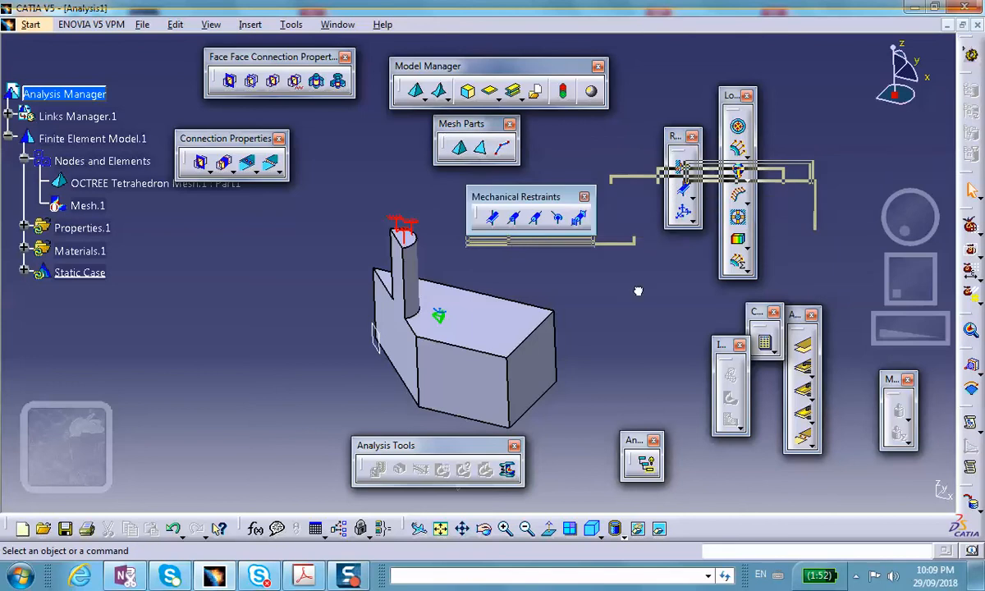
pyautogui.moveTo(495, 218)
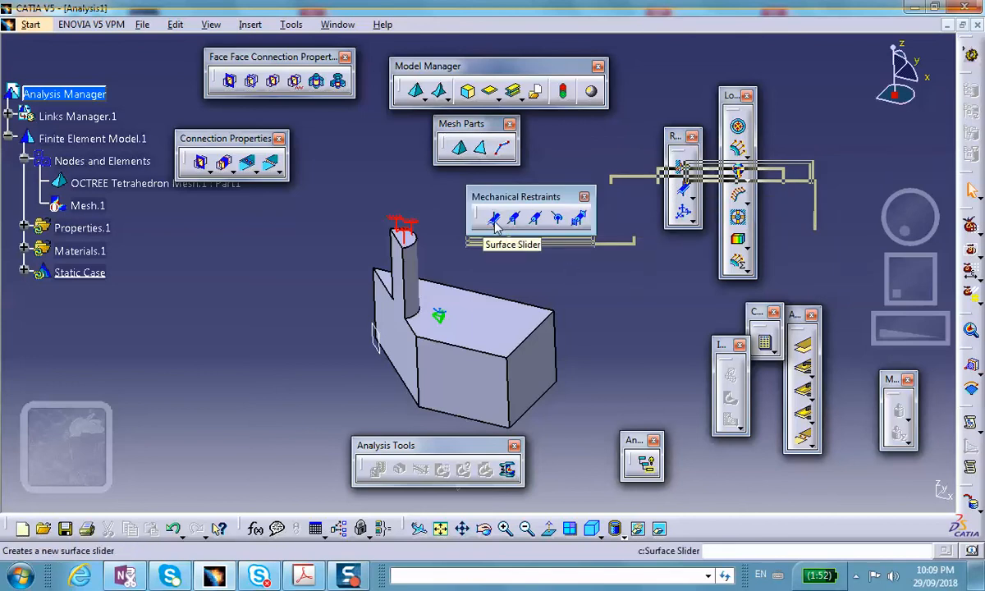
pyautogui.click(493, 216)
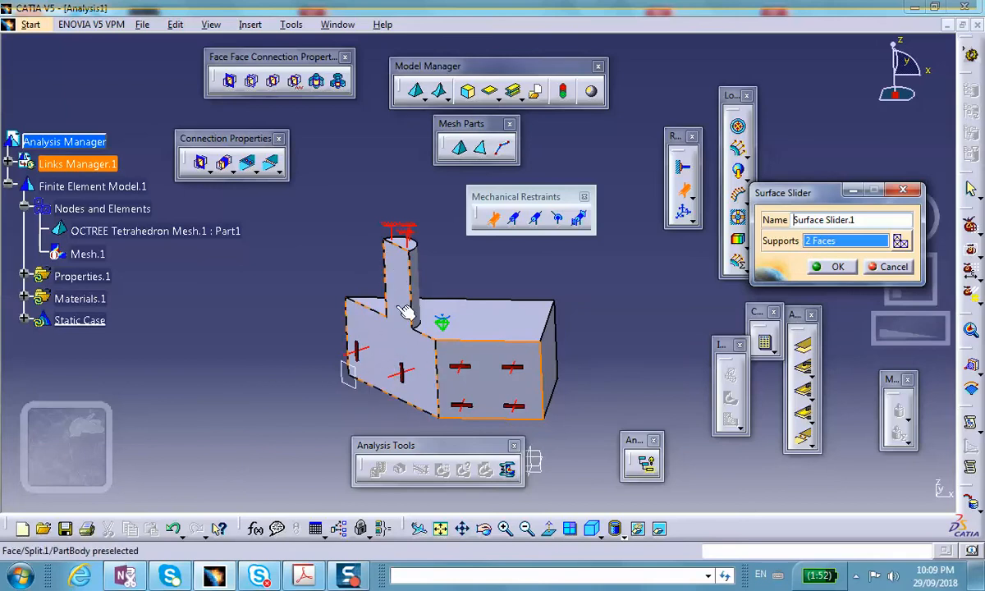
pyautogui.moveTo(396, 271)
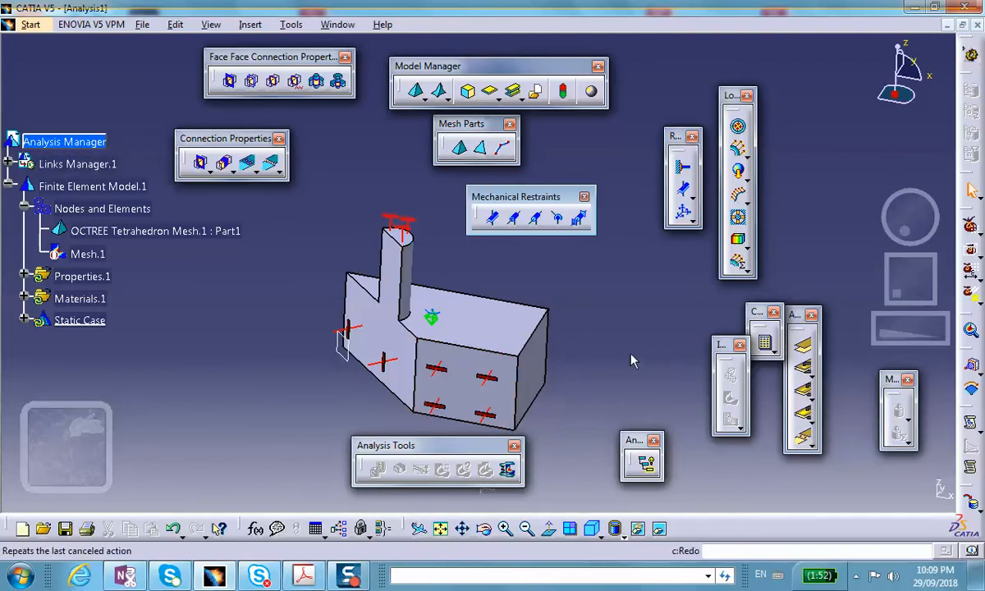
pyautogui.click(79, 164)
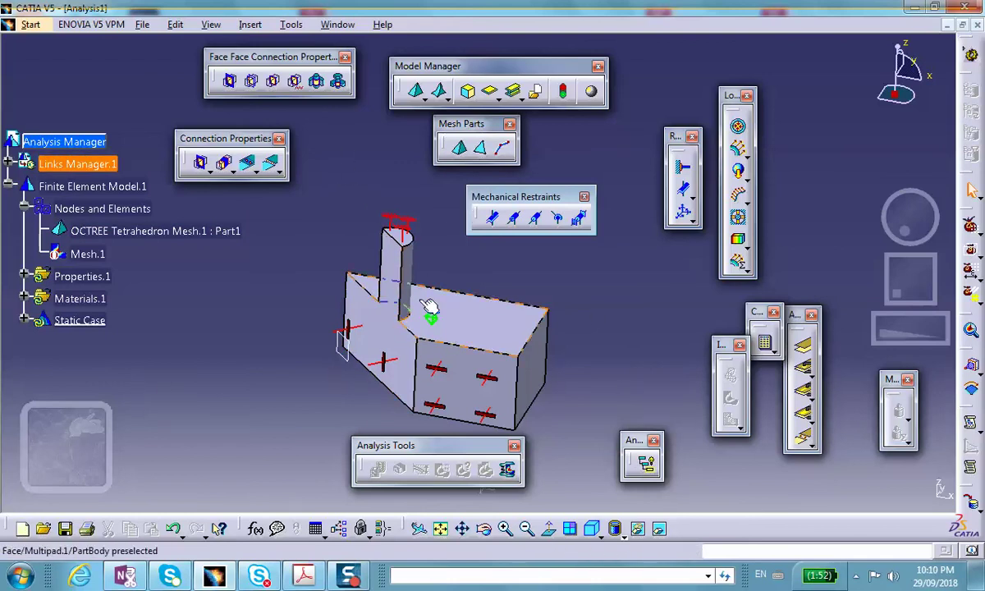
pyautogui.moveTo(468, 351)
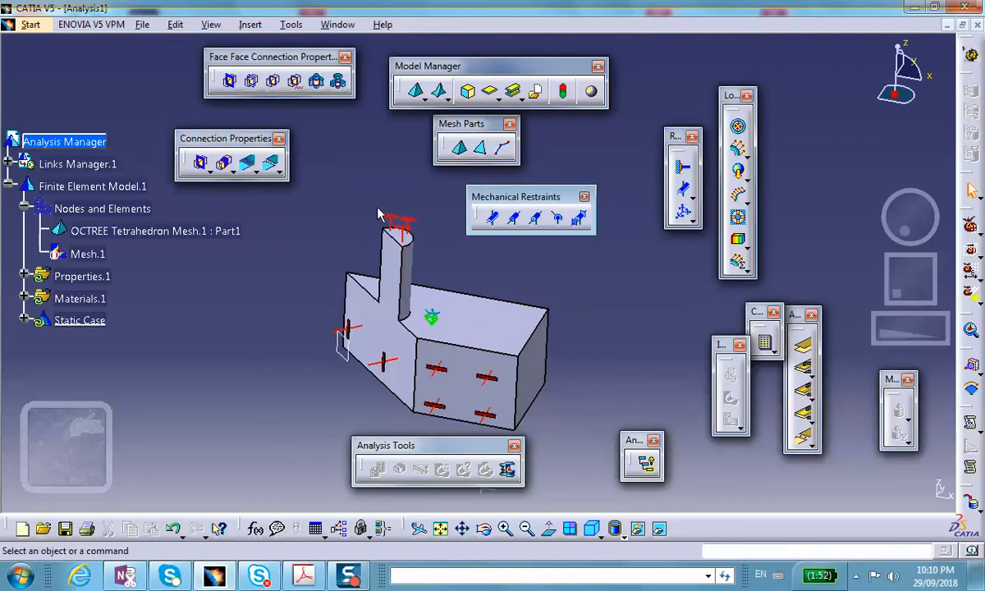
pyautogui.moveTo(739, 171)
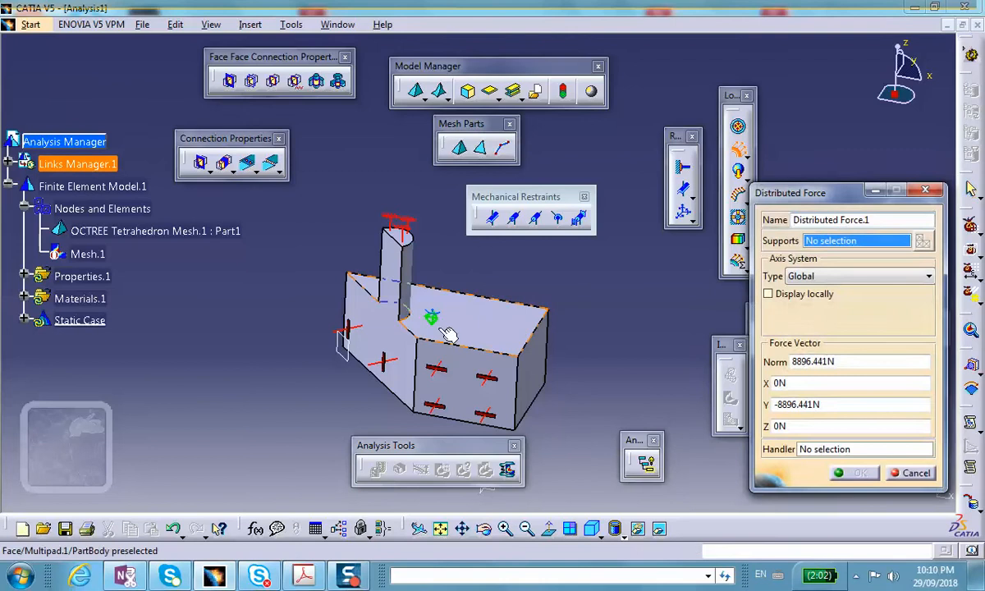
# Step: Apply a distributed force of -50 lbf (222.411 N) in Z on the selected block edge
pyautogui.click(522, 374)
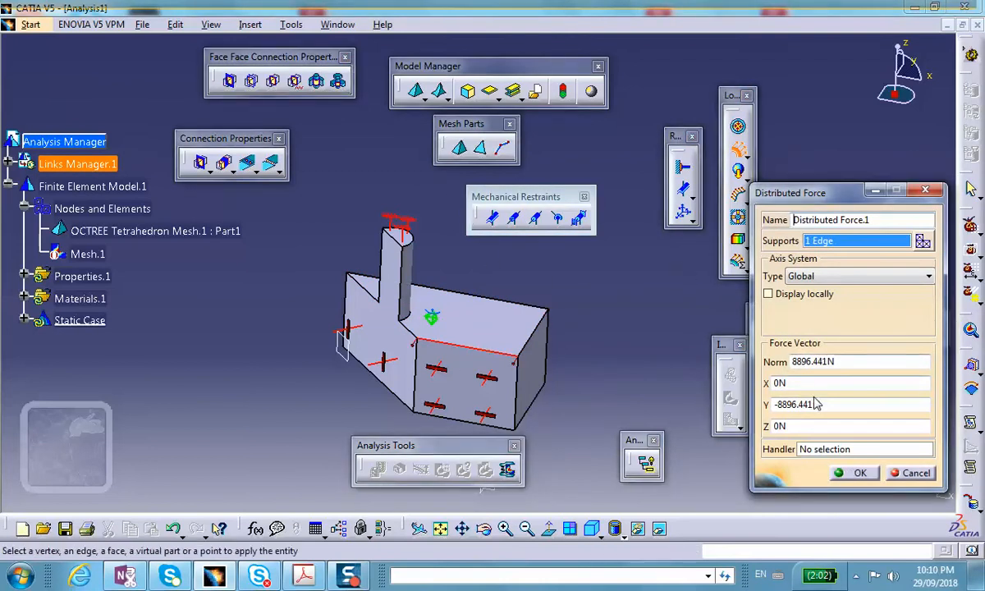
pyautogui.tripleClick(796, 404)
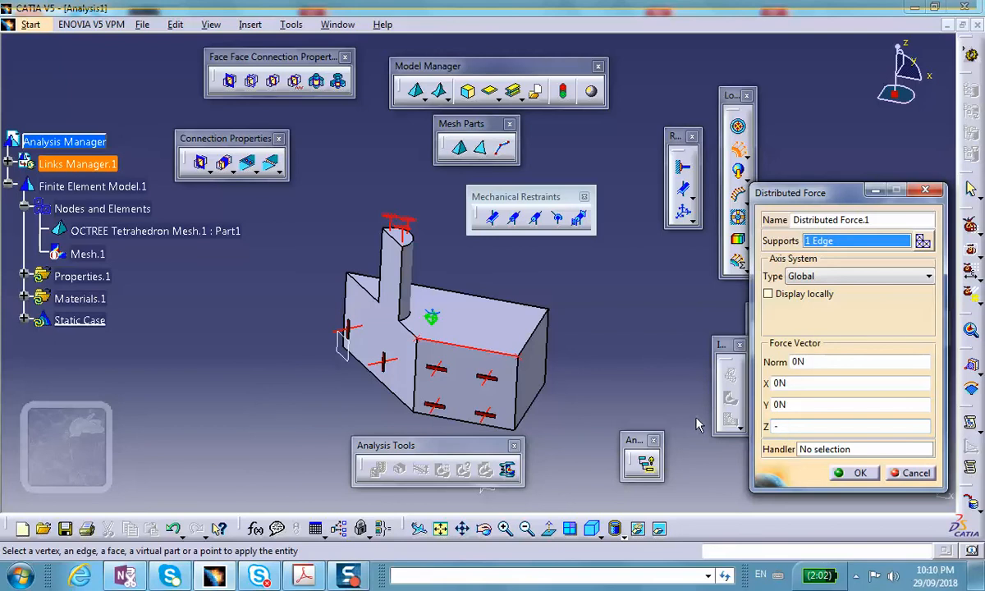
pyautogui.write('-5')
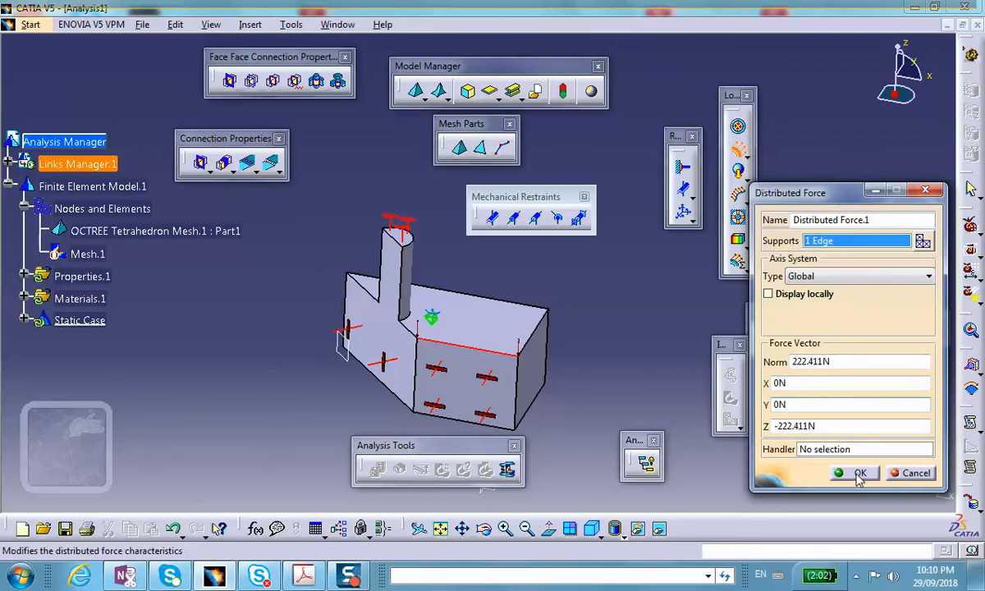
pyautogui.click(857, 473)
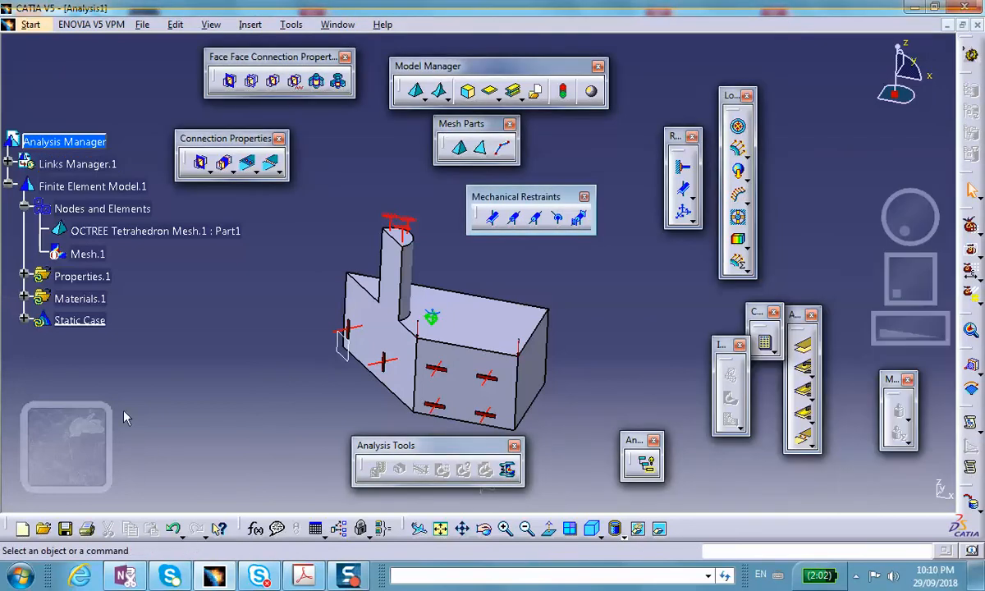
# Step: Use Save Management to save Analysis1.CATAnalysis into the plate_hanging_with_four_supports folder
pyautogui.click(141, 23)
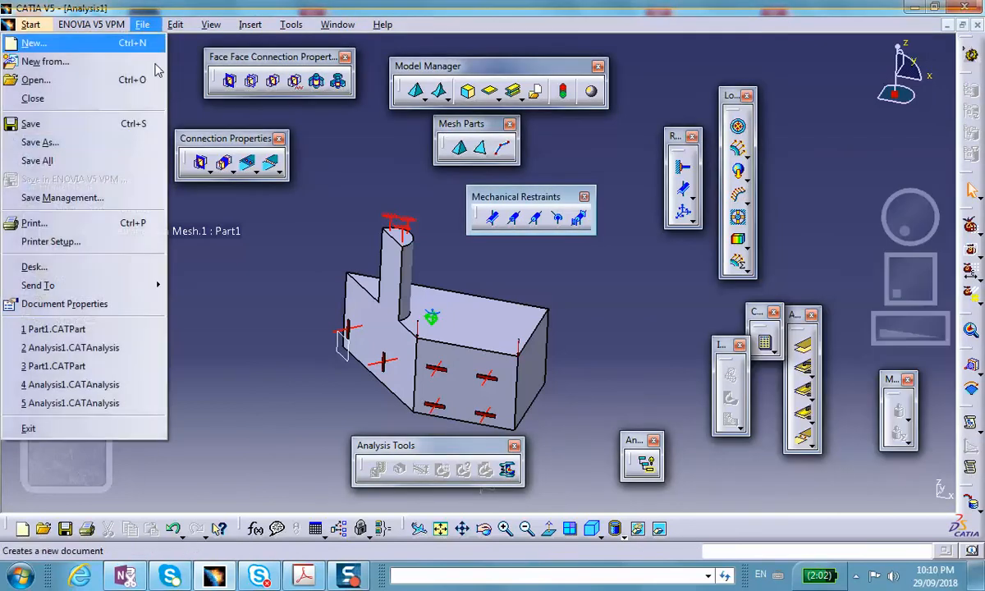
pyautogui.click(61, 197)
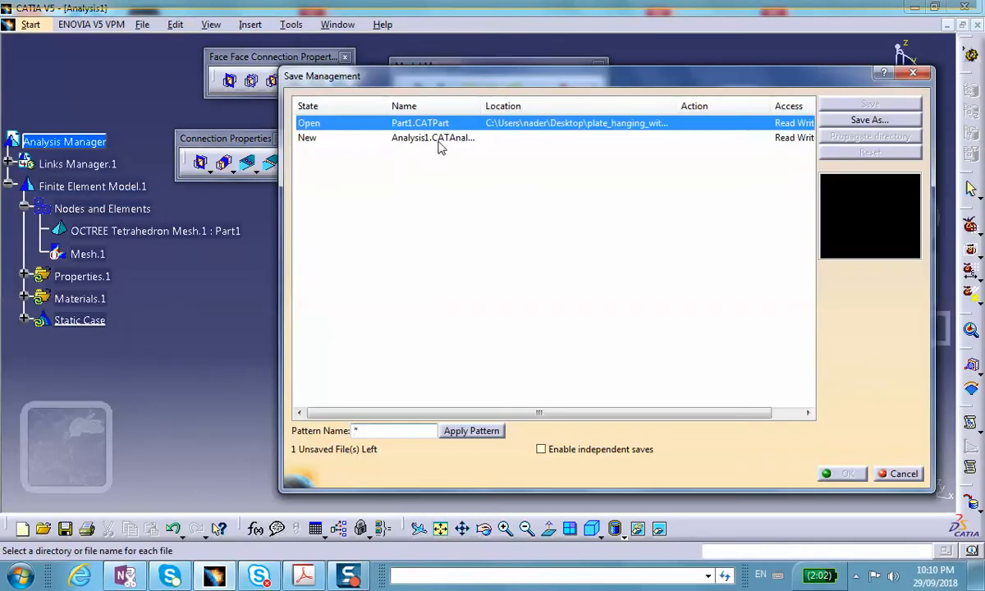
pyautogui.click(433, 138)
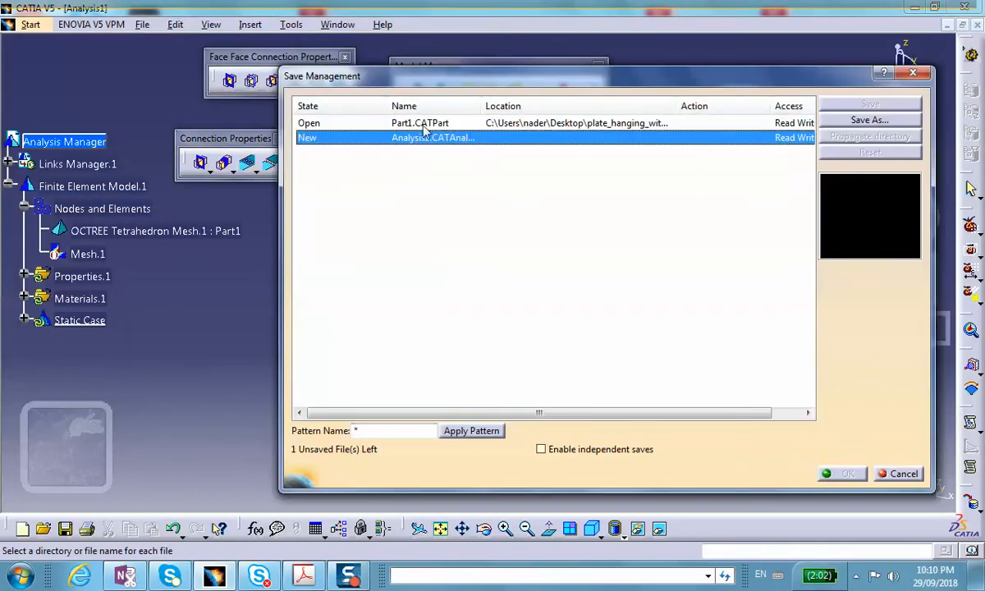
pyautogui.click(869, 120)
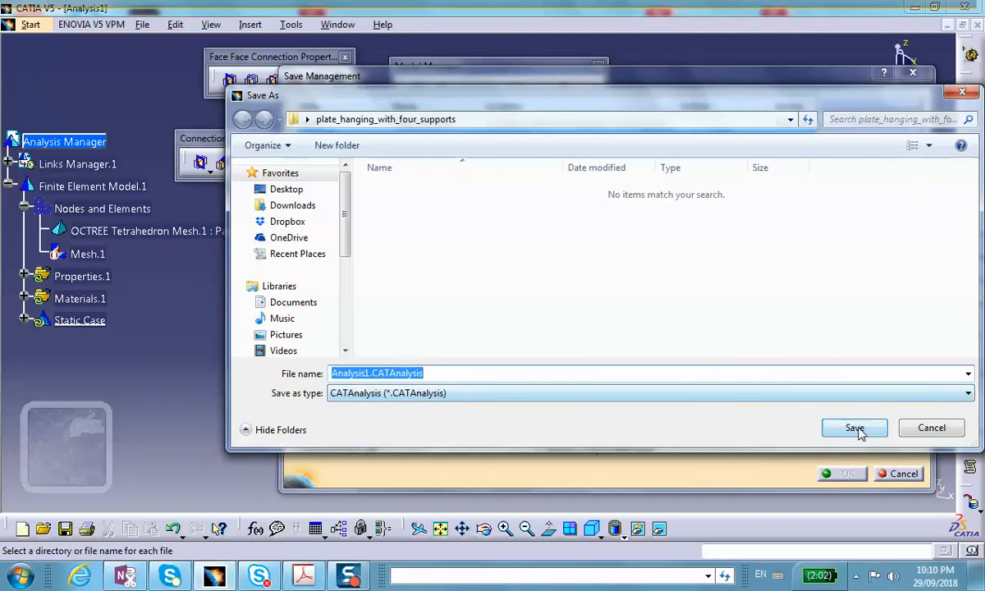
pyautogui.click(854, 426)
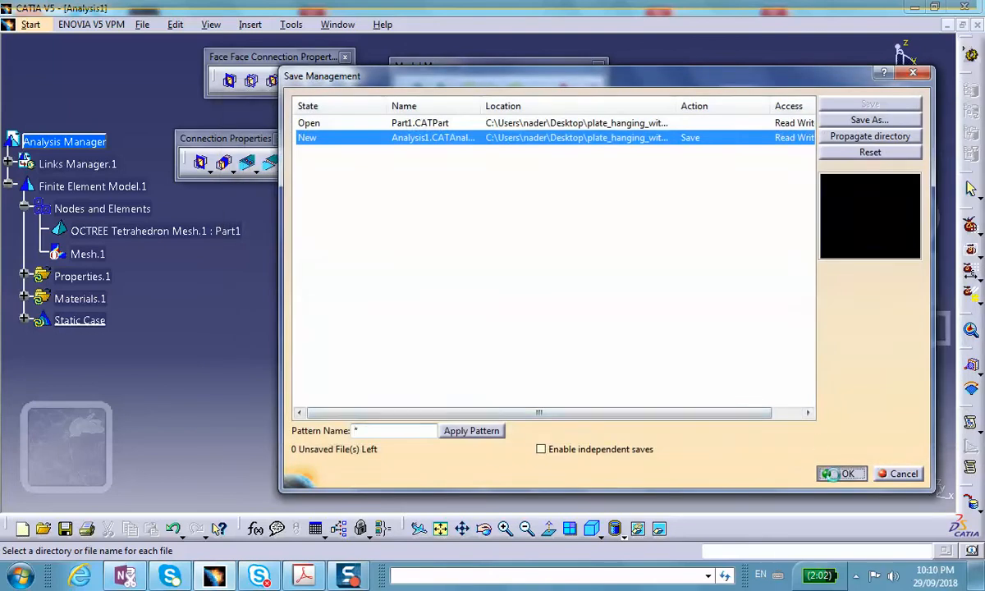
pyautogui.click(841, 473)
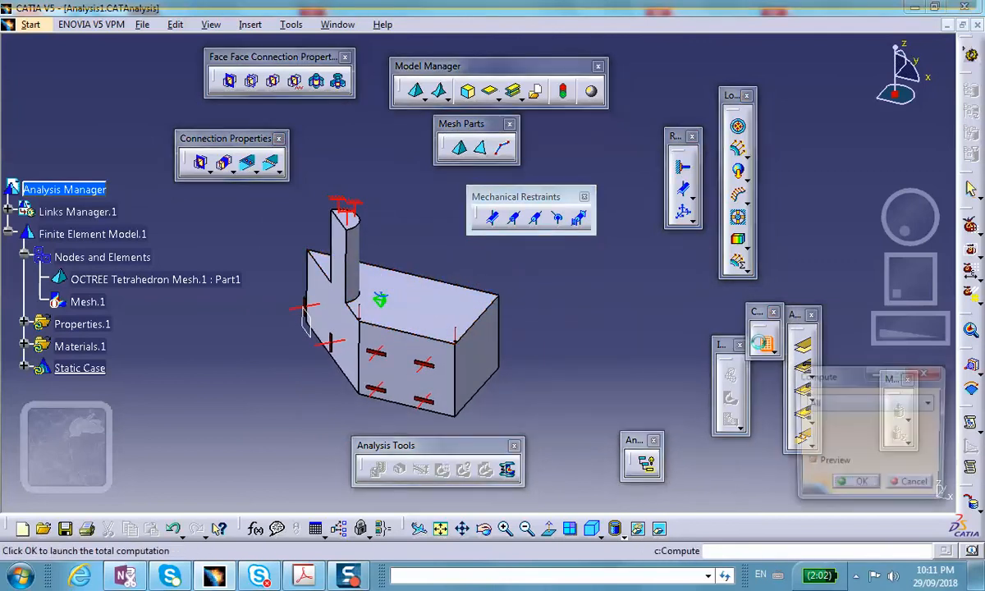
# Step: Compute the static case, dismissing the rotation-constraint warning and accepting the resource estimate
pyautogui.click(854, 481)
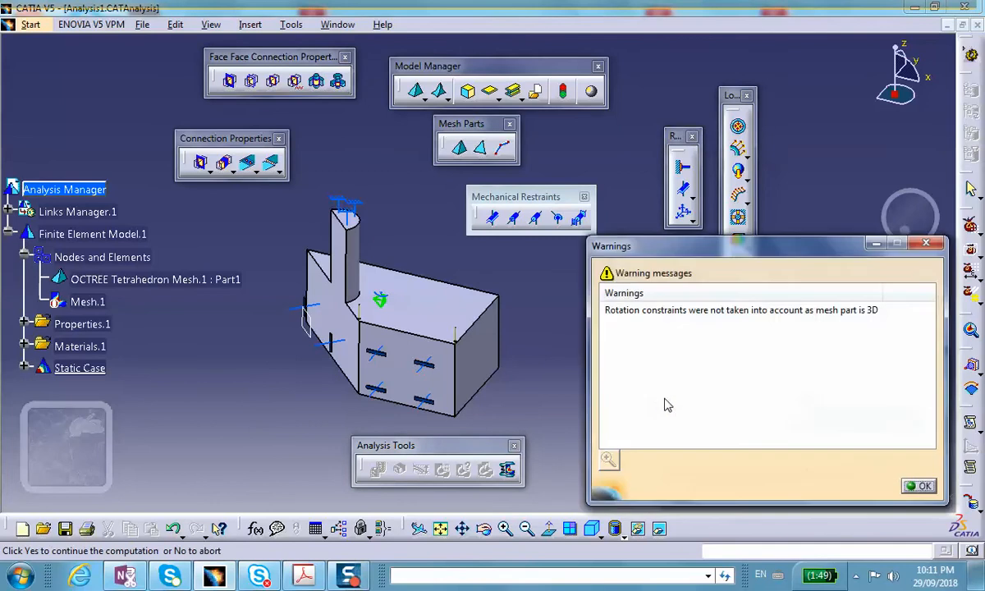
pyautogui.moveTo(647, 278)
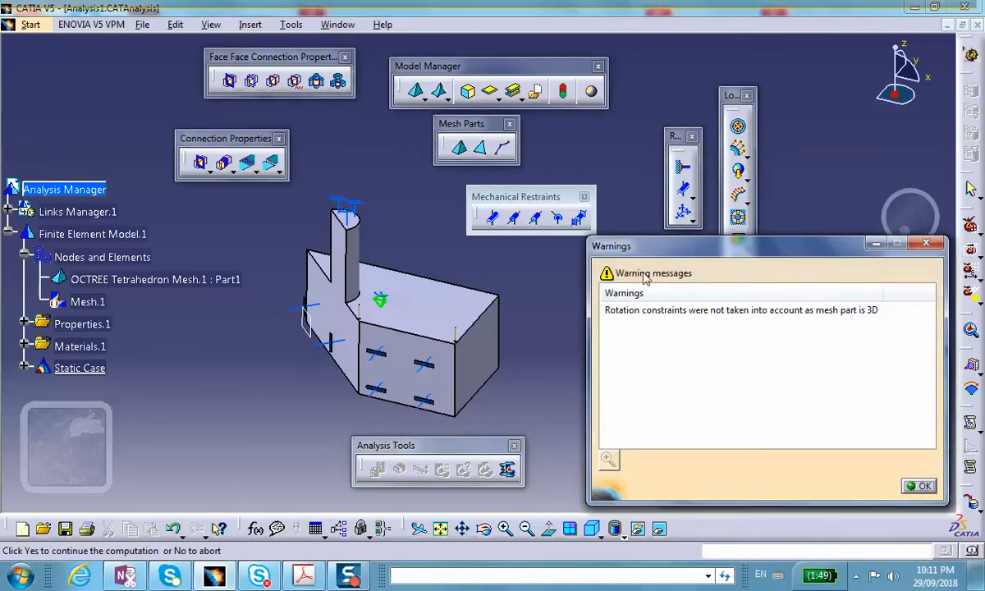
pyautogui.click(920, 486)
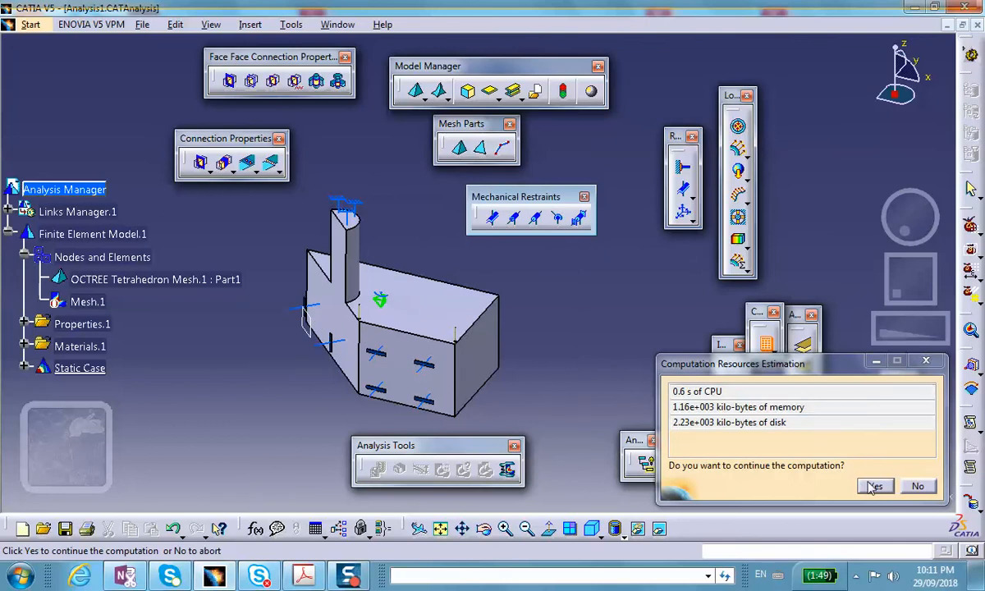
pyautogui.click(873, 486)
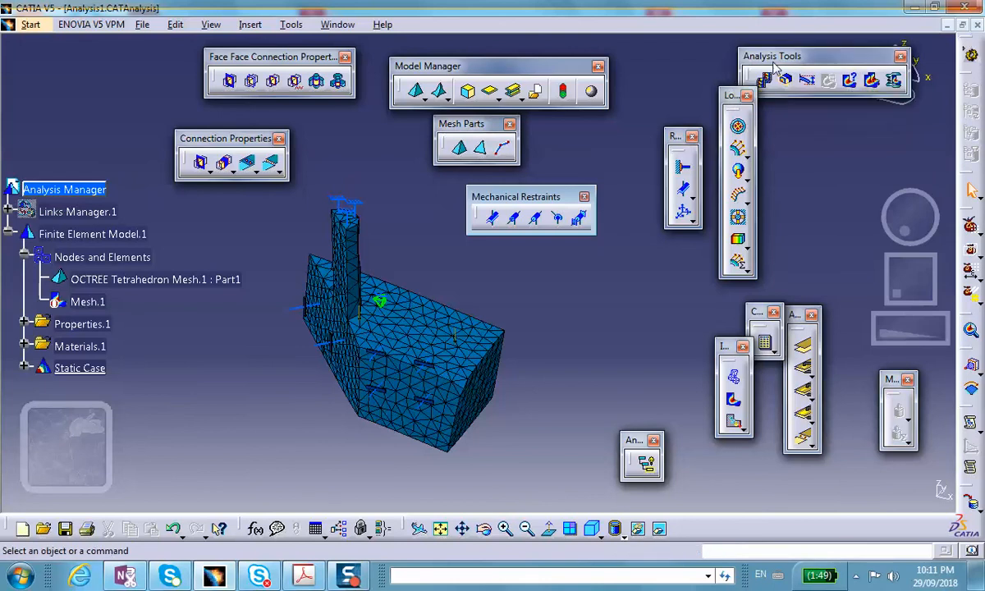
pyautogui.moveTo(775, 69)
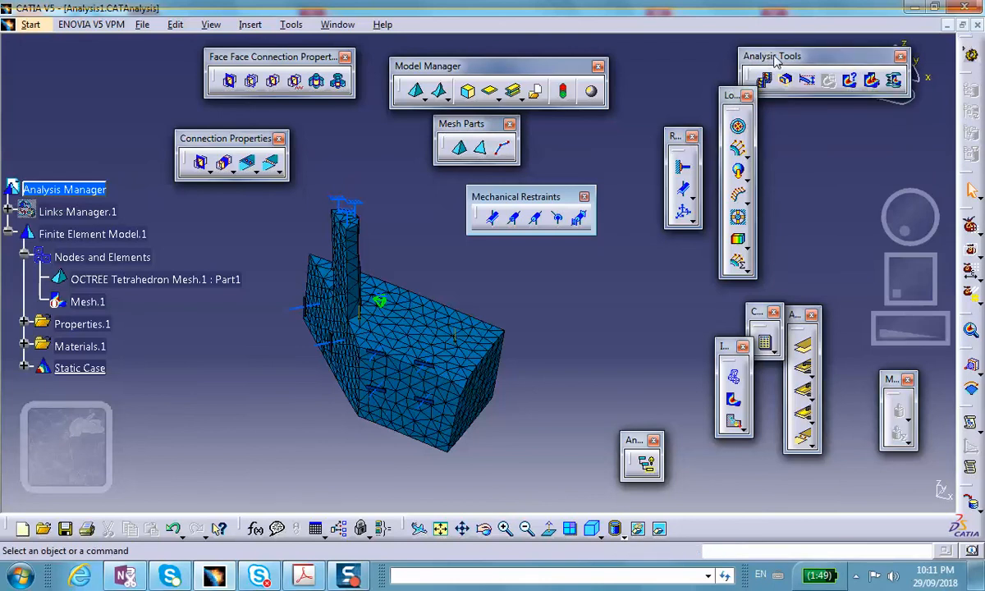
pyautogui.moveTo(767, 82)
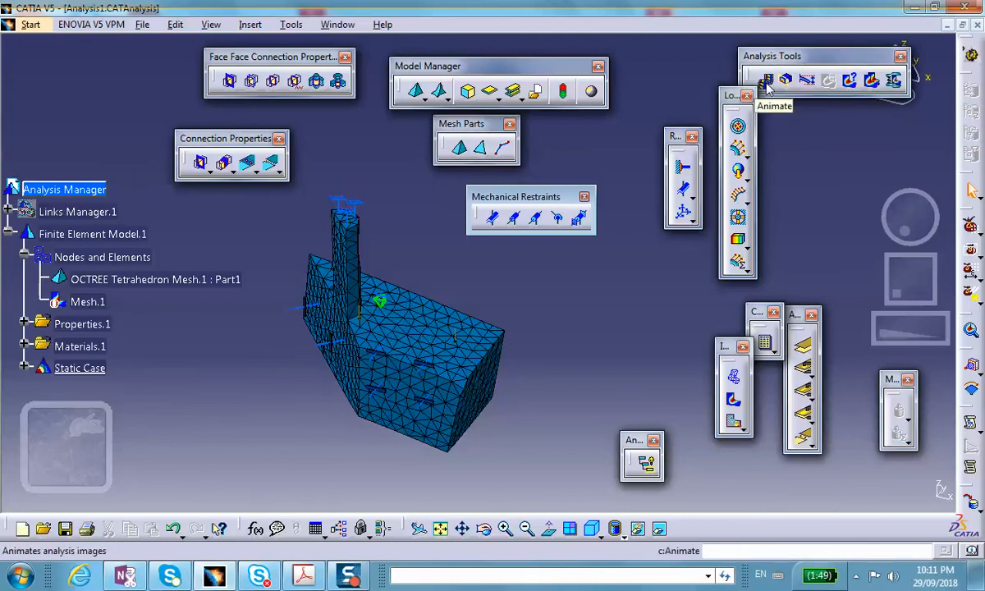
# Step: Start an animation of the computed result on the meshed part
pyautogui.click(765, 81)
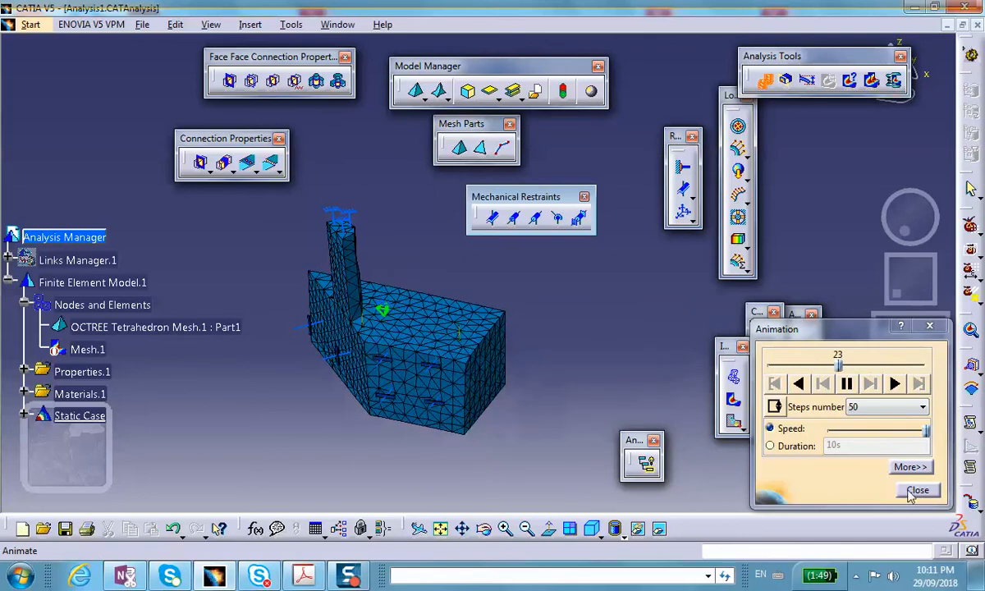
# Step: Close the animation and display translational displacement as an averaged contour with legend
pyautogui.click(918, 489)
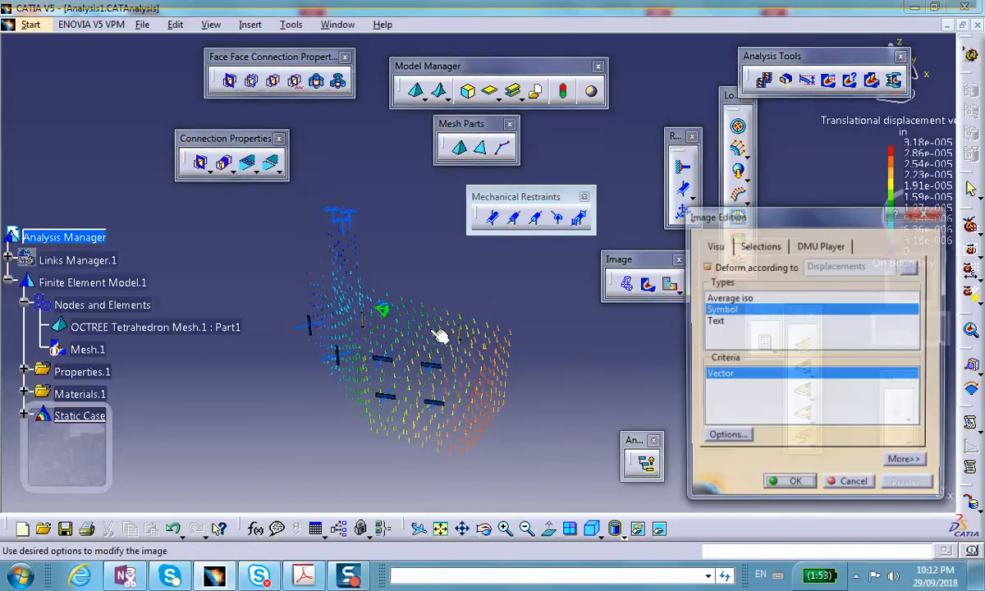
pyautogui.click(729, 298)
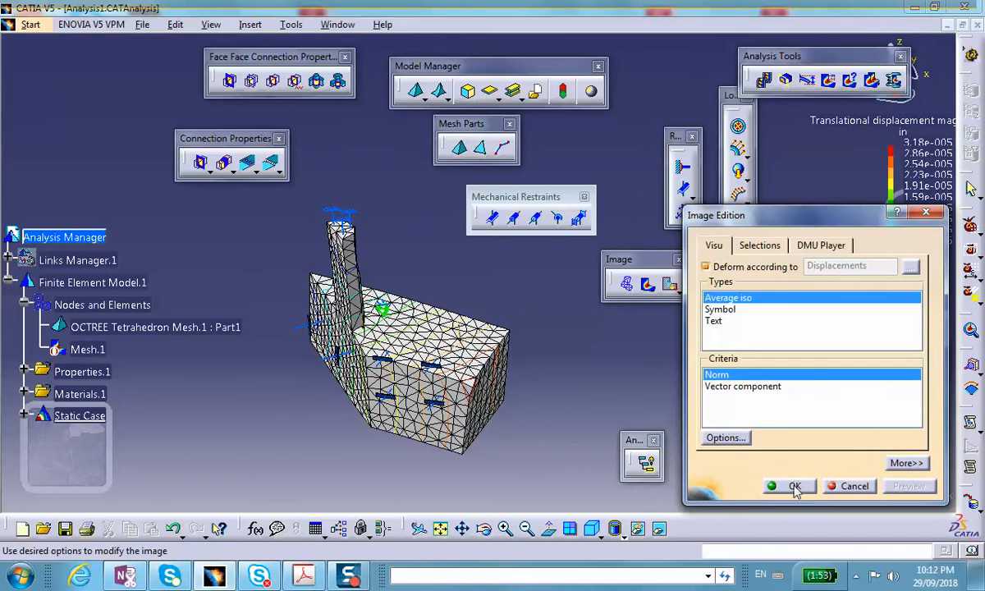
pyautogui.click(790, 486)
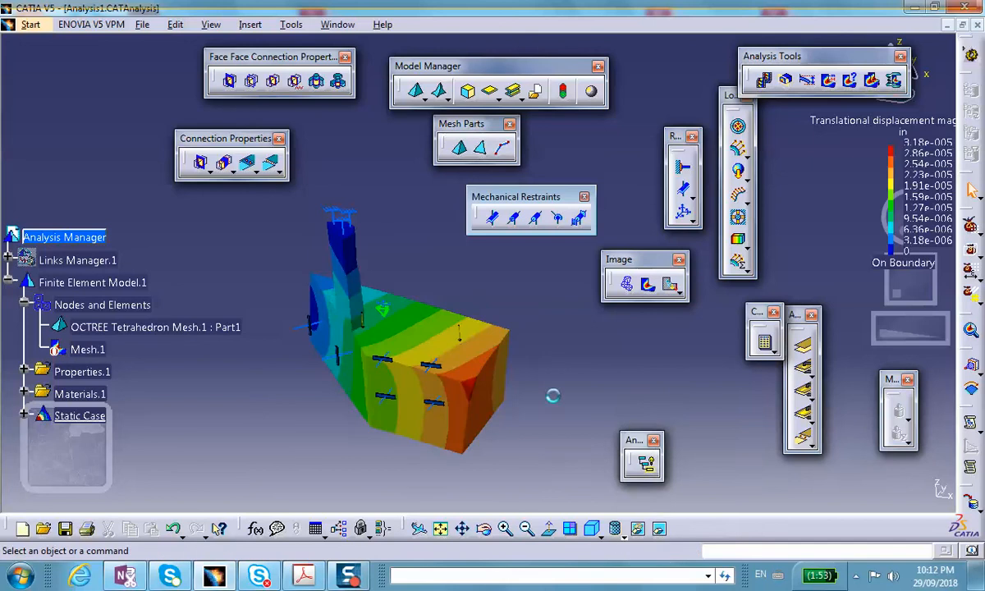
pyautogui.moveTo(460, 351)
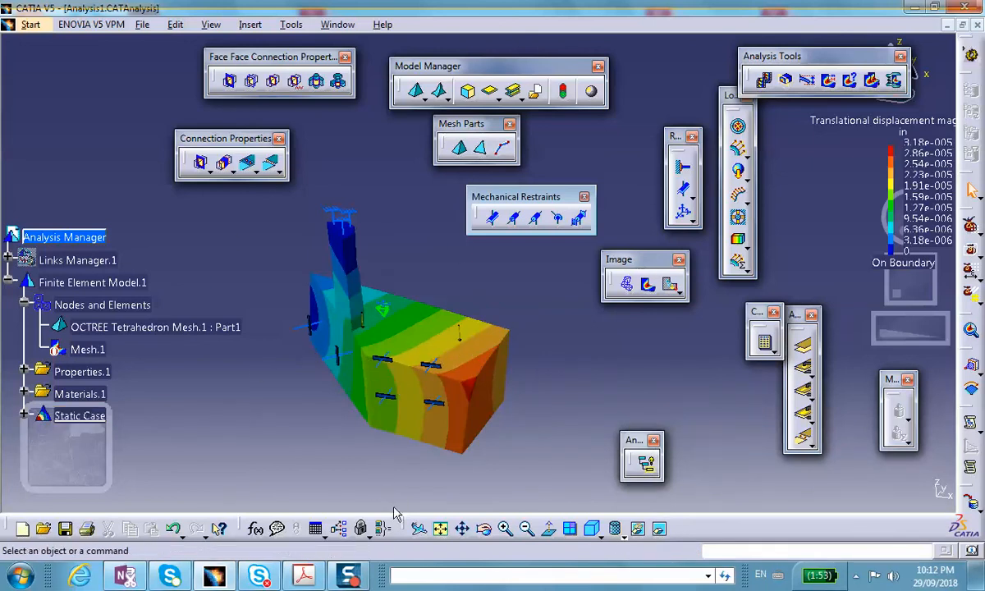
pyautogui.moveTo(606, 528)
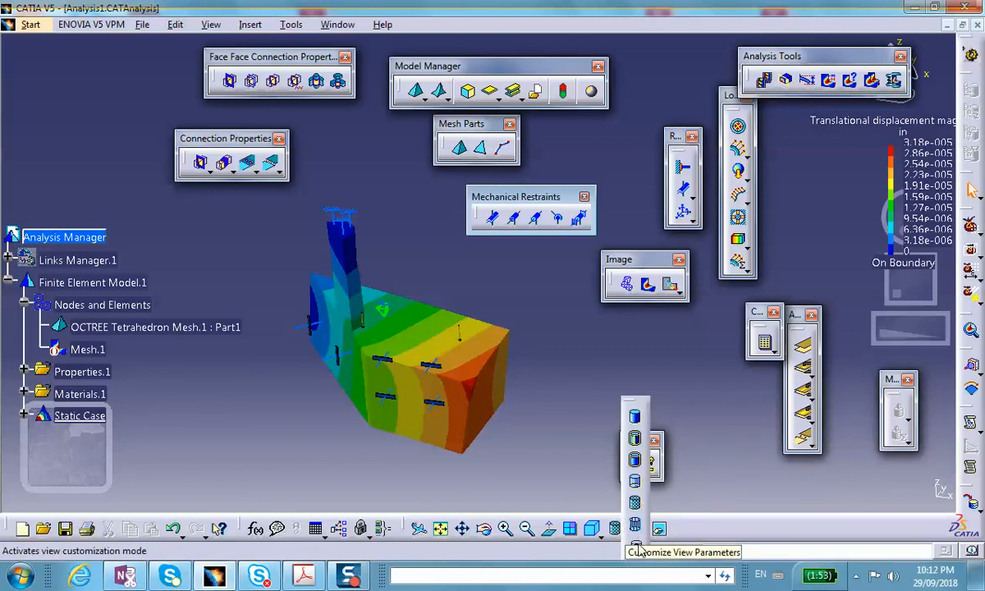
# Step: Enable Edges and points in Customize View Parameters over the displacement contour
pyautogui.click(660, 529)
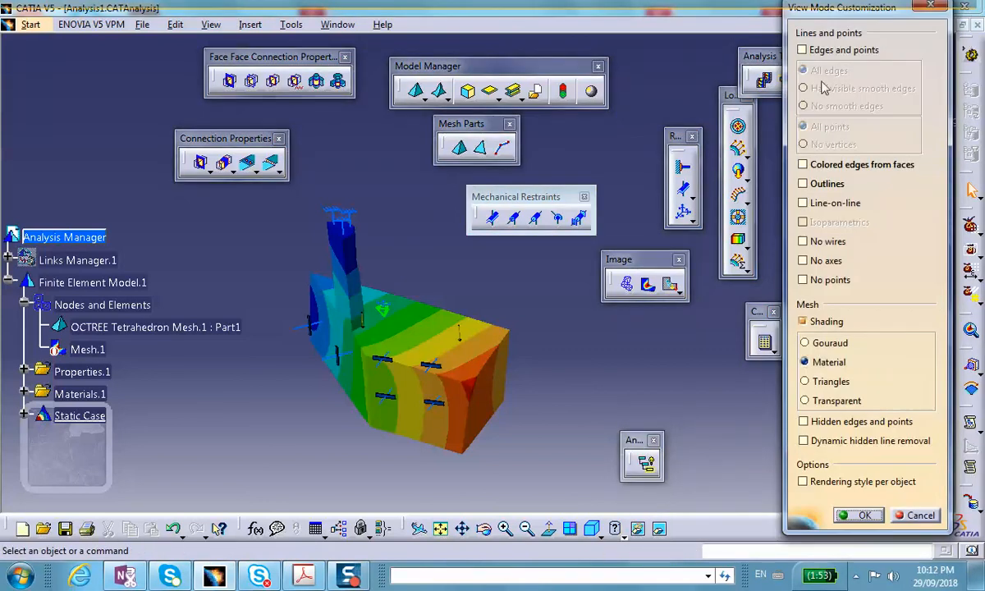
pyautogui.click(802, 49)
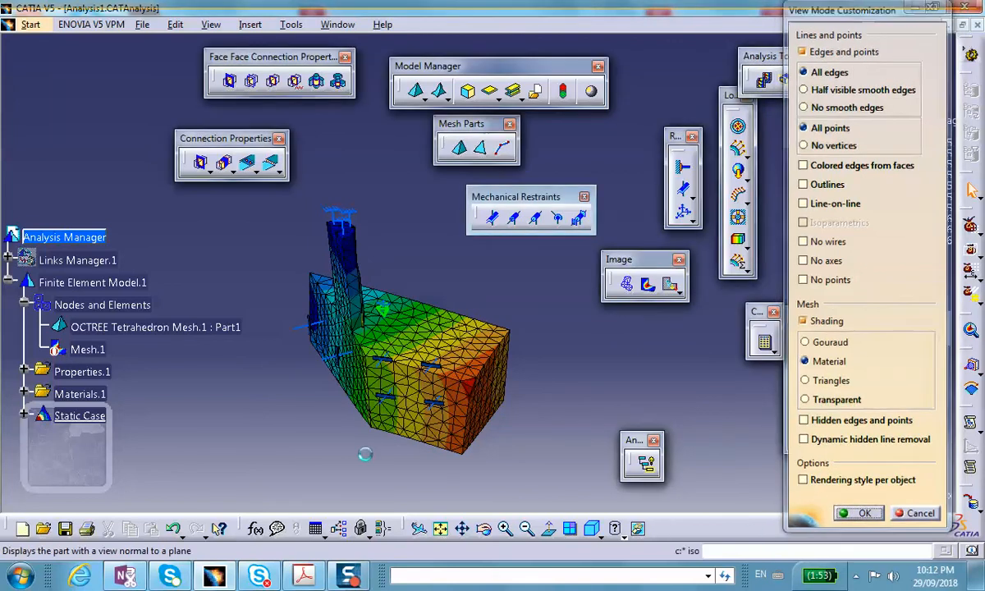
pyautogui.click(859, 513)
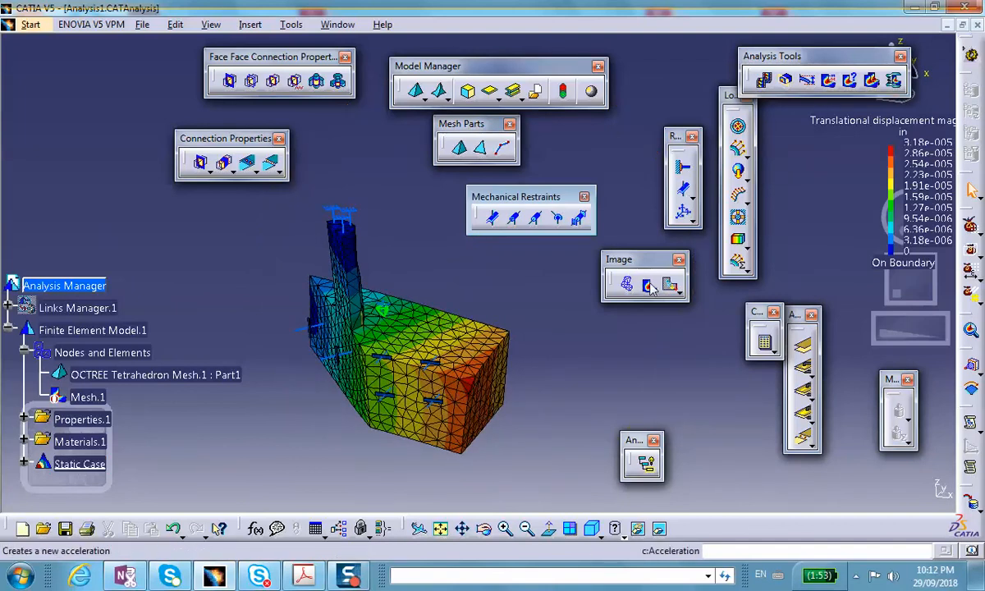
# Step: Activate the Von Mises stress contour and rotate the model to inspect it from several sides
pyautogui.click(647, 286)
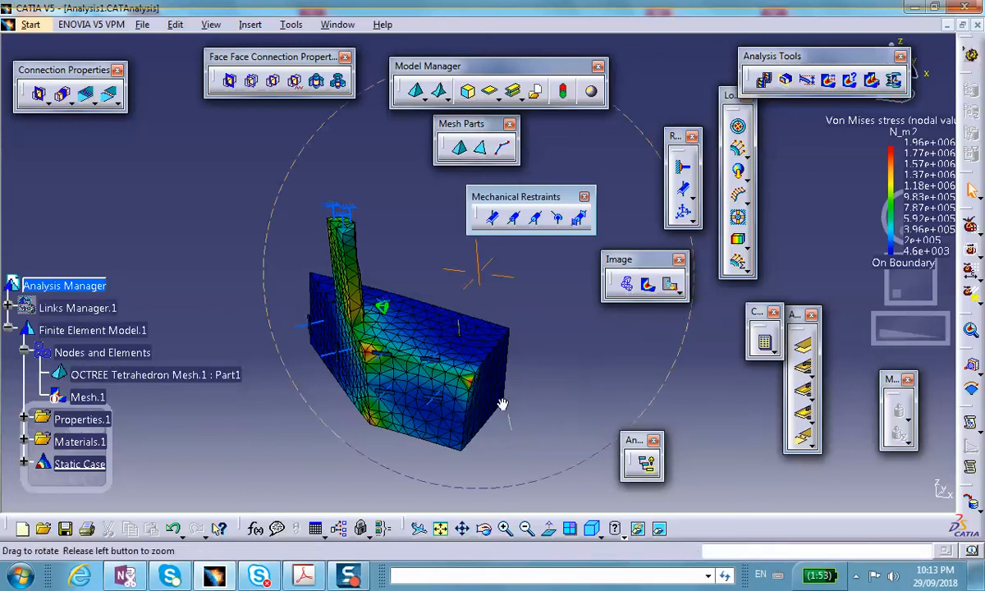
pyautogui.moveTo(502, 404); pyautogui.dragTo(542, 363)
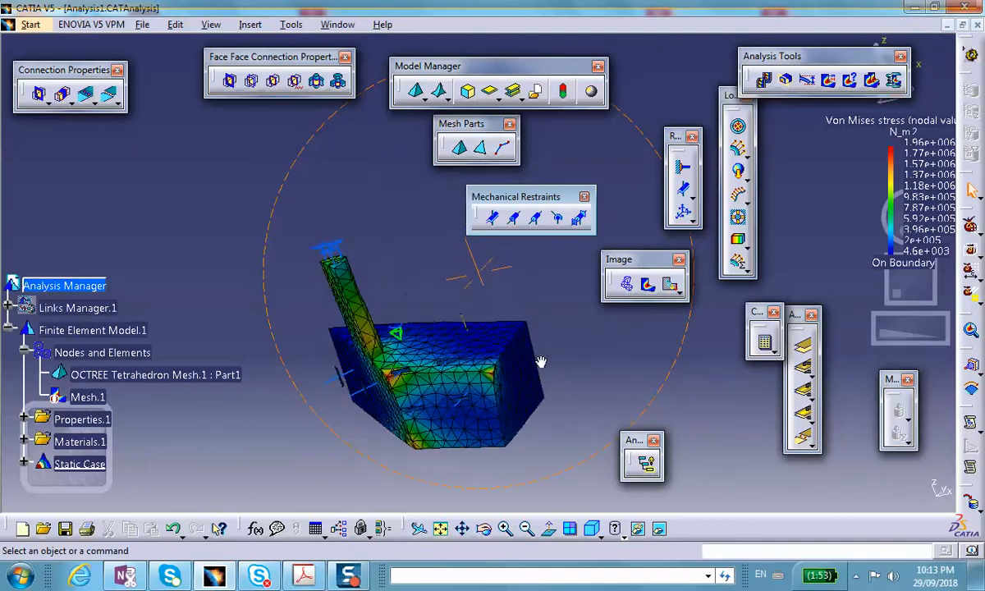
pyautogui.moveTo(542, 363); pyautogui.dragTo(597, 401)
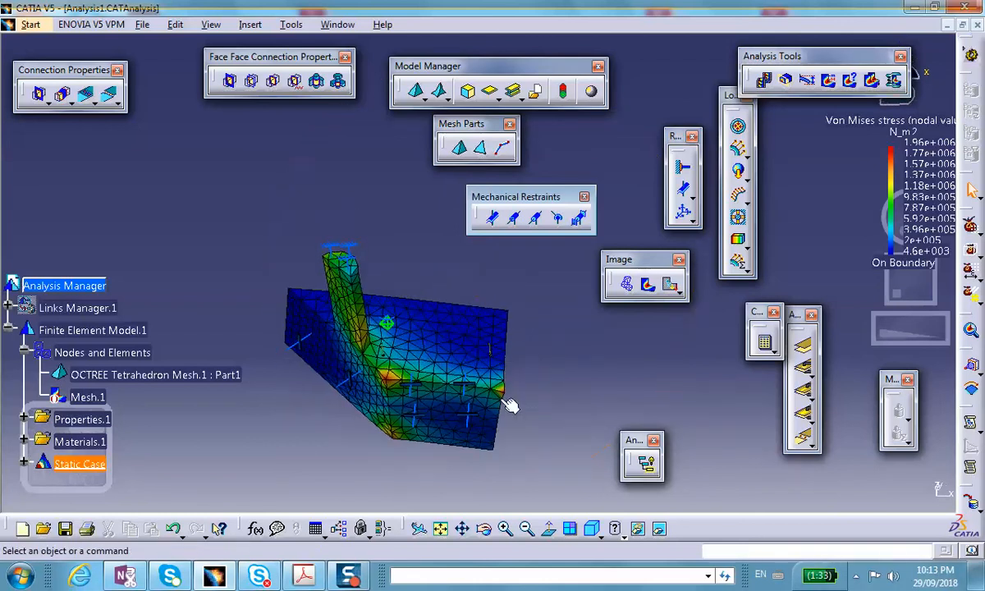
pyautogui.moveTo(512, 408); pyautogui.dragTo(397, 292)
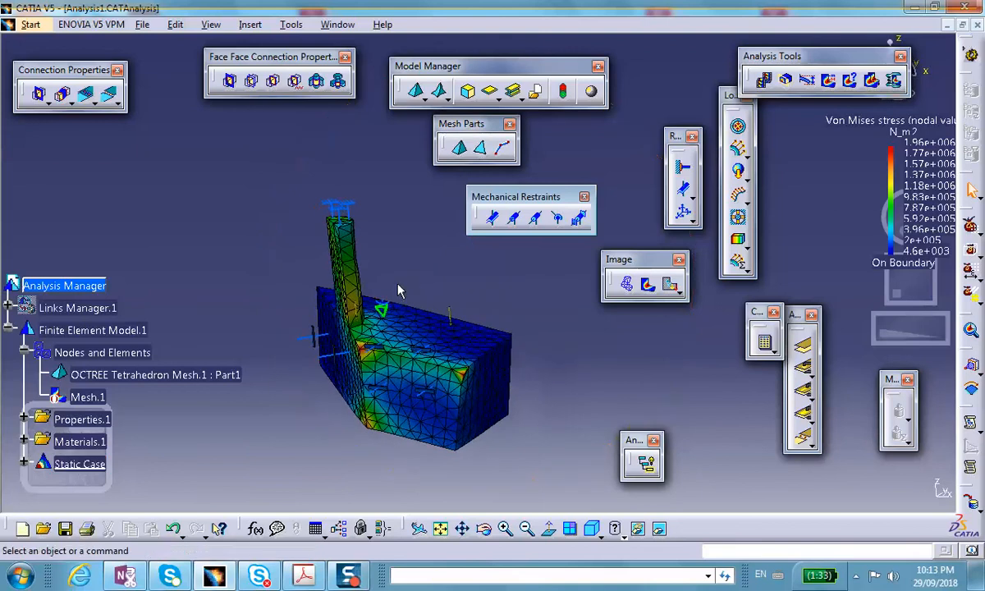
pyautogui.moveTo(320, 266)
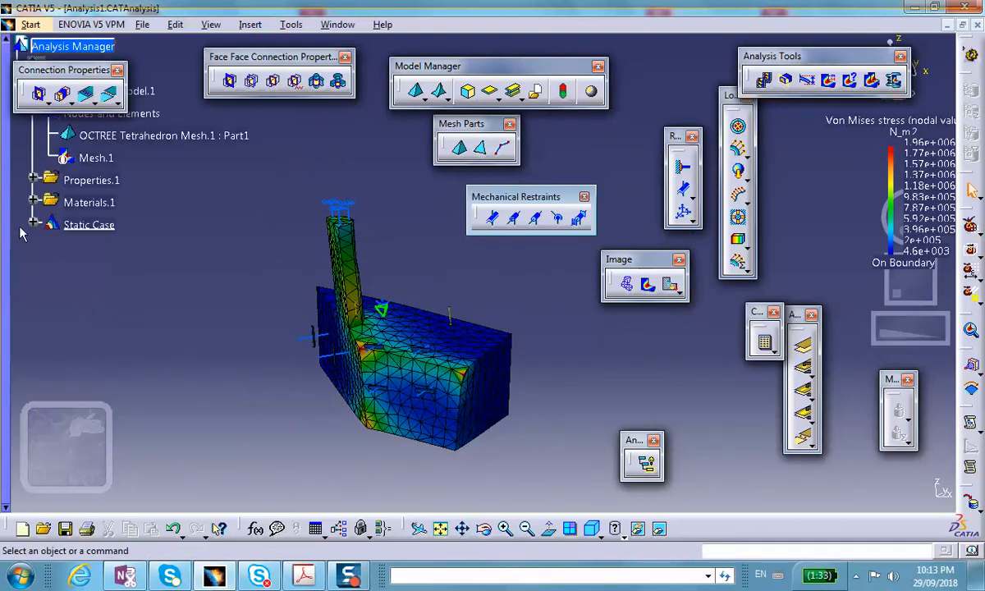
# Step: Hide the result plots and expose the restraints of the static case in the tree
pyautogui.click(36, 223)
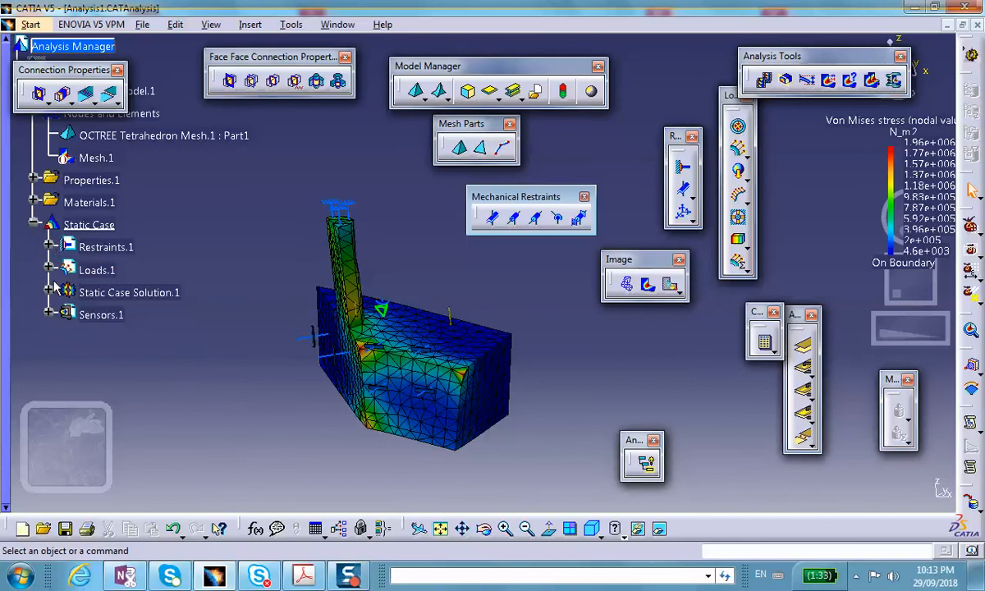
pyautogui.click(53, 292)
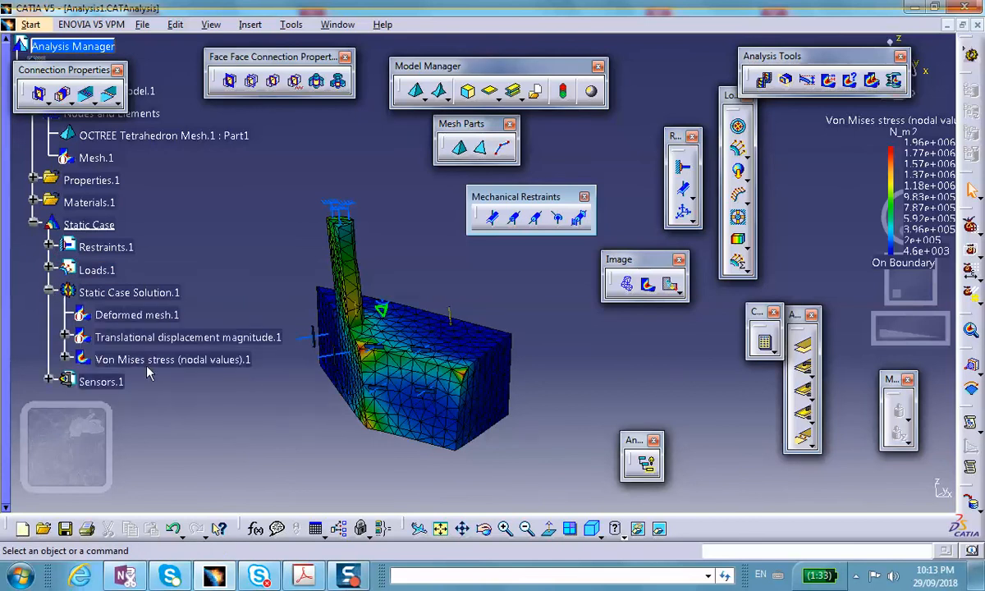
pyautogui.click(172, 360)
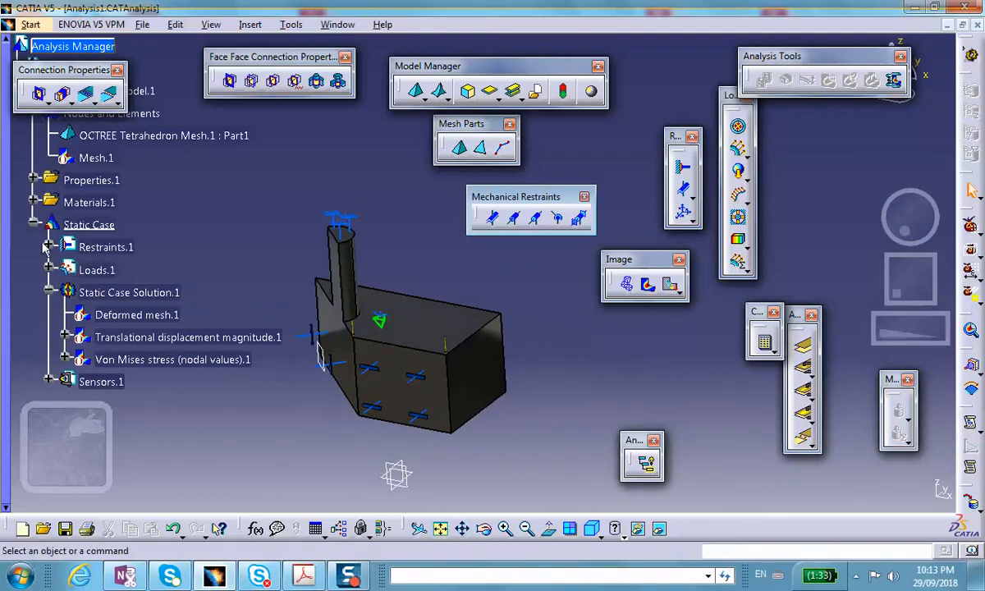
pyautogui.click(46, 246)
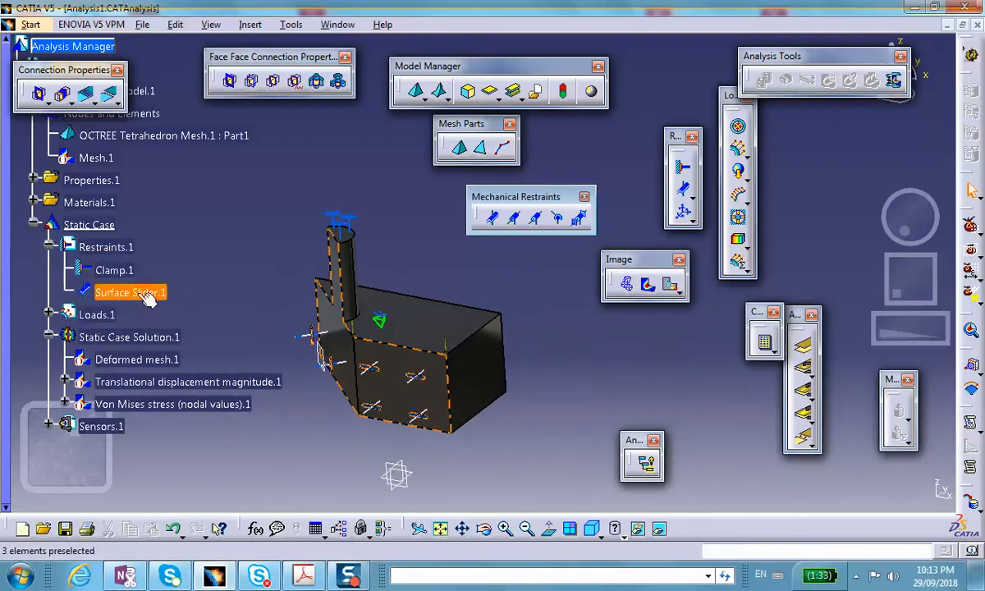
# Step: Edit Surface Slider.1 so it covers the three symmetry faces and confirm its placement
pyautogui.doubleClick(130, 292)
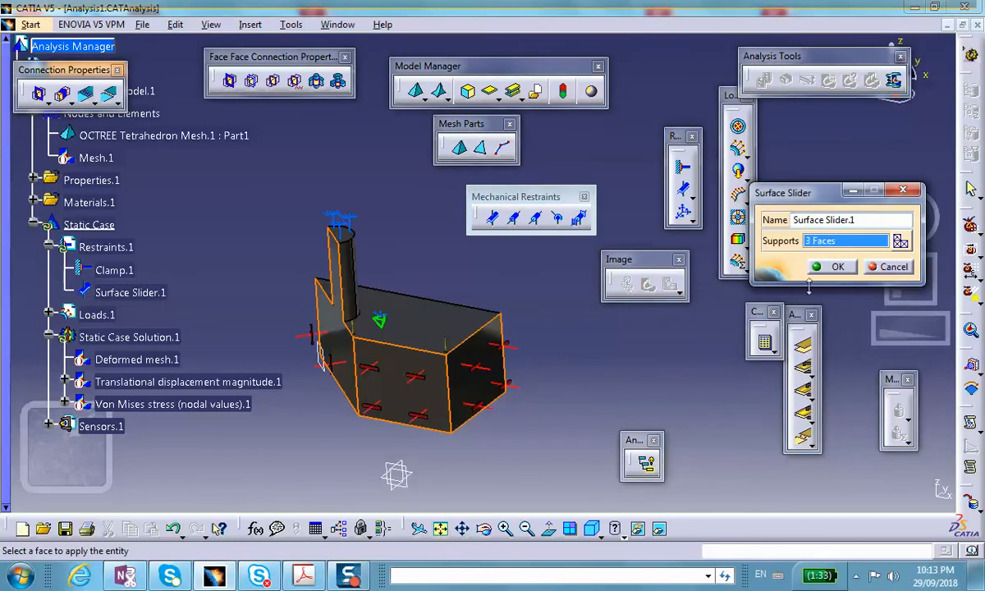
pyautogui.click(831, 266)
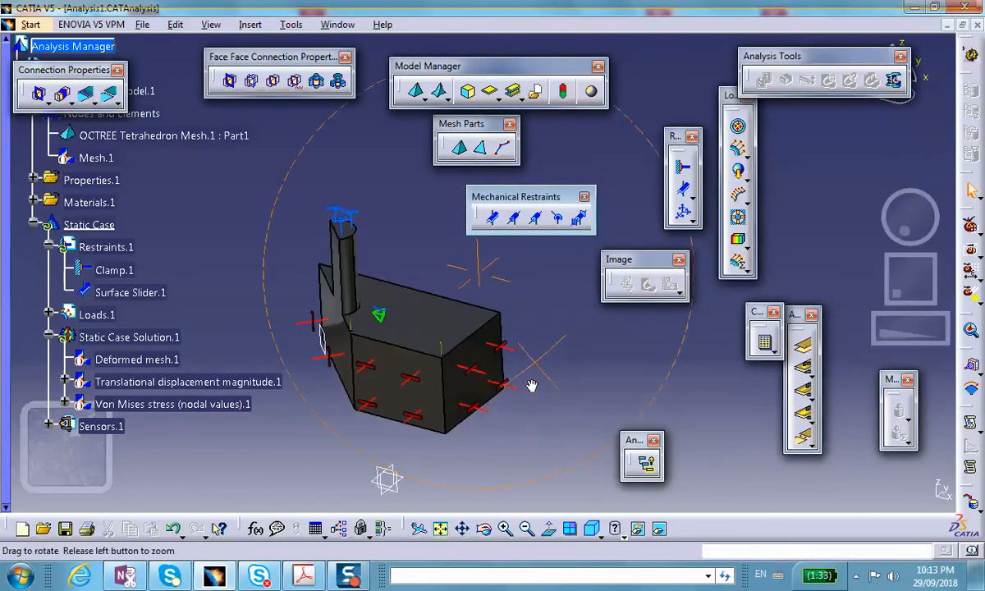
pyautogui.moveTo(532, 385); pyautogui.dragTo(480, 355)
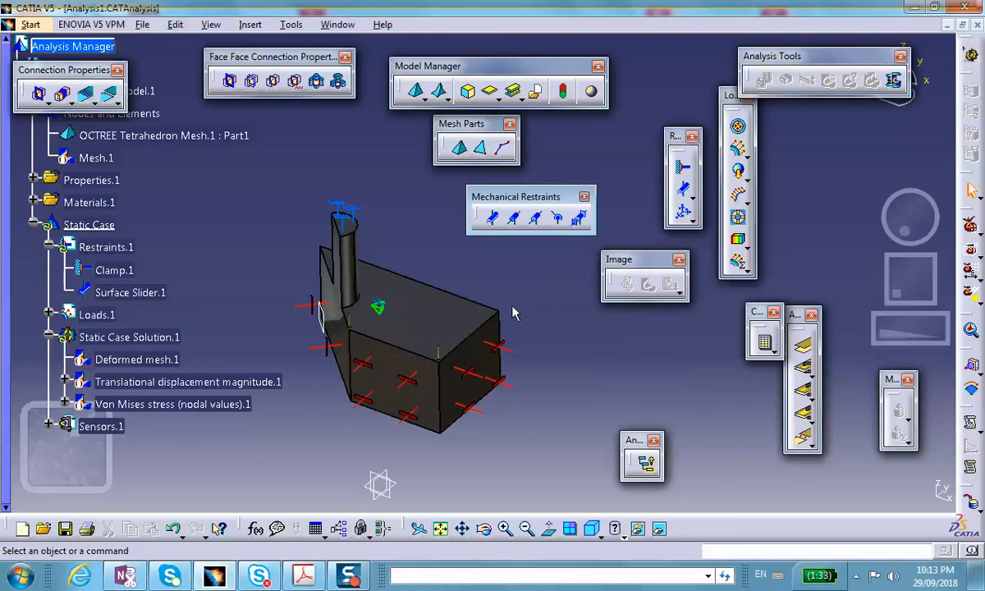
pyautogui.moveTo(906, 223)
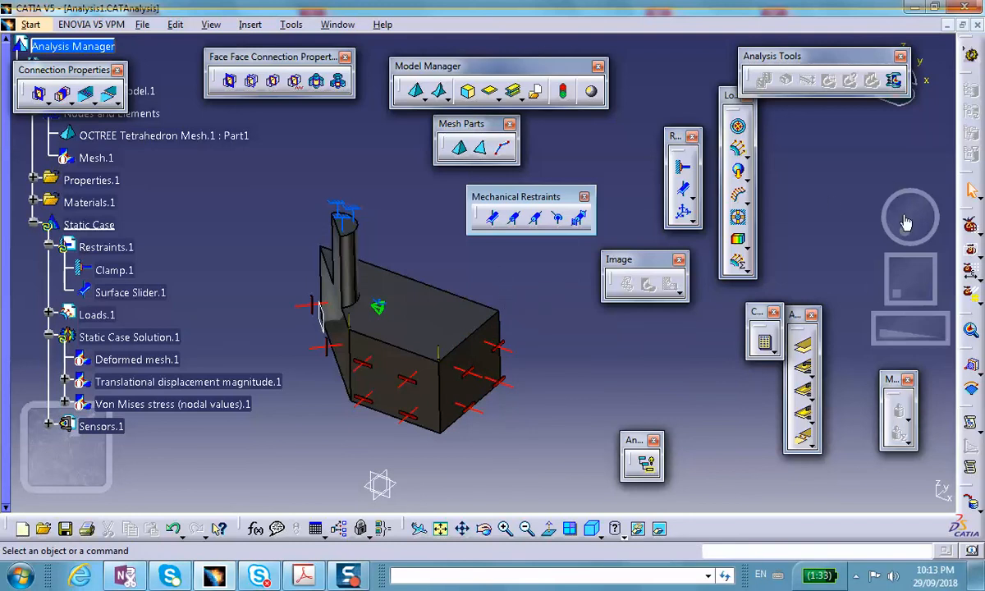
pyautogui.moveTo(522, 230)
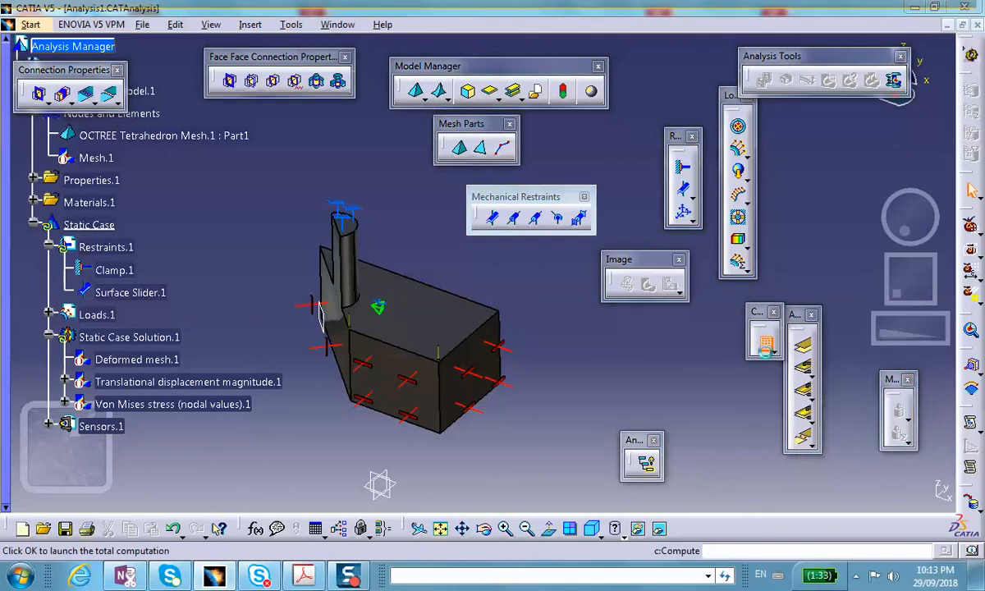
# Step: Recompute all of the static case and acknowledge the rotation-constraint warning
pyautogui.click(764, 345)
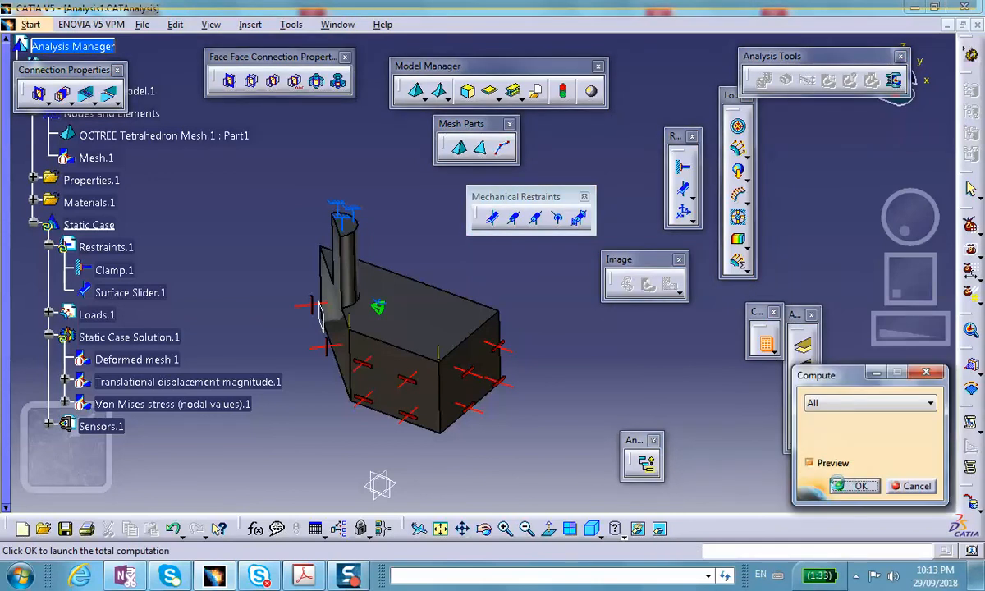
pyautogui.click(858, 486)
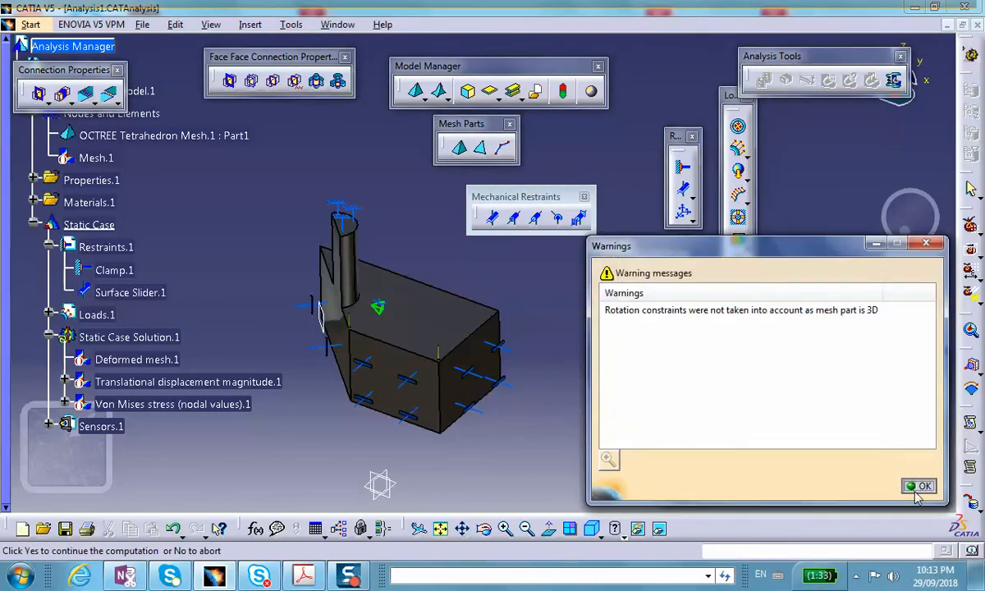
pyautogui.click(920, 486)
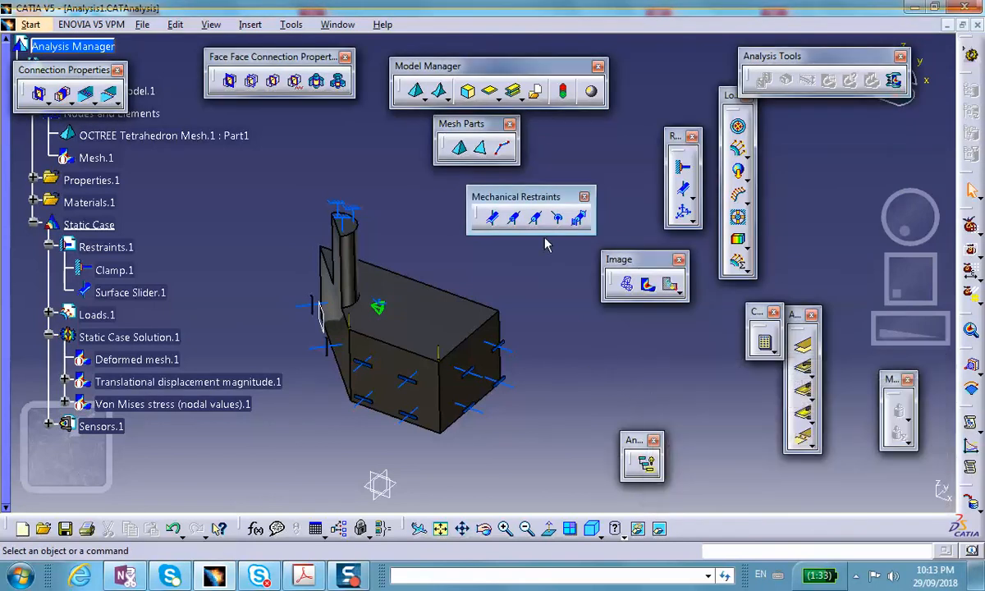
pyautogui.moveTo(650, 286)
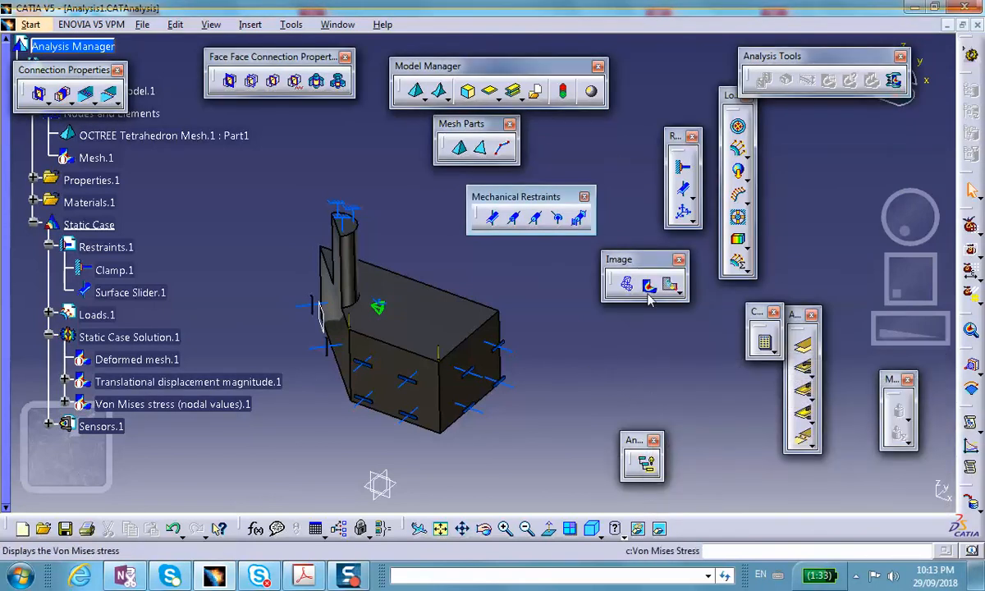
# Step: Show the recomputed Von Mises stress contour and move its colour legend beside the part
pyautogui.doubleClick(172, 404)
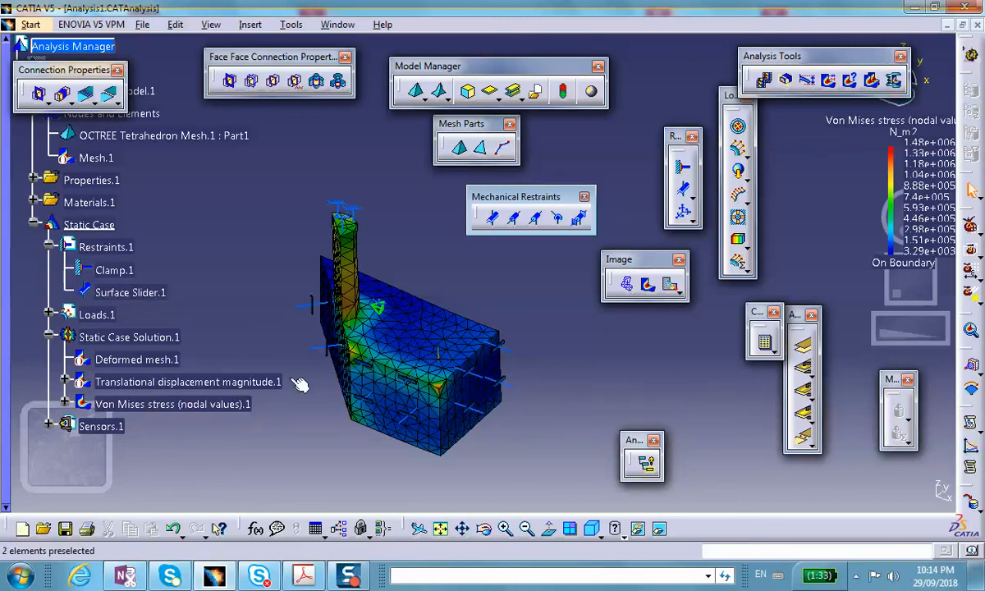
pyautogui.click(173, 404)
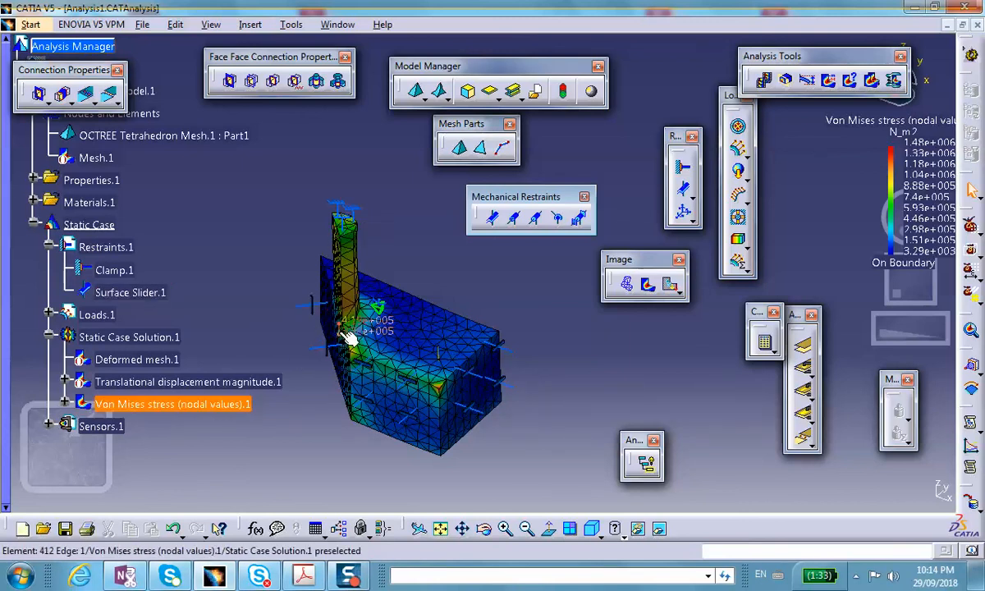
pyautogui.click(132, 292)
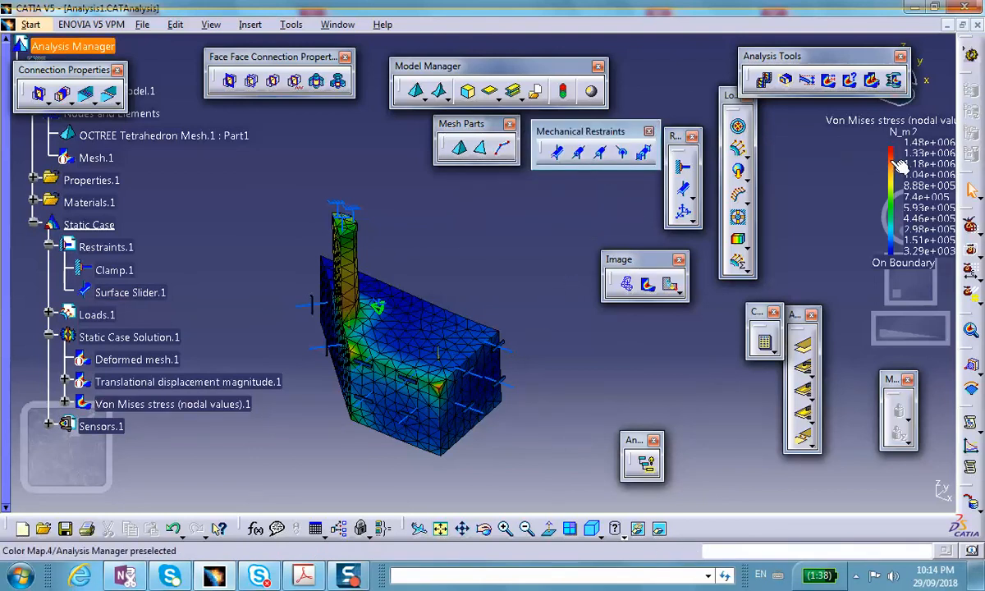
pyautogui.moveTo(506, 241)
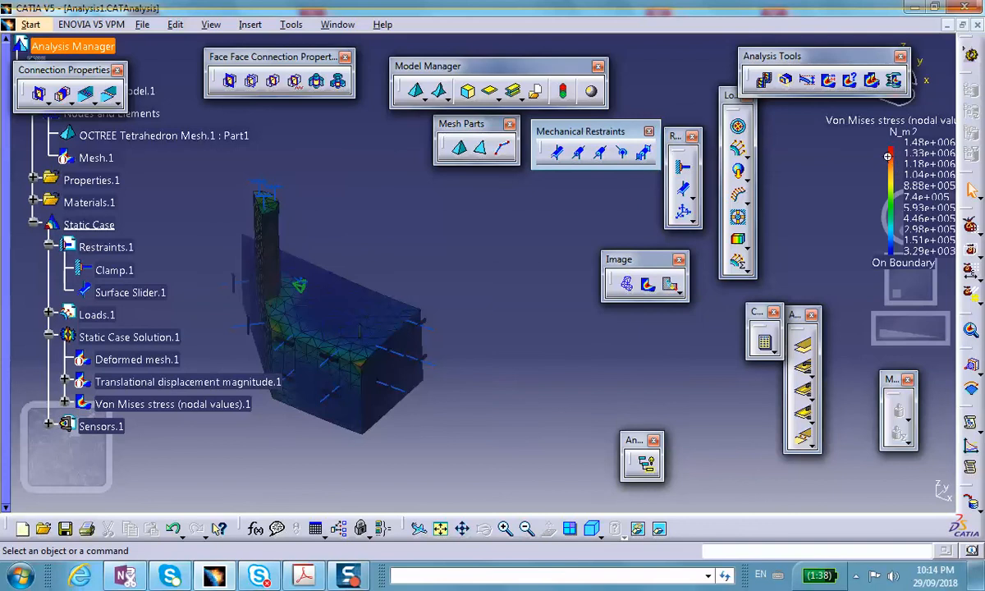
pyautogui.moveTo(887, 156); pyautogui.dragTo(482, 309)
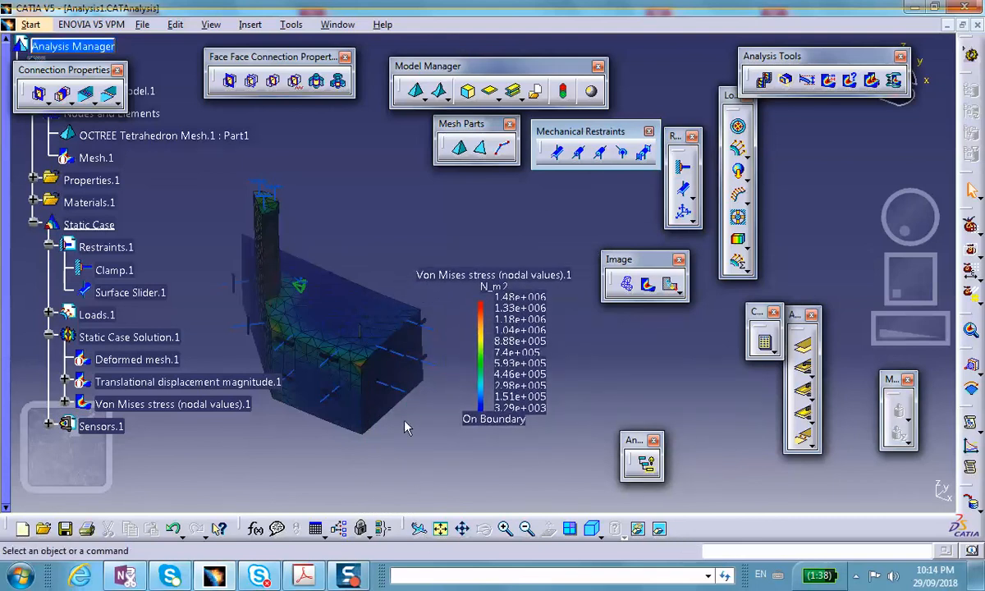
pyautogui.moveTo(489, 371)
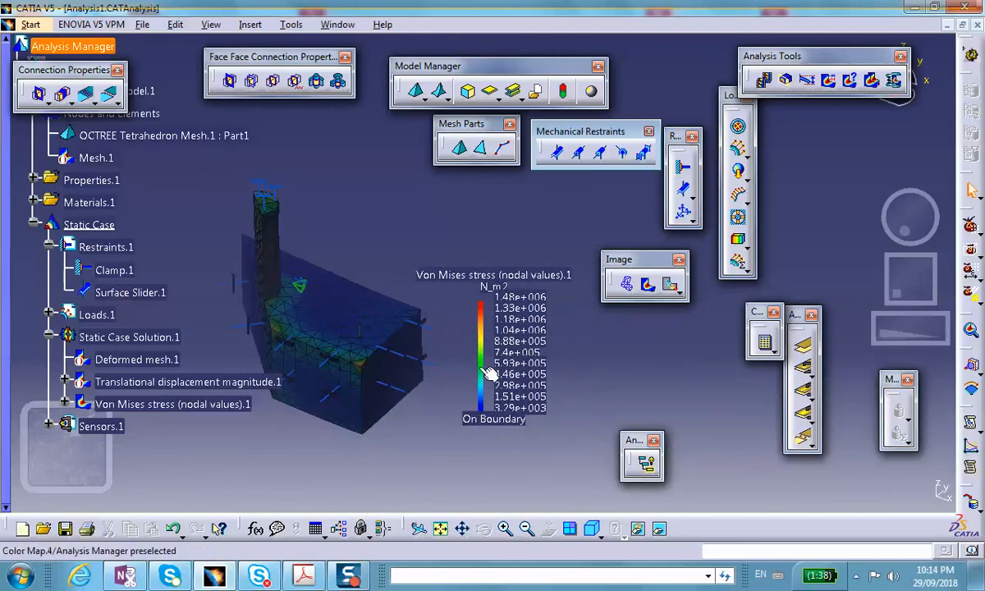